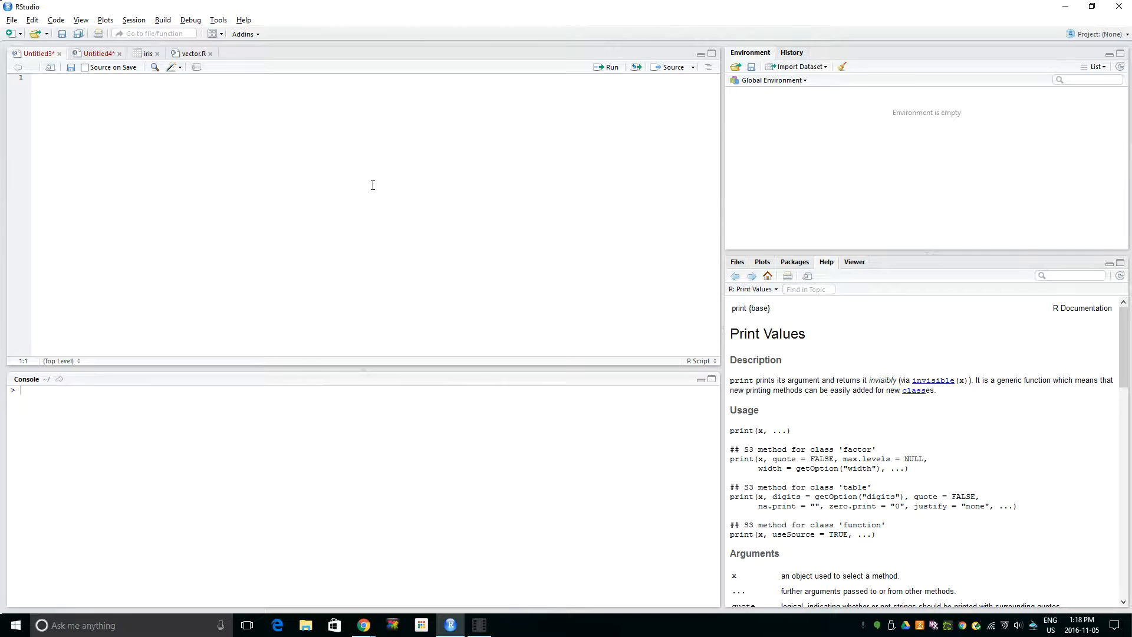
Assign x <- c(1:5), run it, and print x to show 1 2 3 4 5.
type("x")
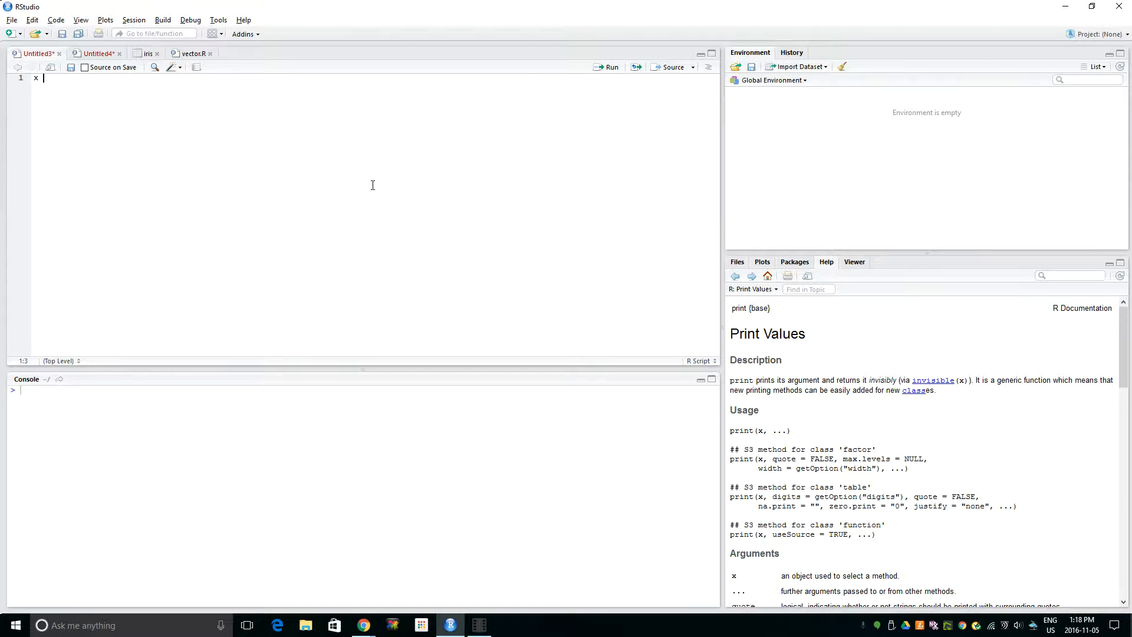
type("<- x")
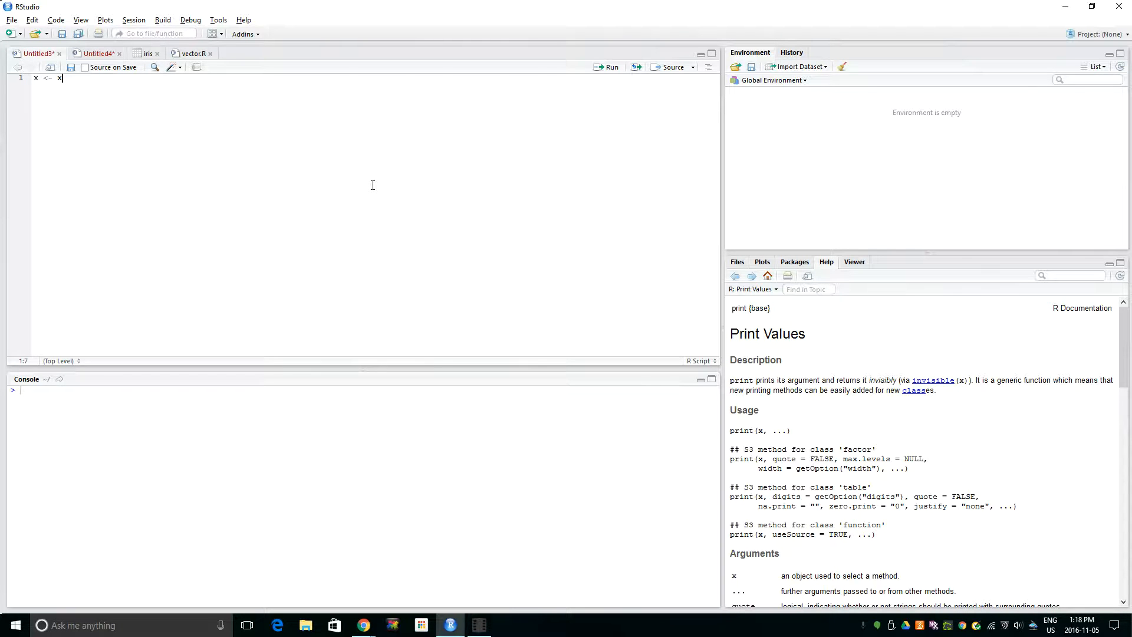
type("c(1")
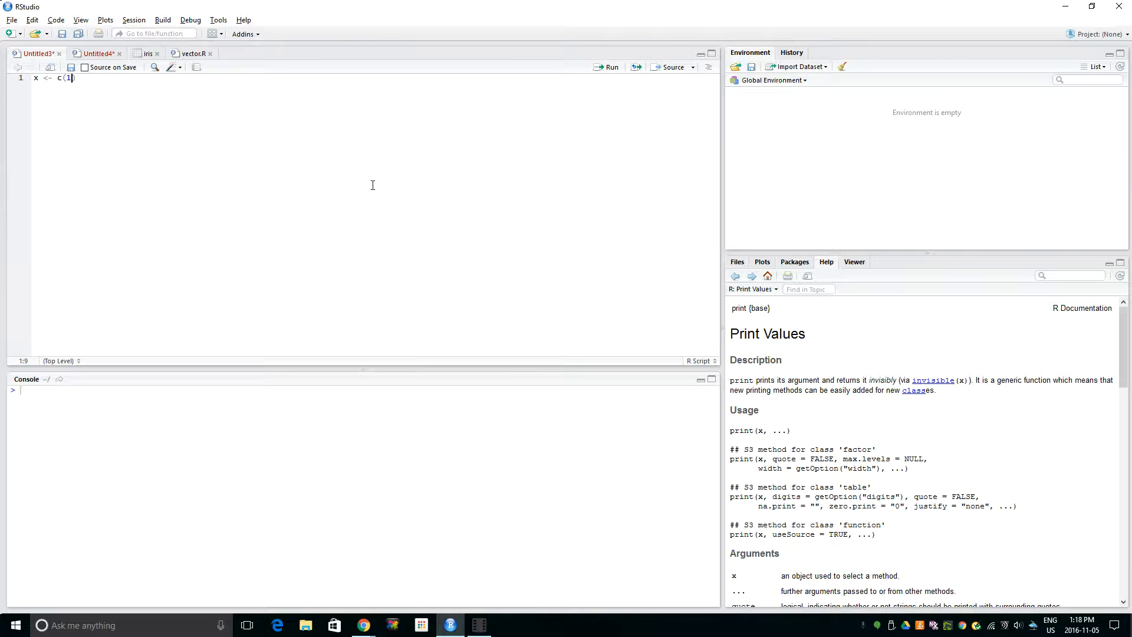
type(":5")
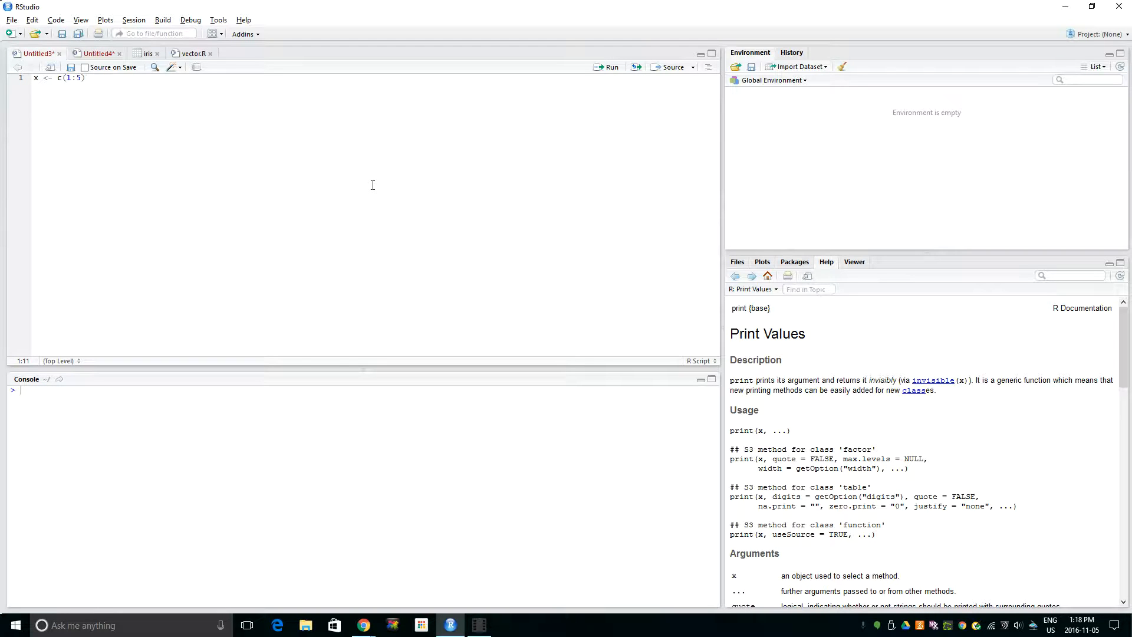
left_click(611, 66)
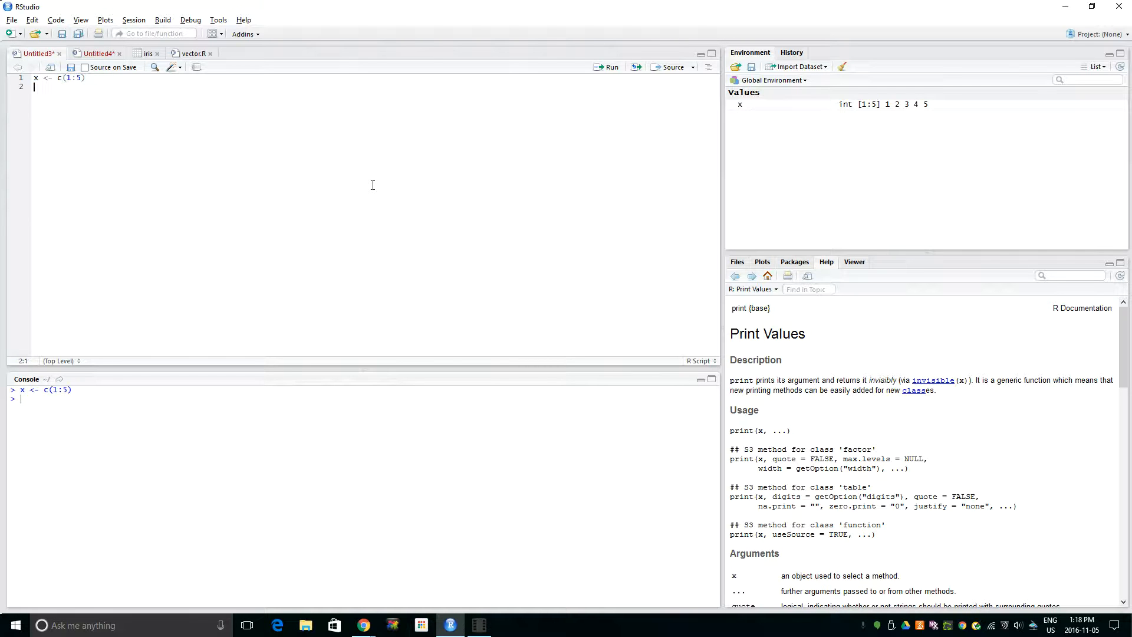
type("x")
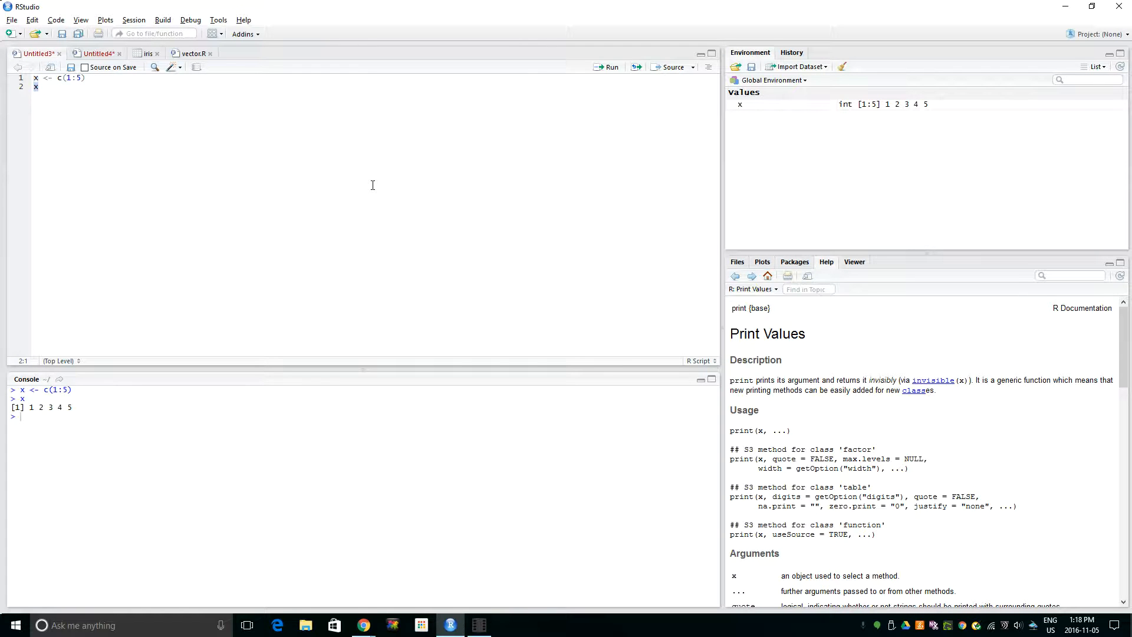
key("enter")
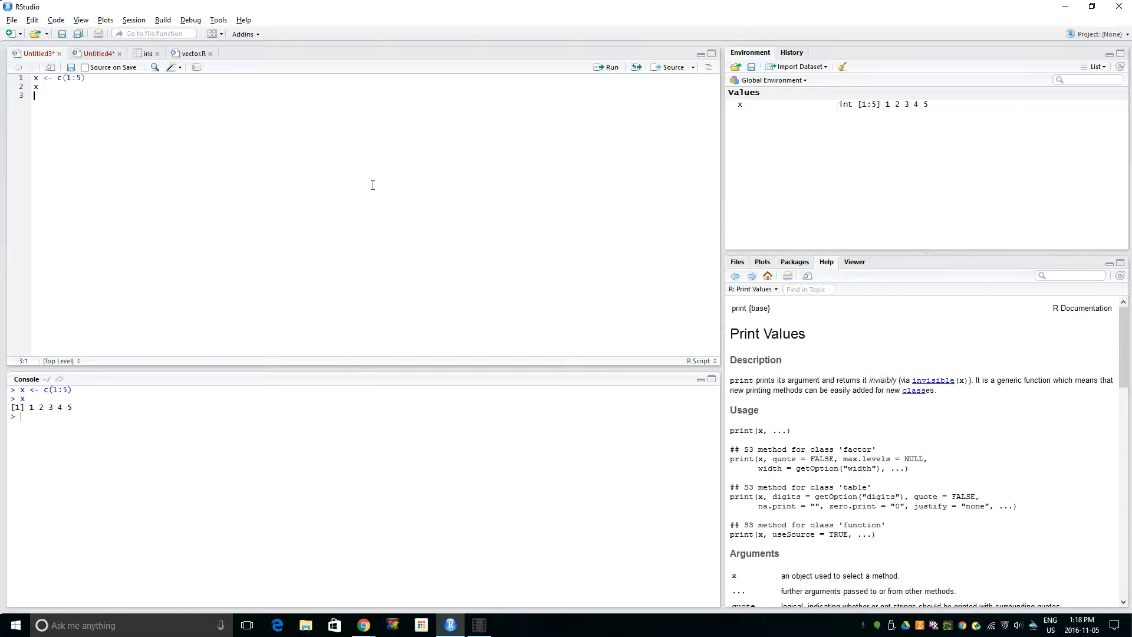
Write the loop header for(i in 1:length(x)){.
type("for()")
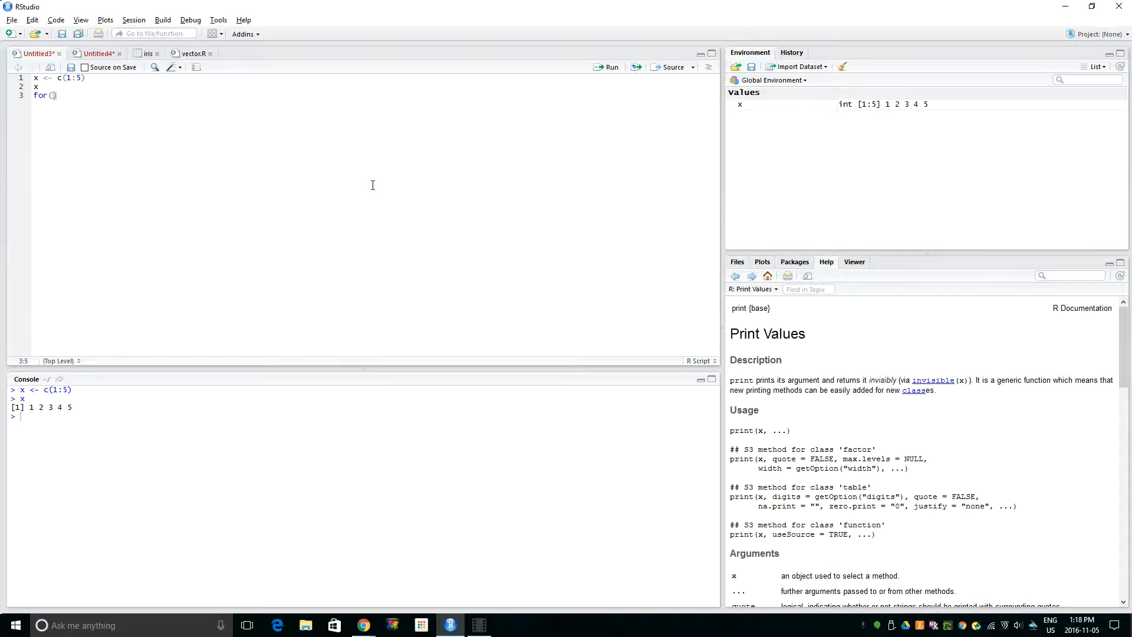
type("i in 1:")
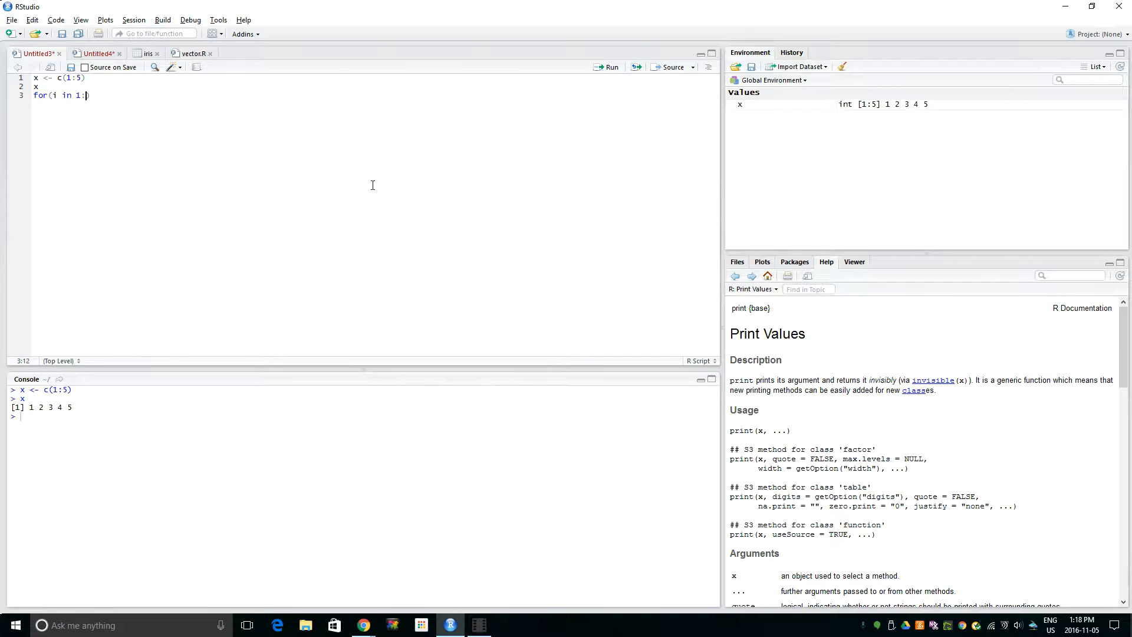
type("length(")
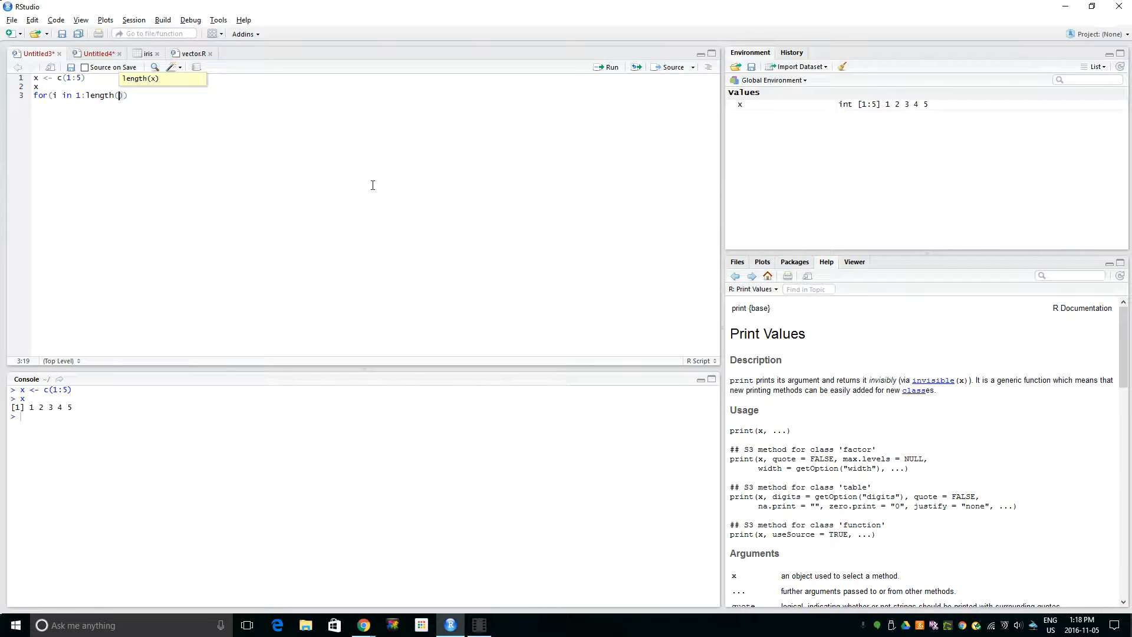
type("x")
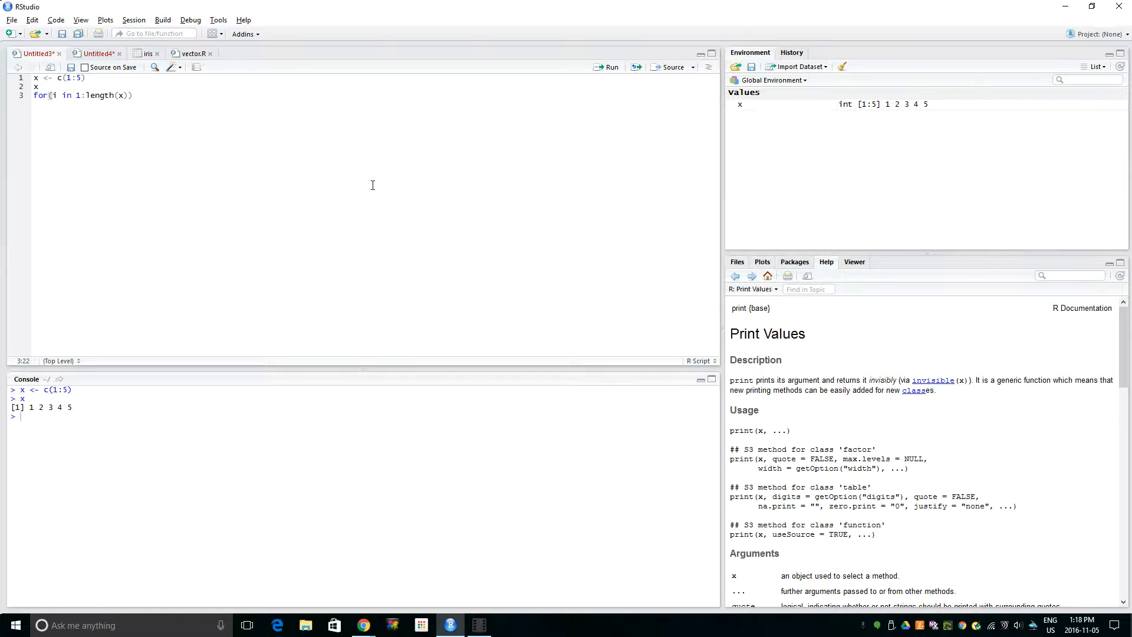
type("{")
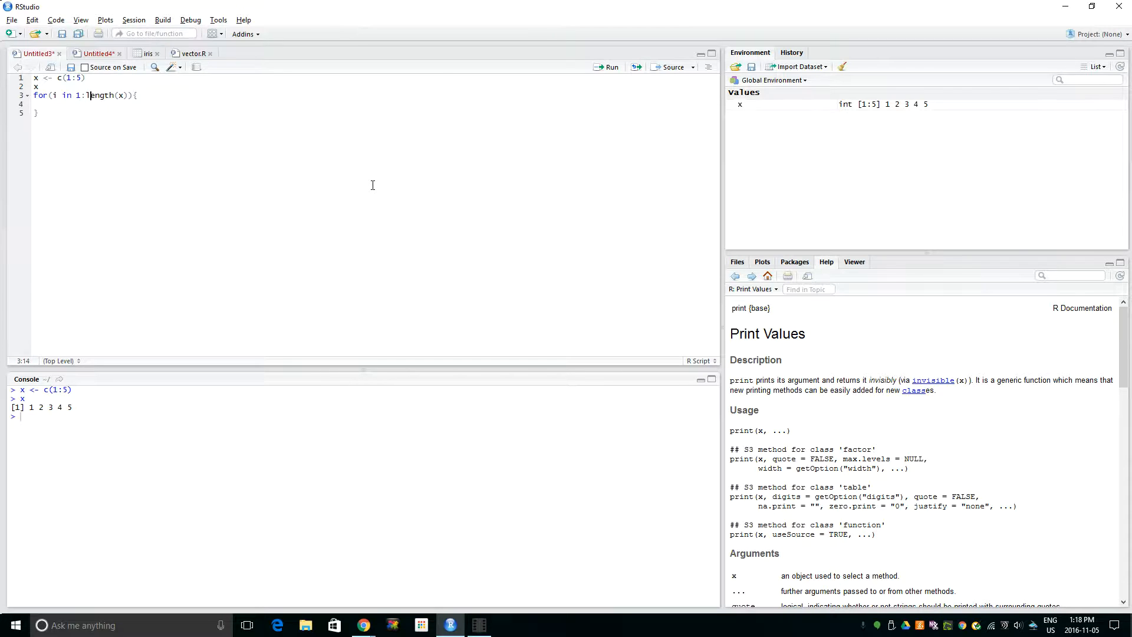
Fill the loop body with y <- x^2, run the loop, and print y.
left_click(81, 78)
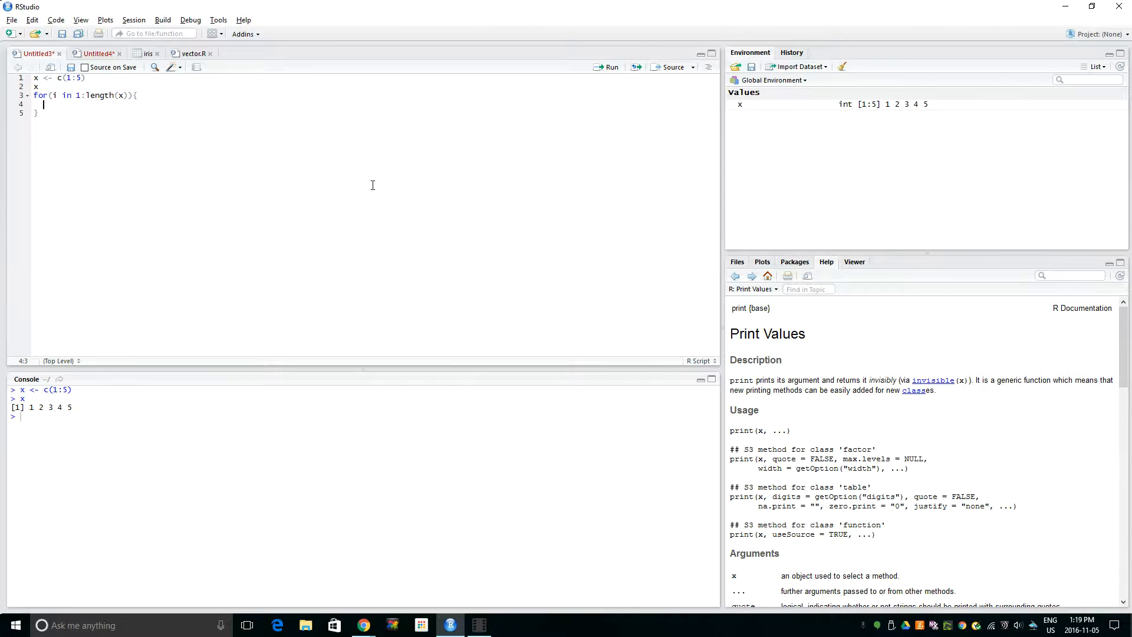
type("y <-")
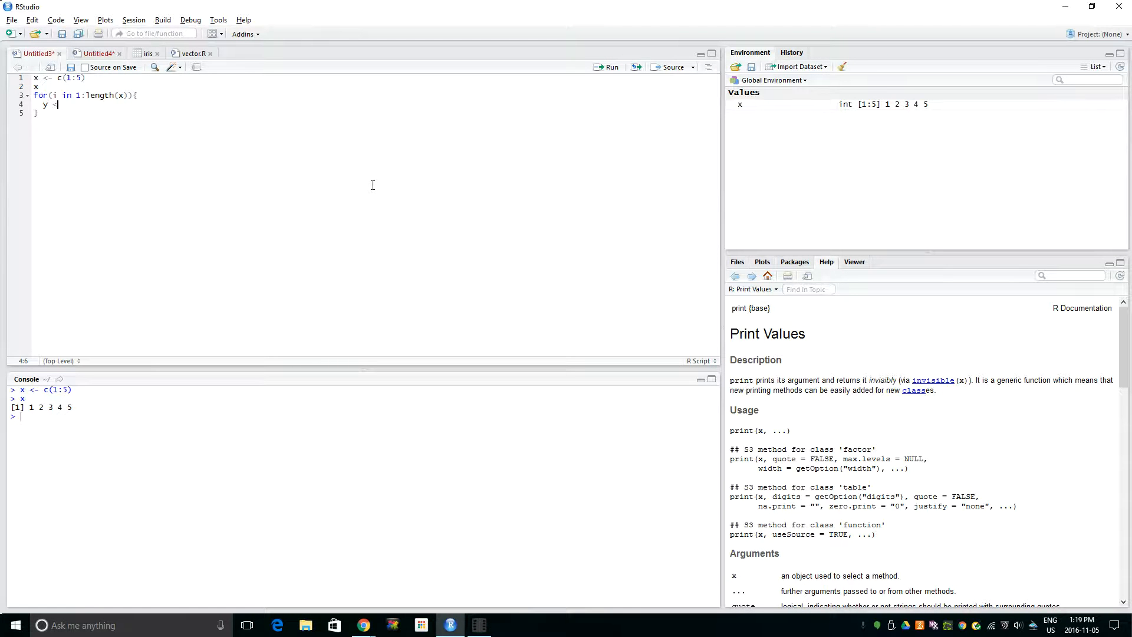
type("-")
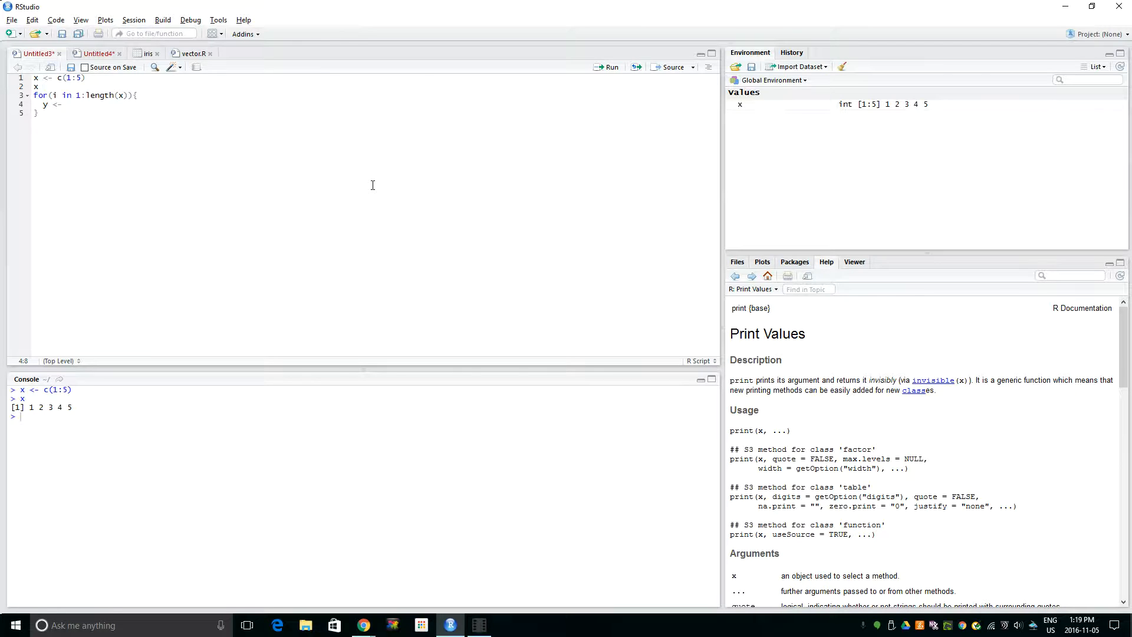
type("x")
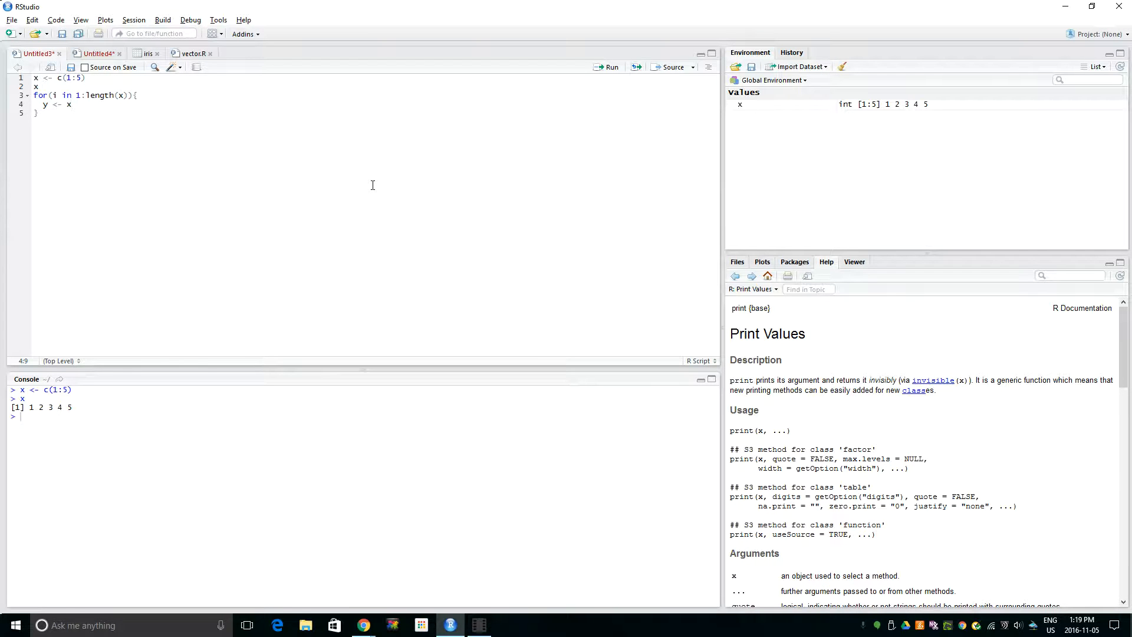
type("^")
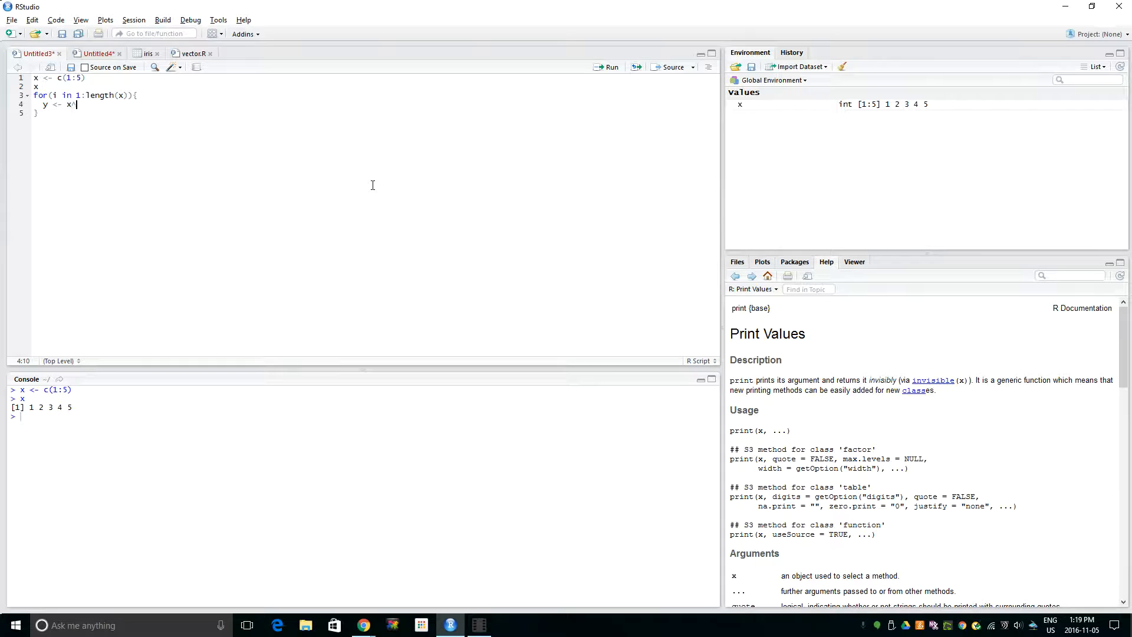
type("2")
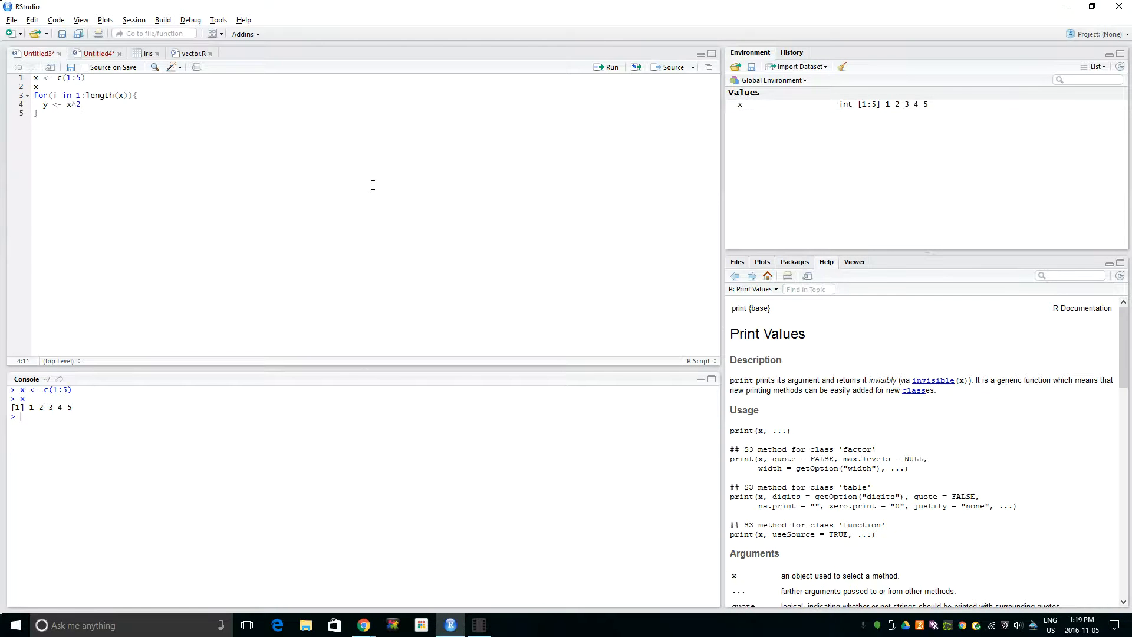
left_click_drag(31, 94, 40, 113)
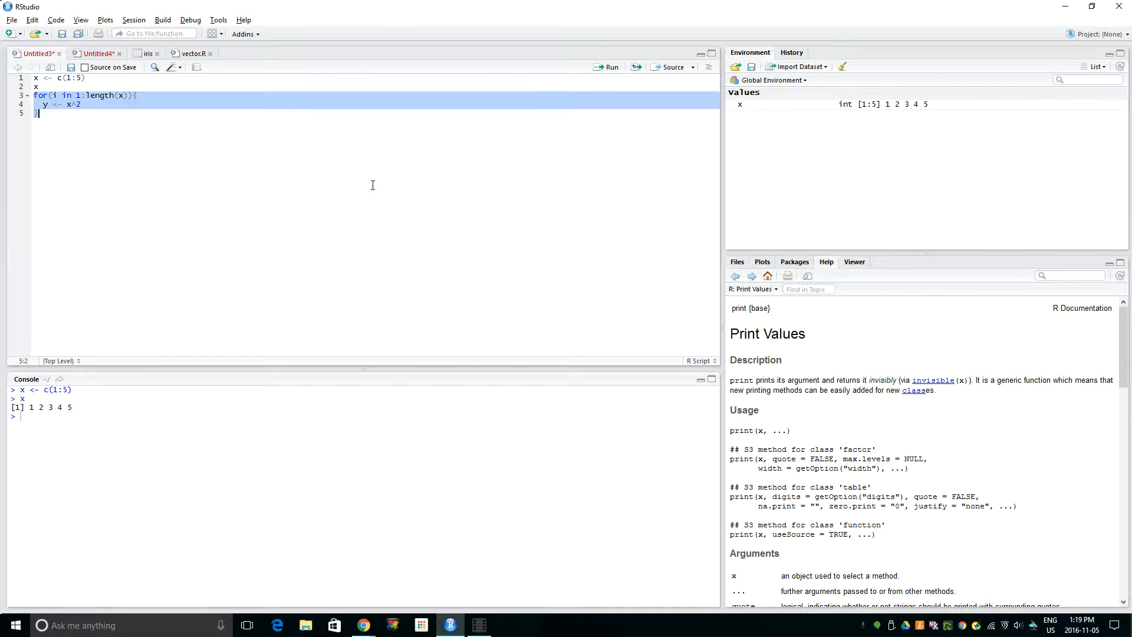
left_click(610, 67)
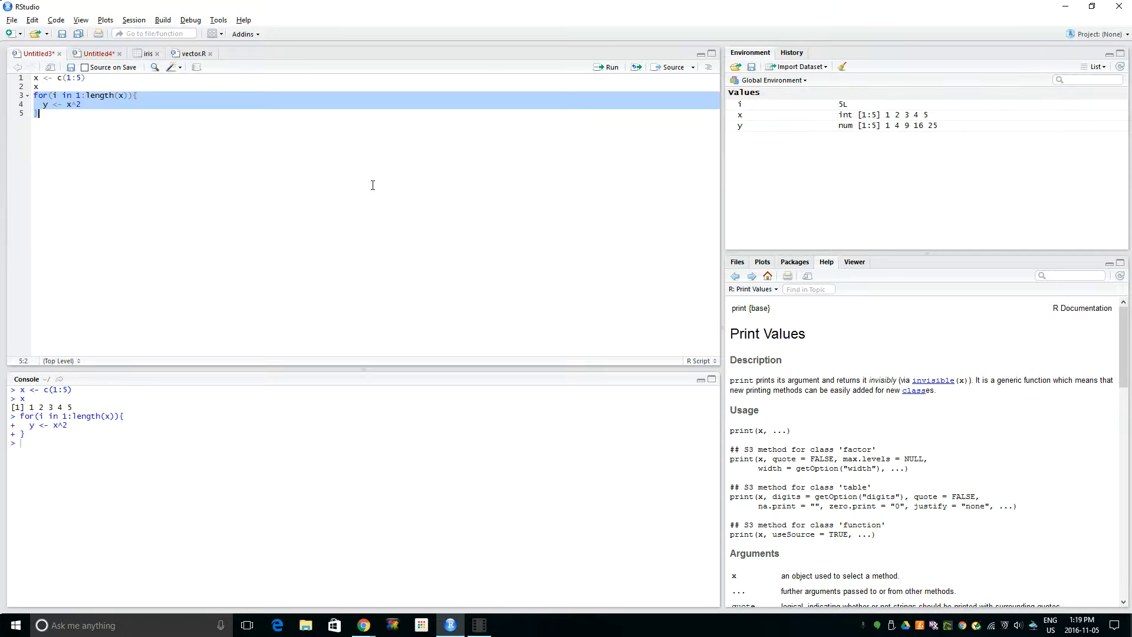
type("y")
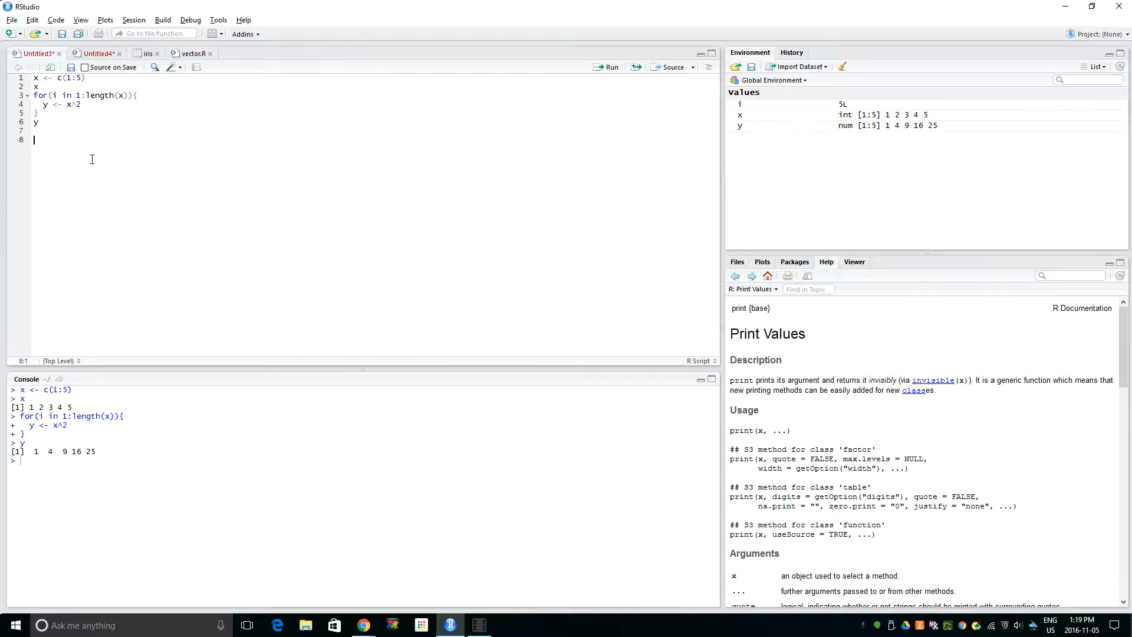
Load the iris dataset with data(iris).
type("data(i")
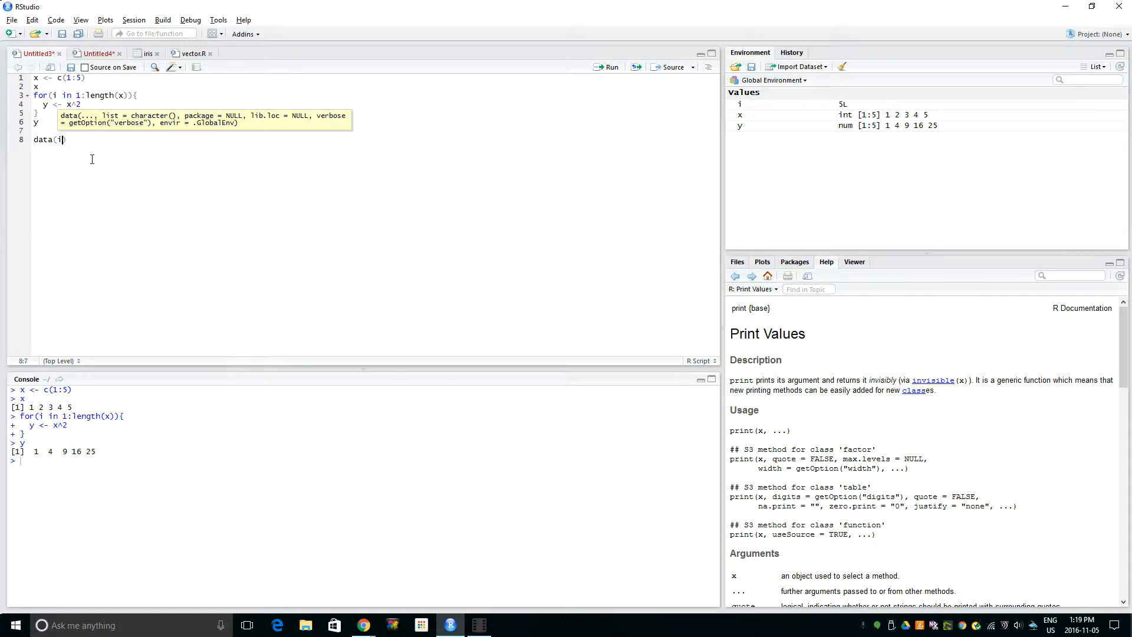
type("ris")
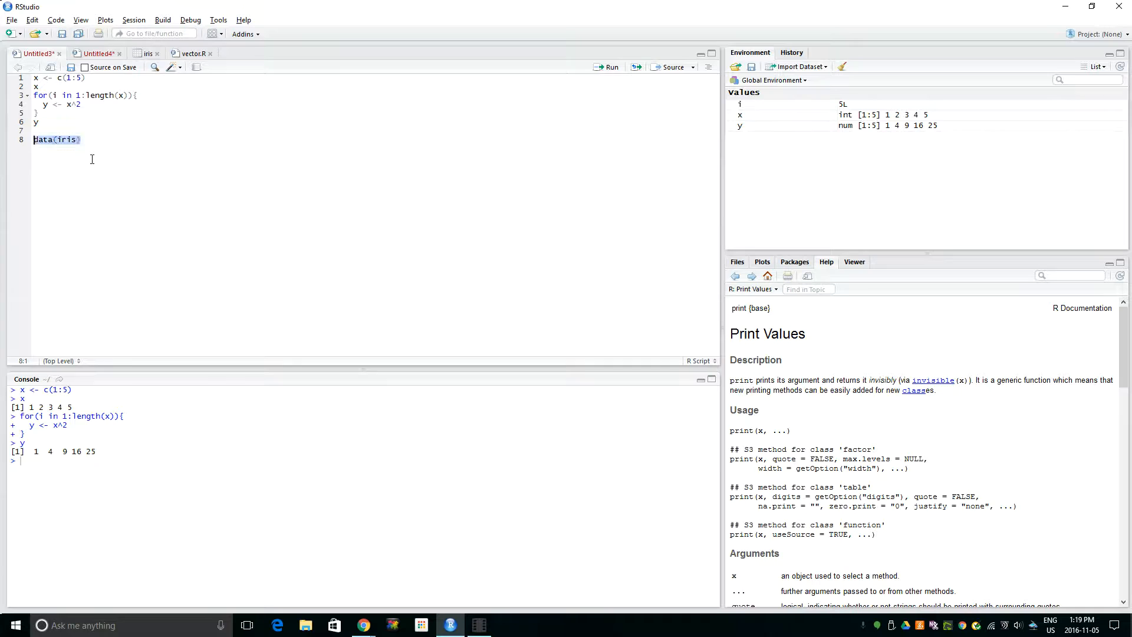
left_click(611, 67)
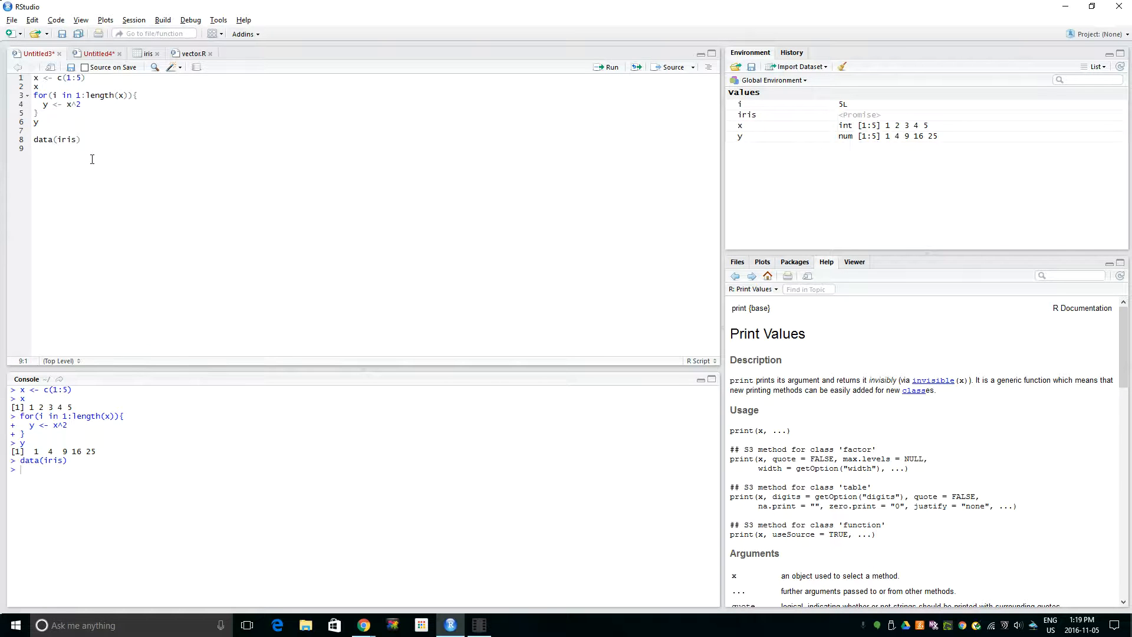
Type view(iris), then correct the misspelled function name to View after the error.
type("view(")
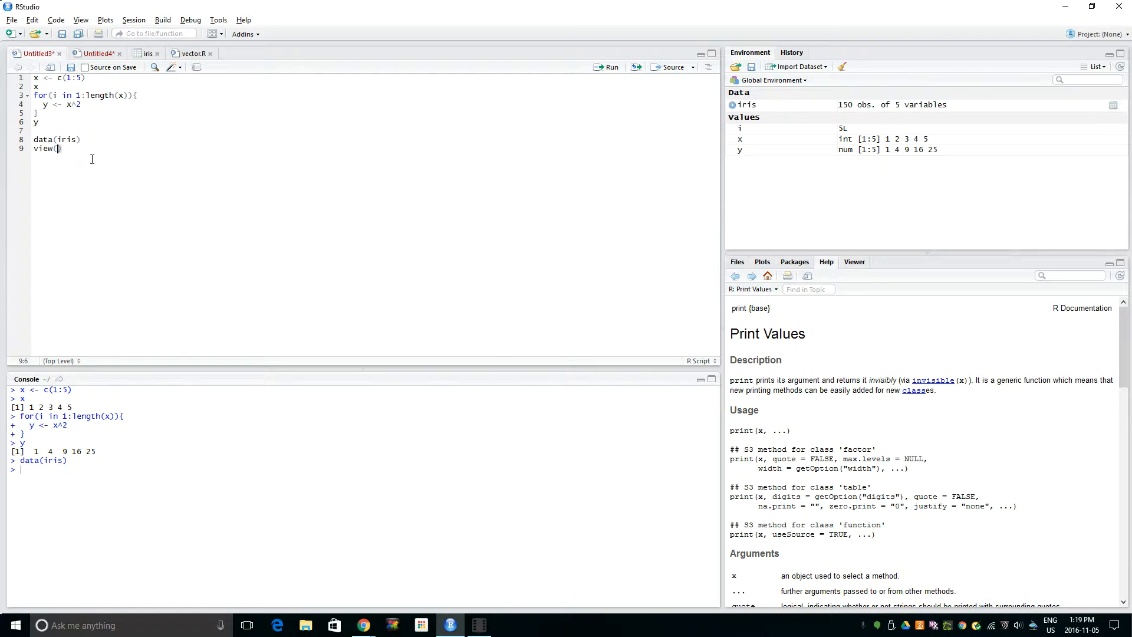
type("iris")
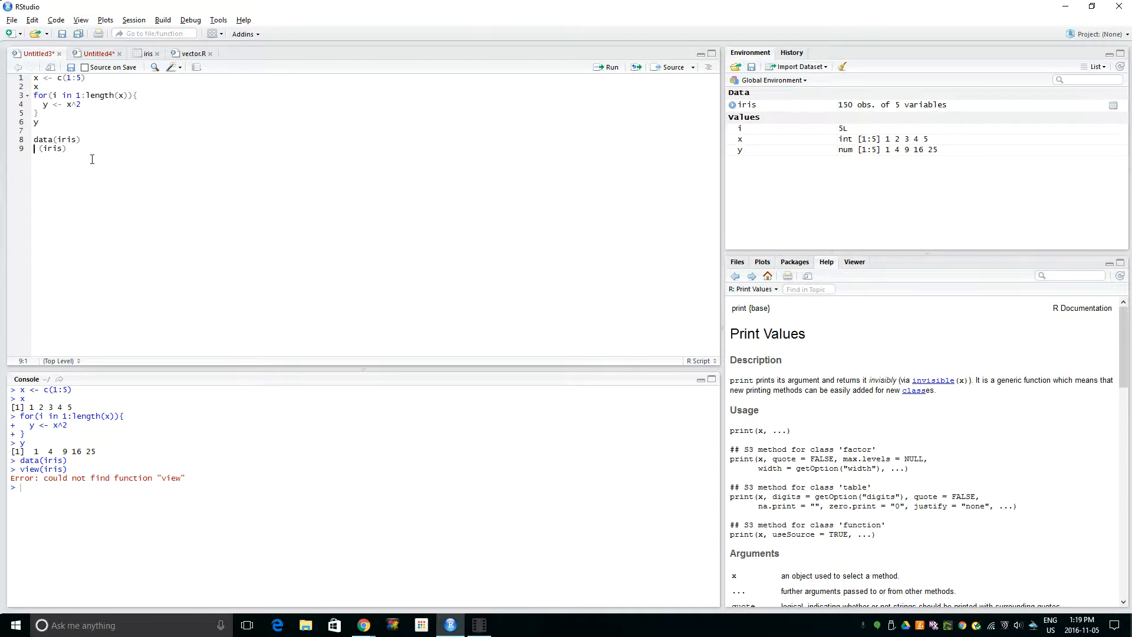
type("vi")
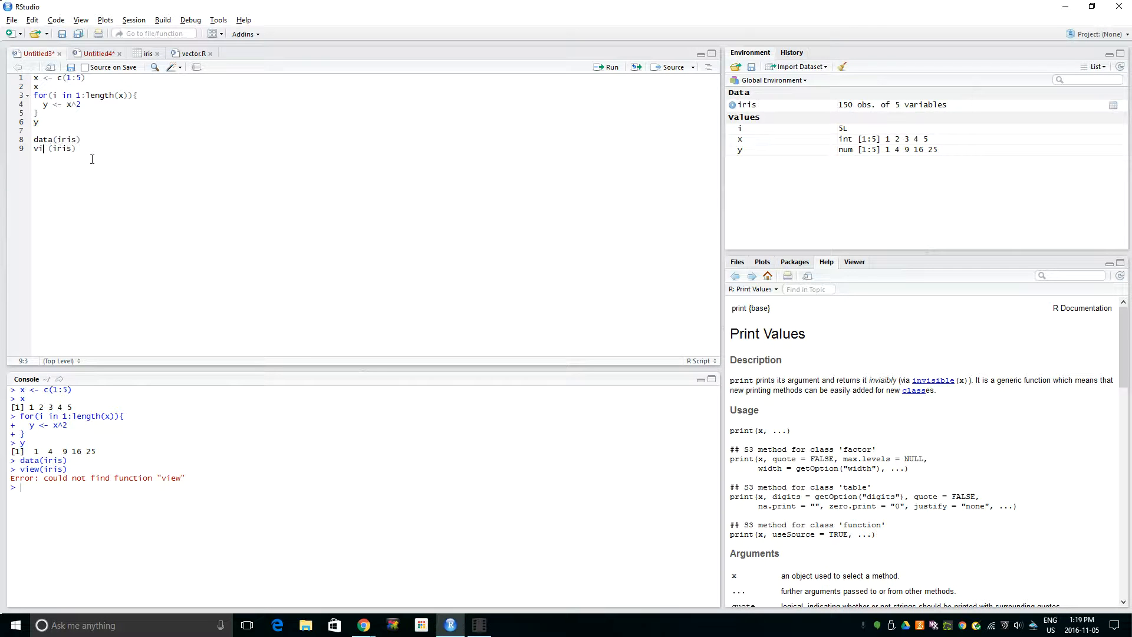
type("ew")
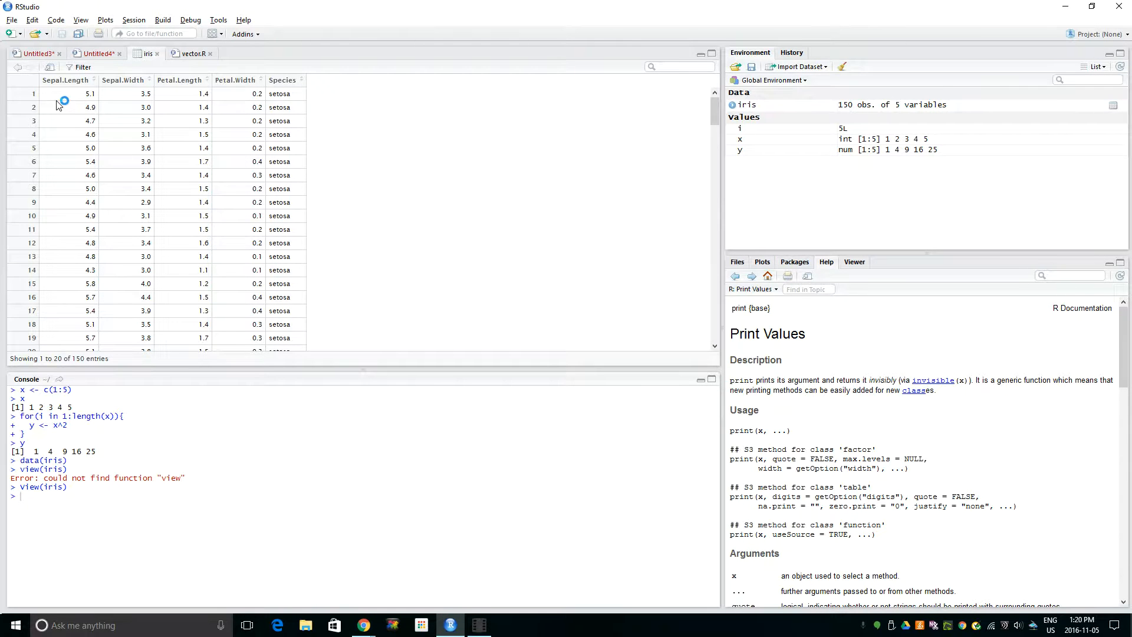
mouse_move(57, 90)
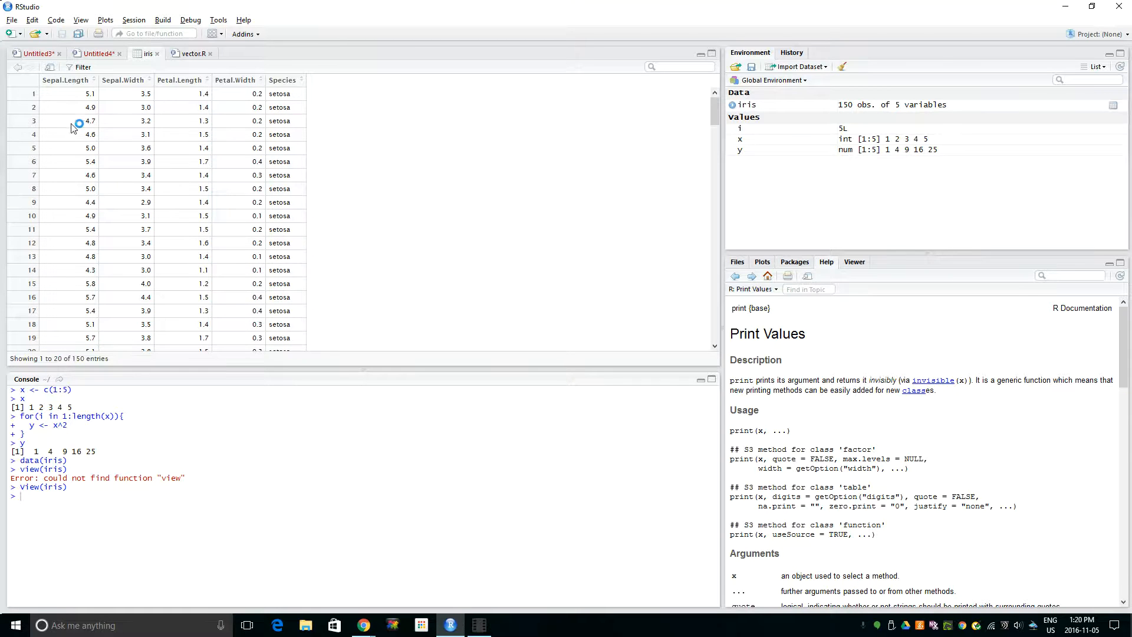
Scroll the iris table past row 100 through setosa, versicolor and virginica rows.
scroll("down", 3)
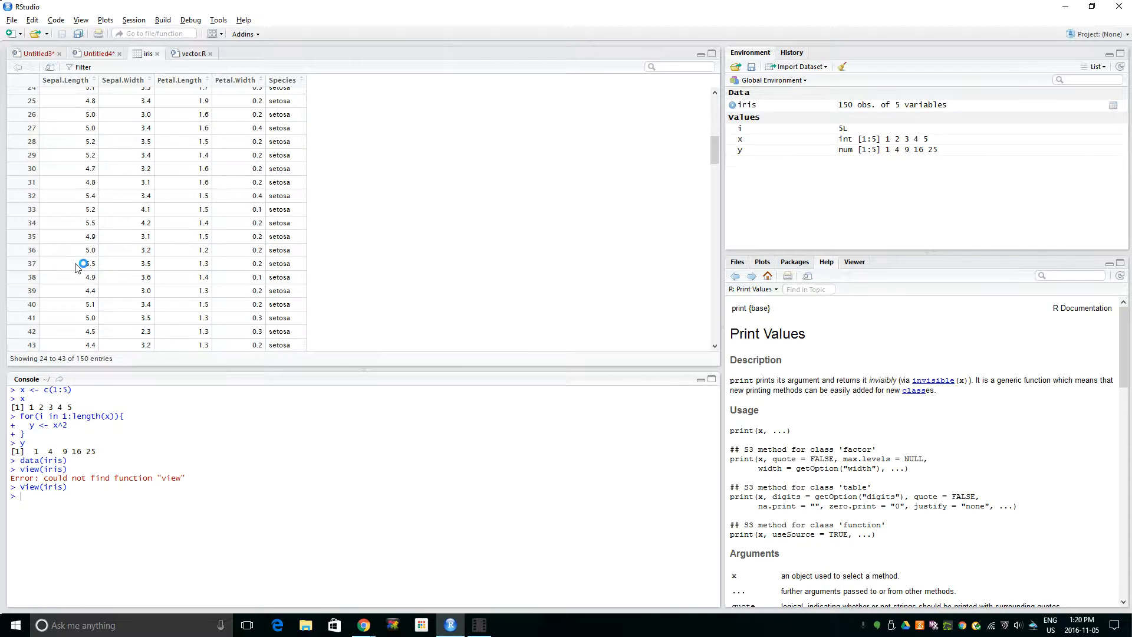
scroll("down", 3)
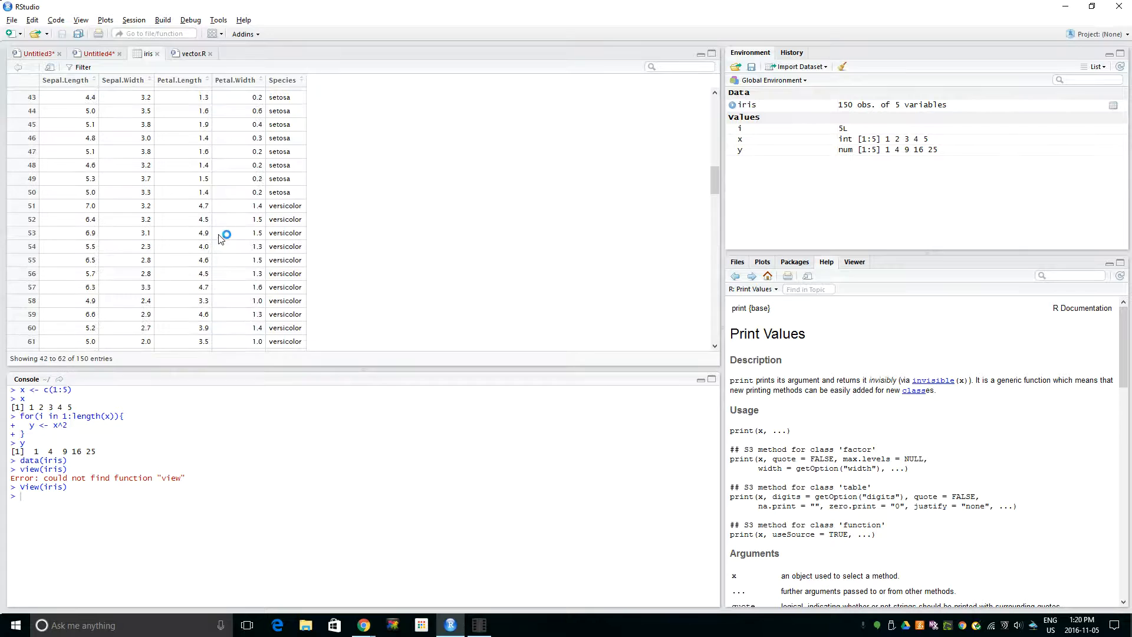
scroll("down", 3)
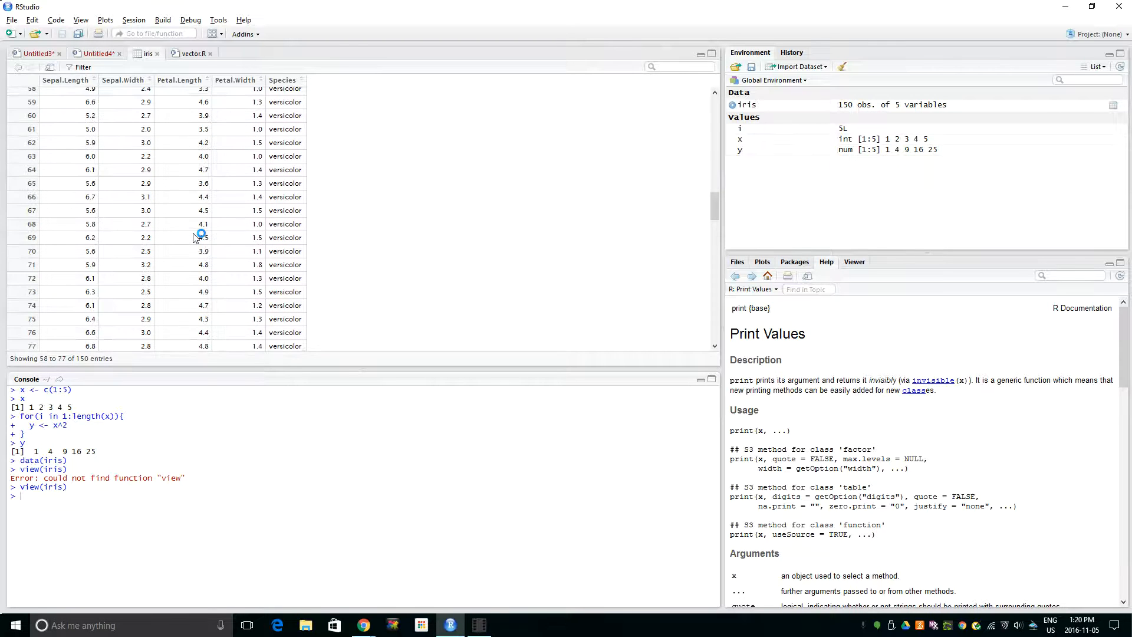
scroll("down", 3)
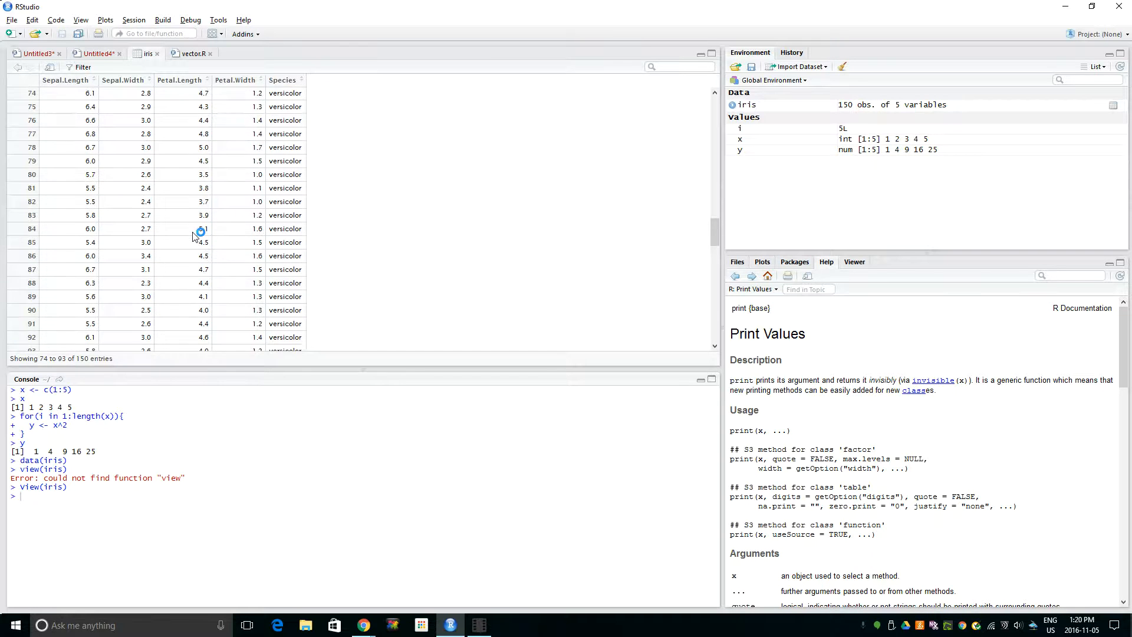
scroll("down", 3)
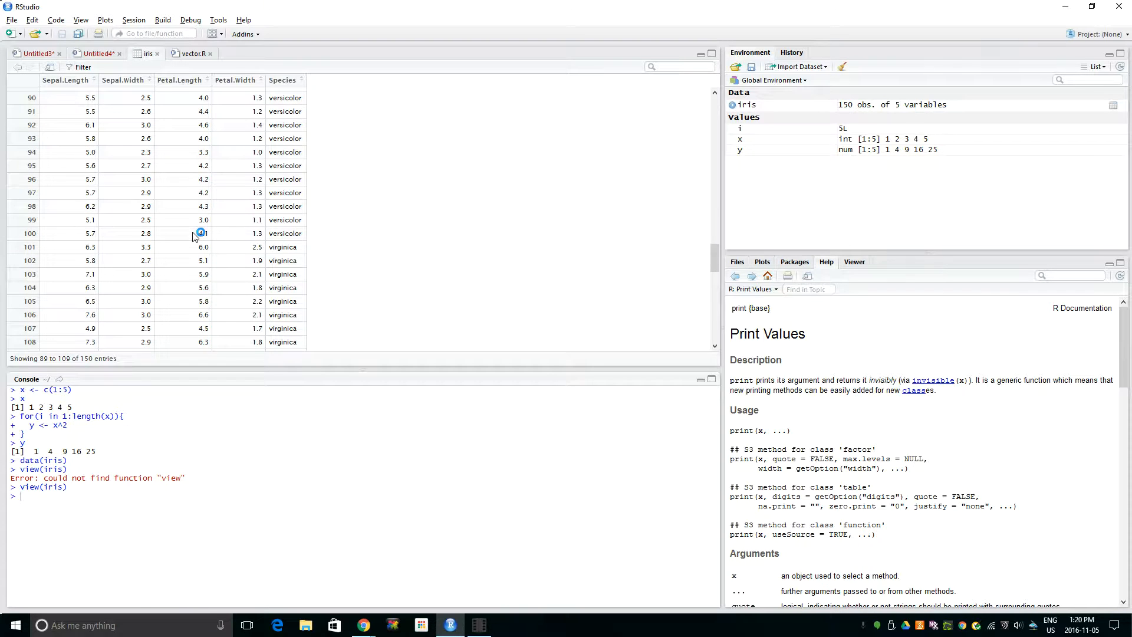
scroll("down", 3)
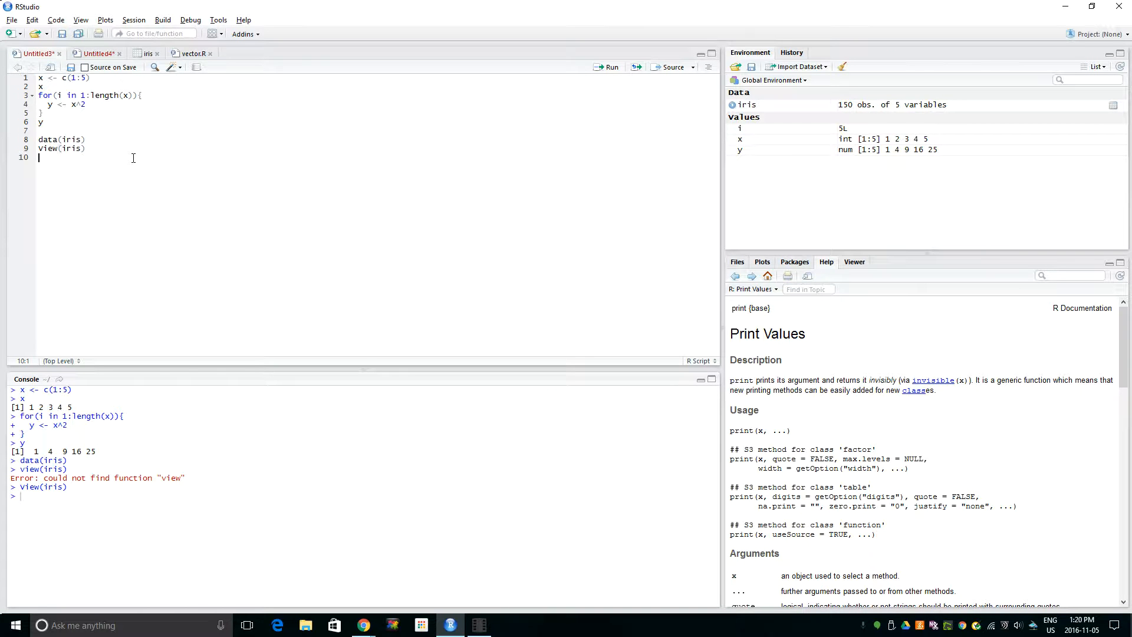
Write and run unique(iris$Species), listing setosa, versicolor and virginica.
type("un")
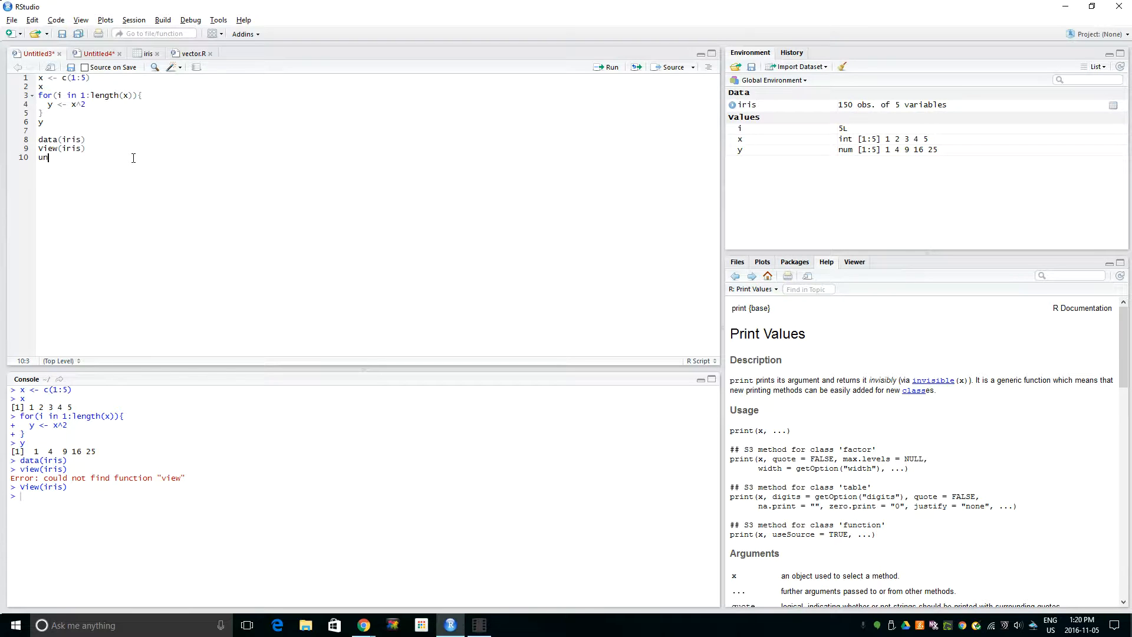
type("ique(")
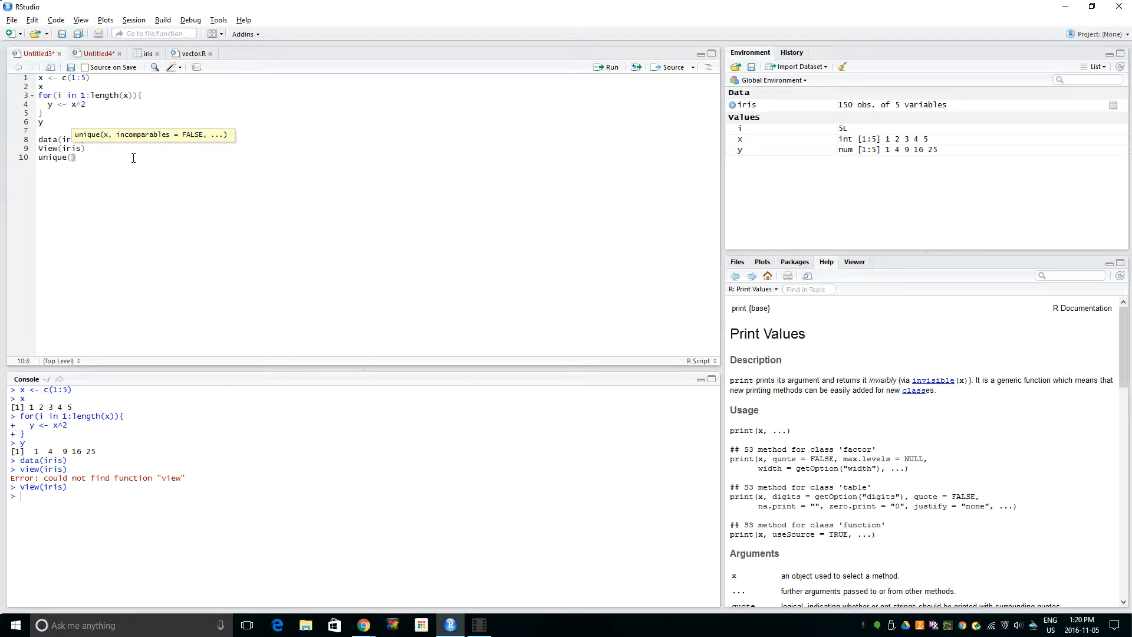
type("iris")
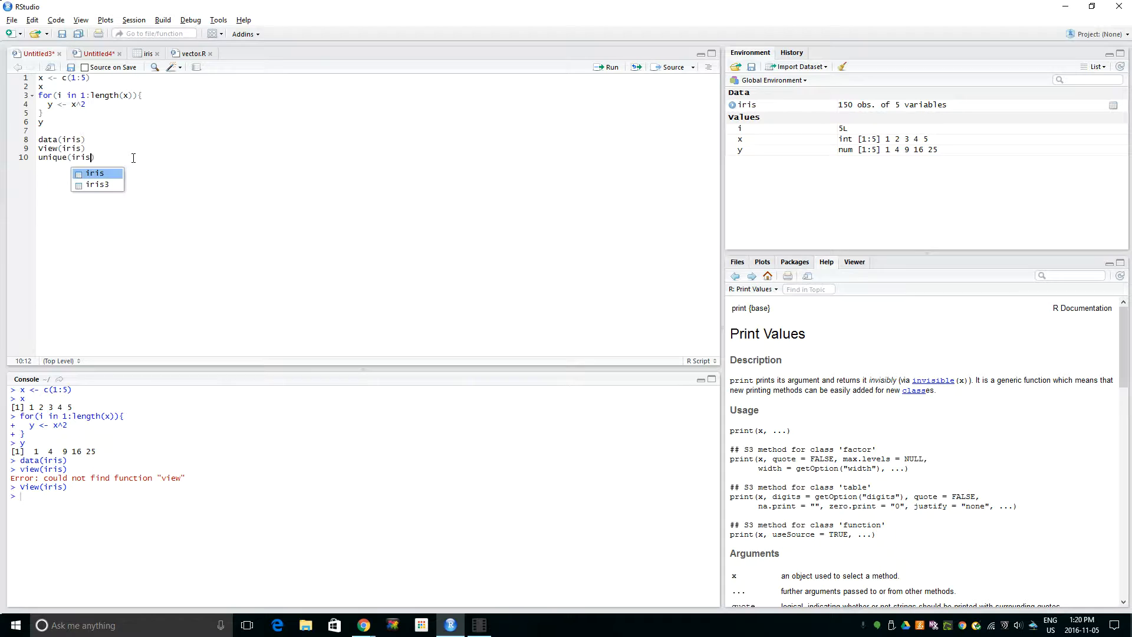
type("$")
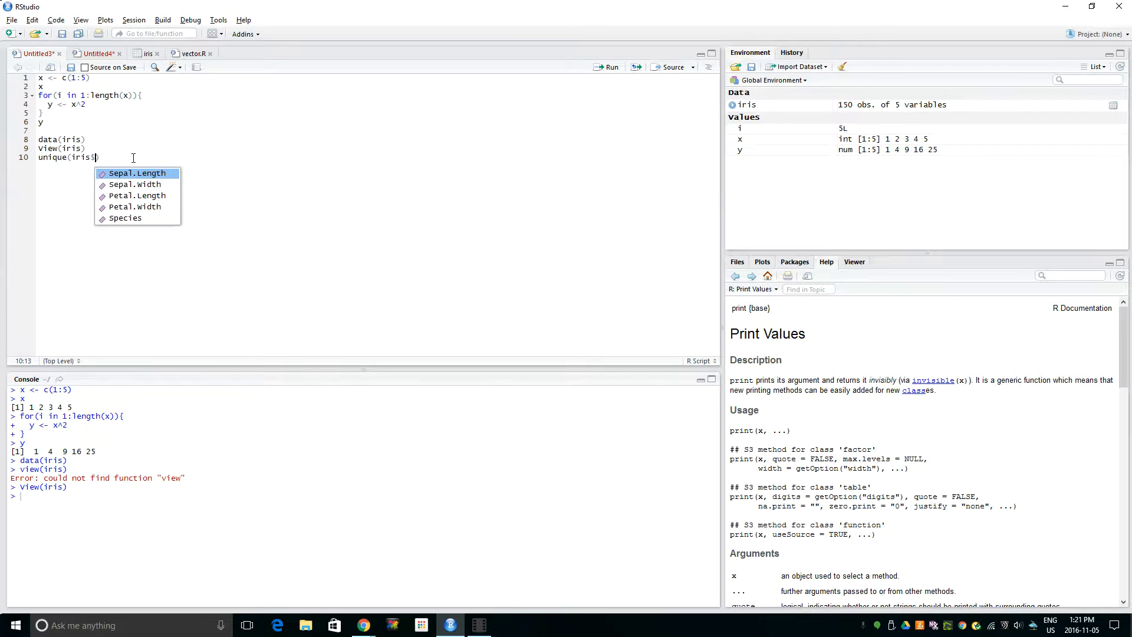
left_click(125, 217)
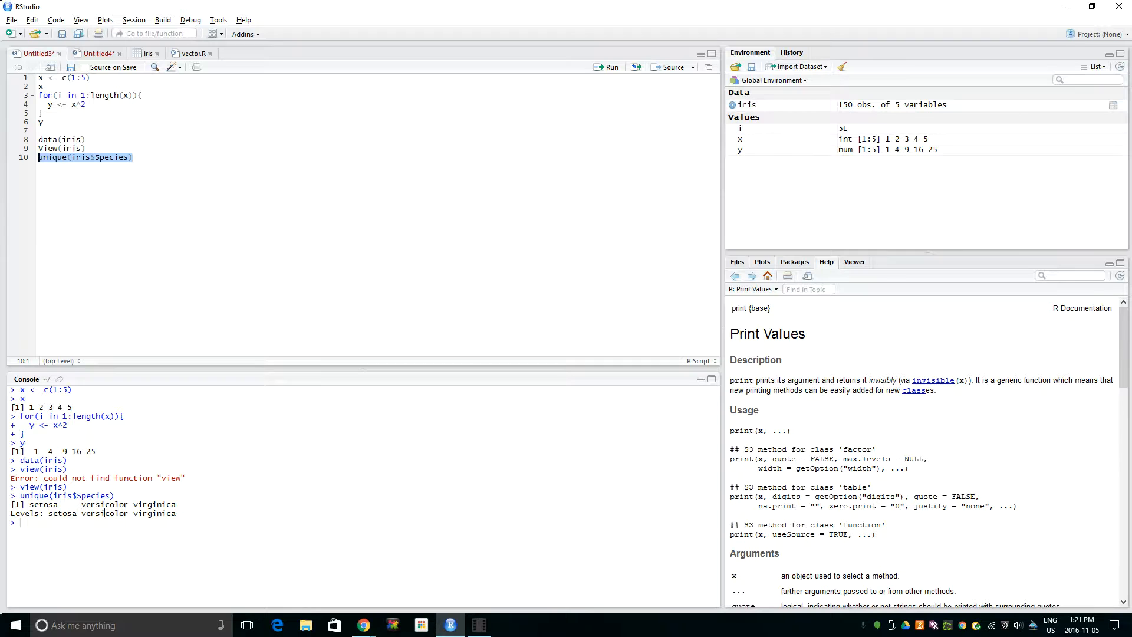
left_click(210, 225)
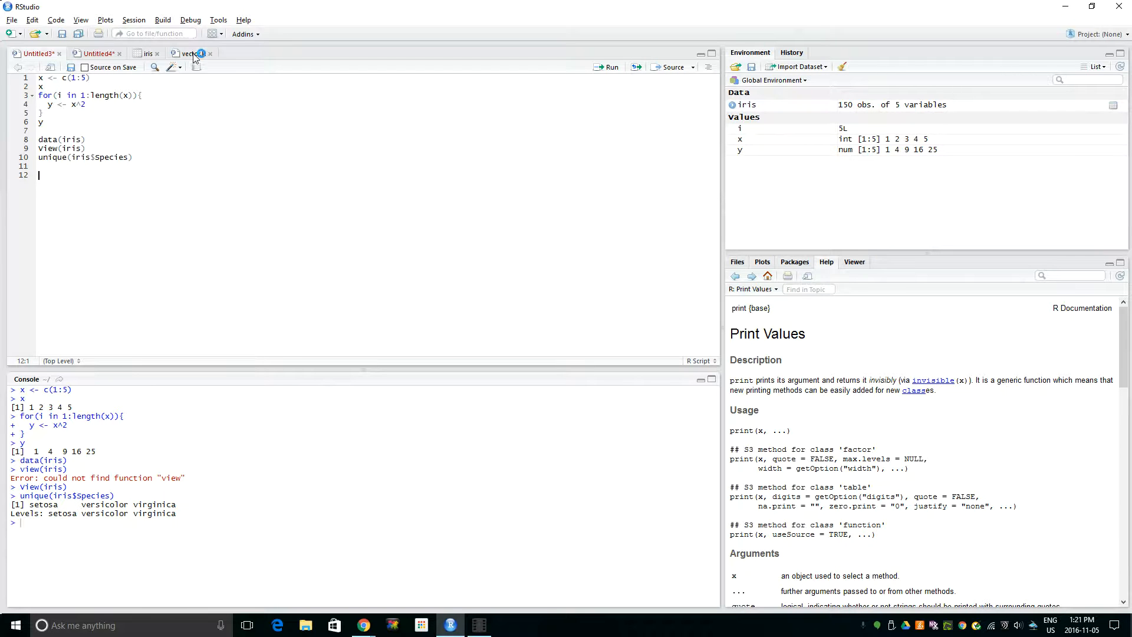
left_click(148, 53)
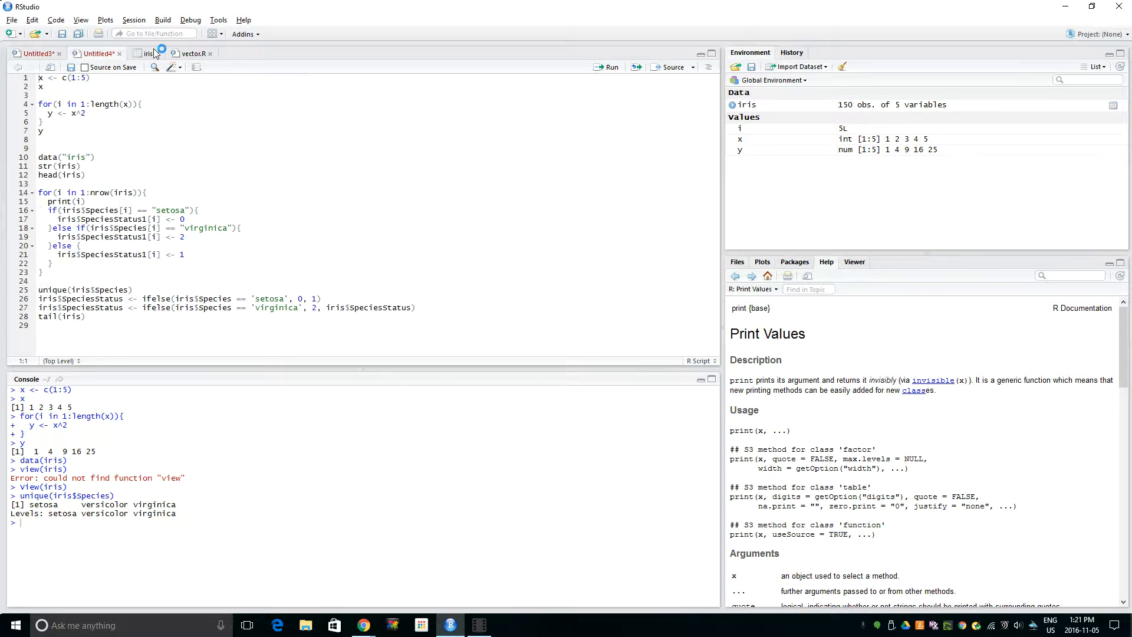
left_click(147, 52)
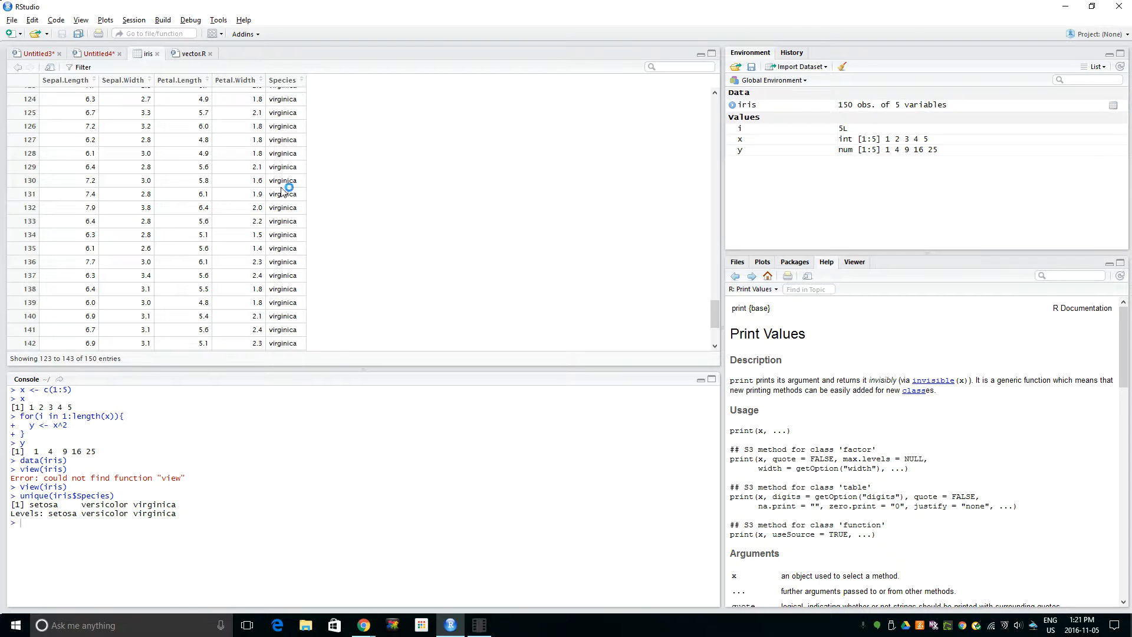
scroll("up", 3)
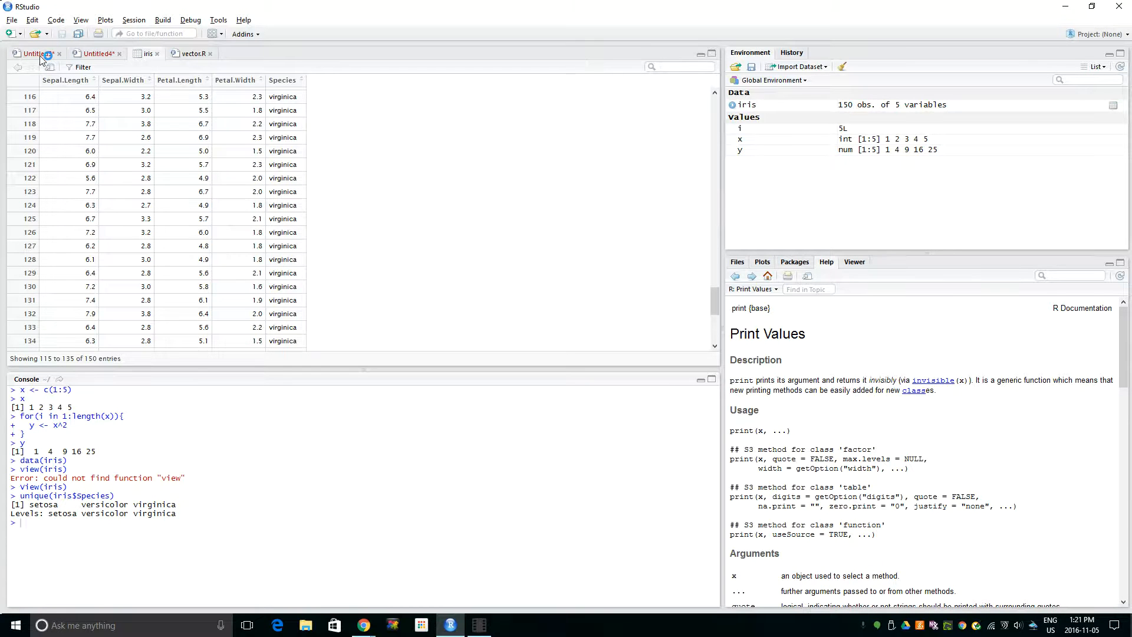
left_click(34, 54)
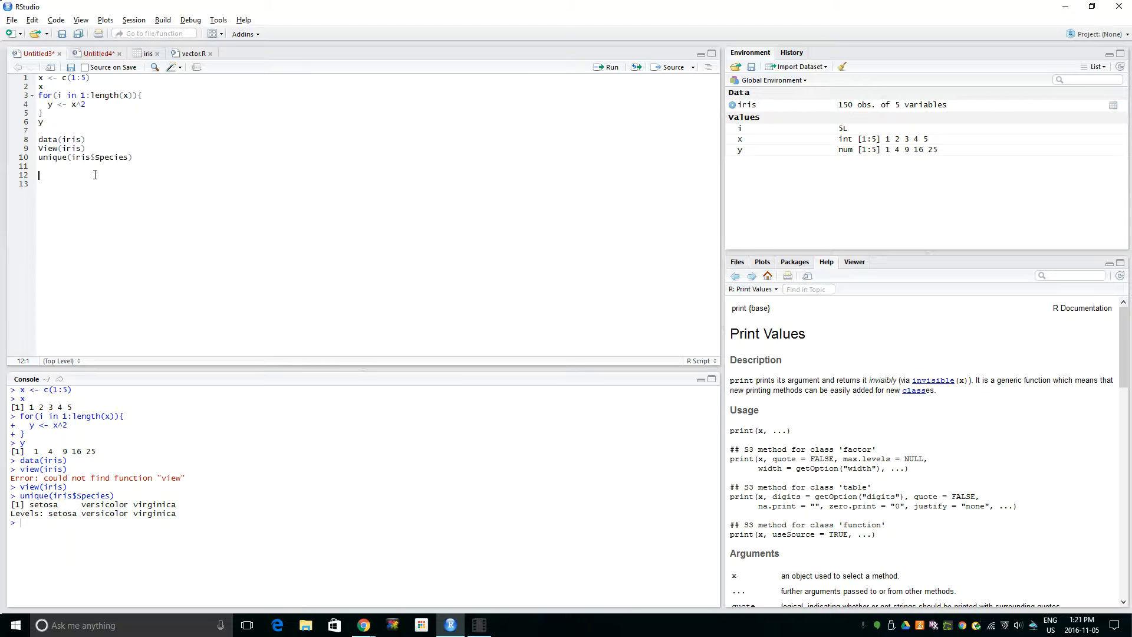
Write an empty for(i in 1:nrow(iris)){ } loop on line 12.
type("for(")
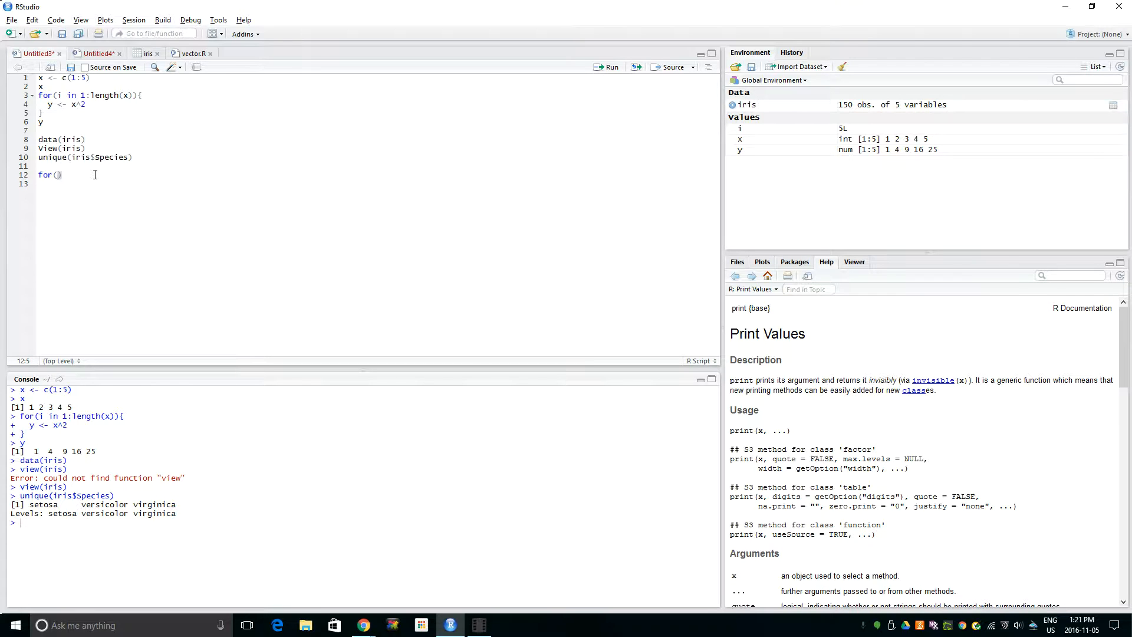
type("i")
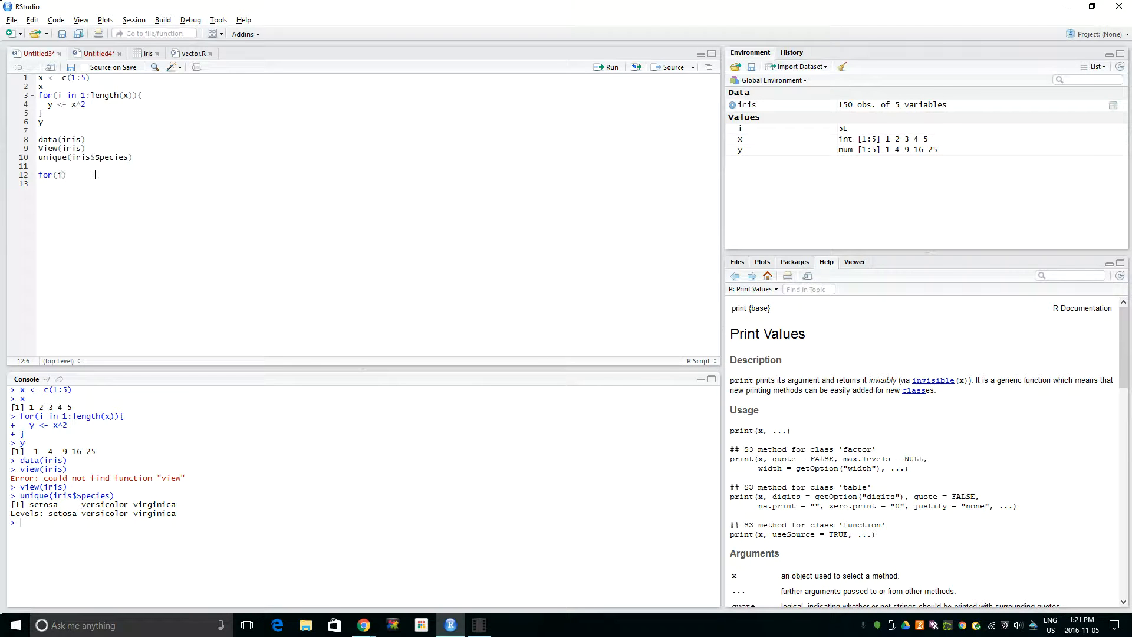
type("in 1")
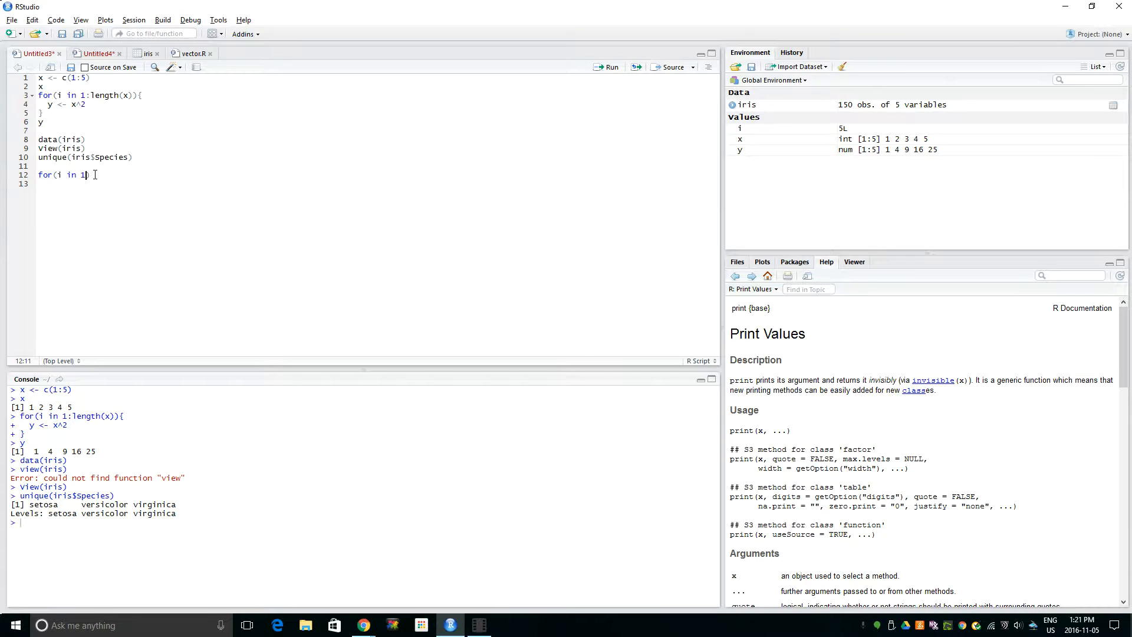
type(":nr")
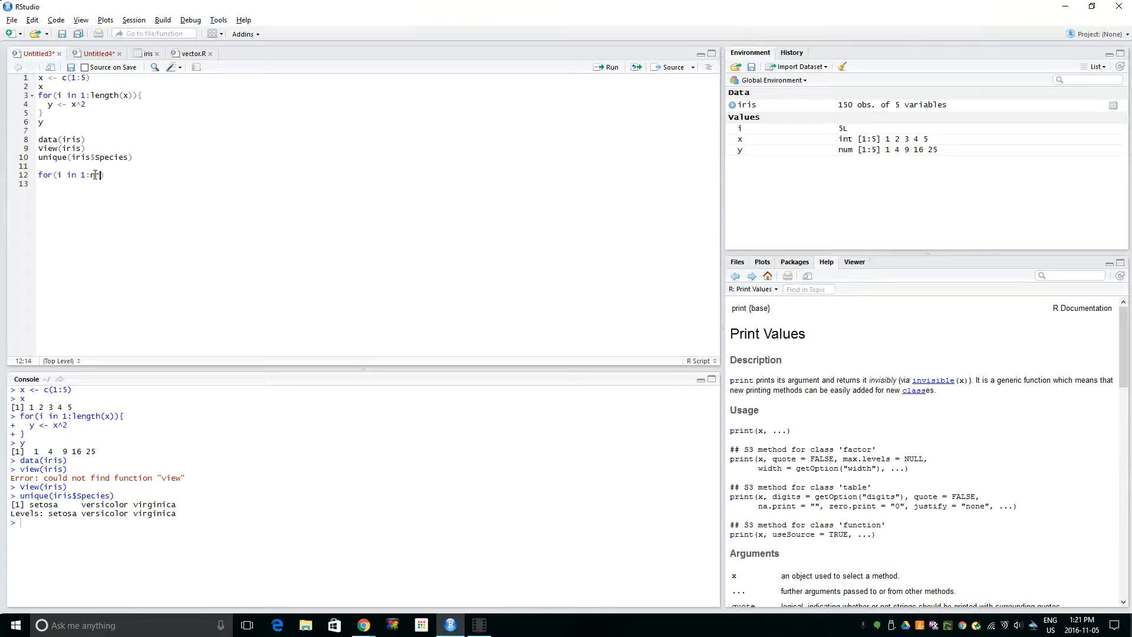
type("row")
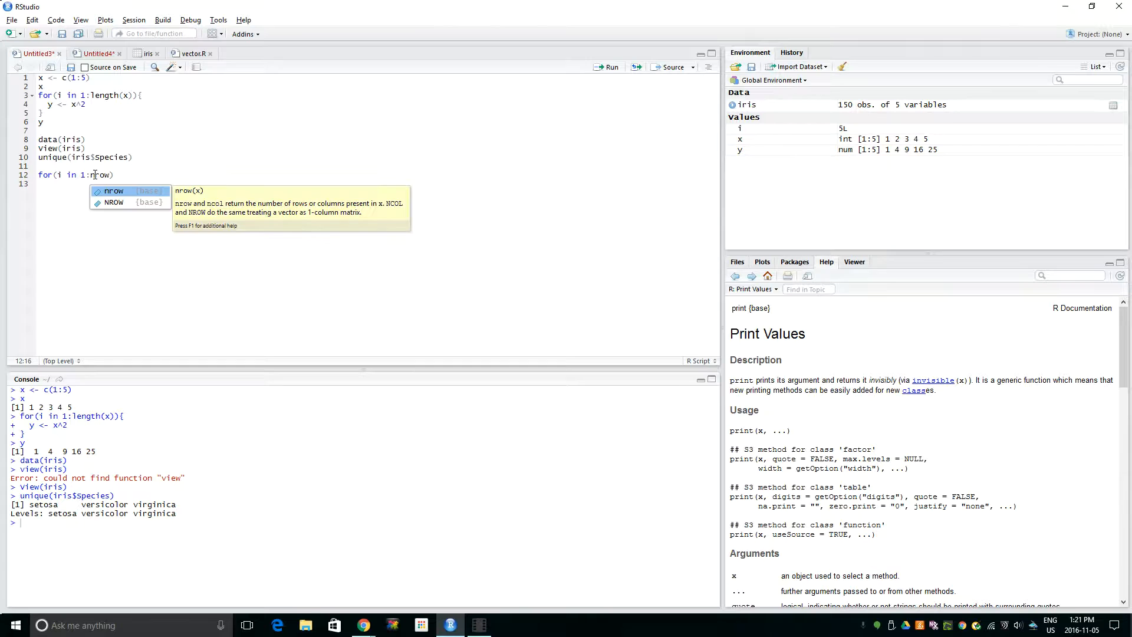
key("Tab")
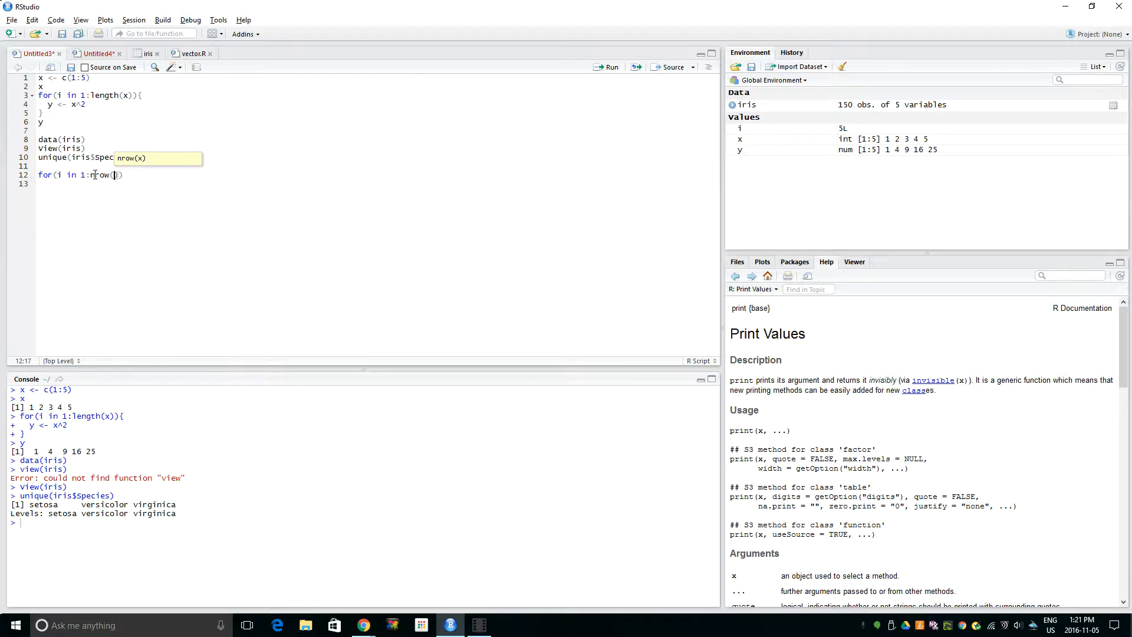
type("iris")
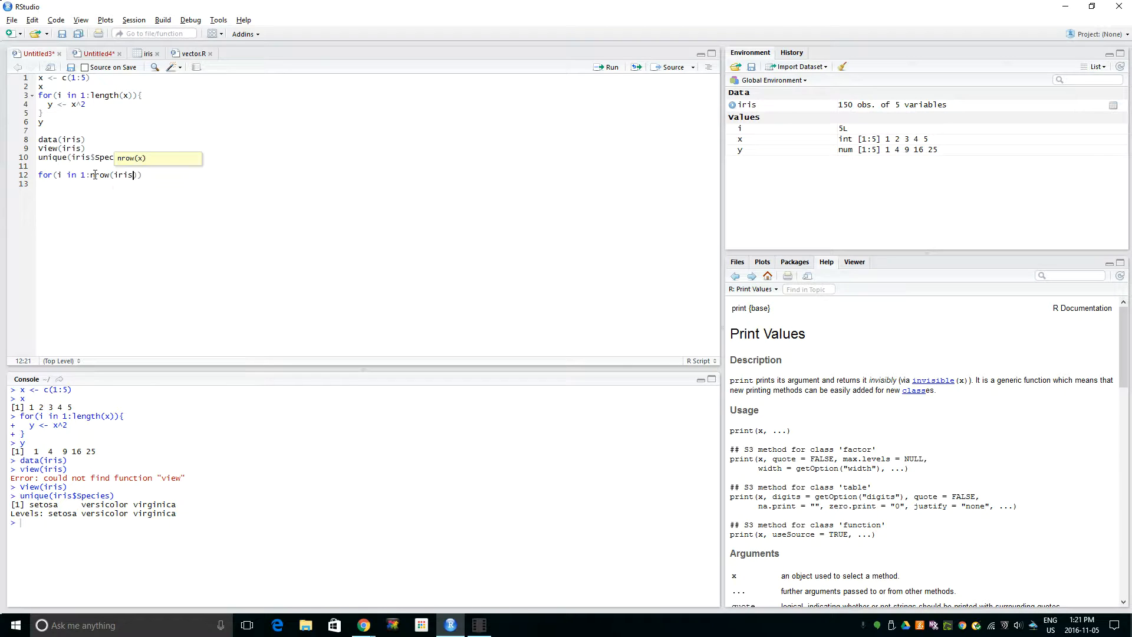
type("){")
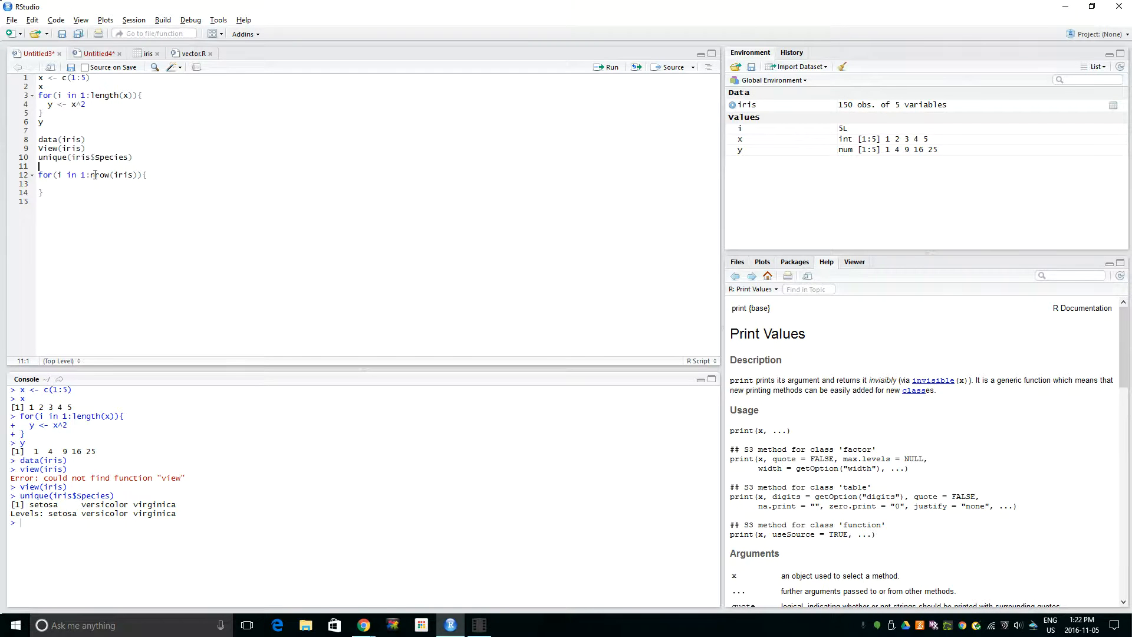
type("nr")
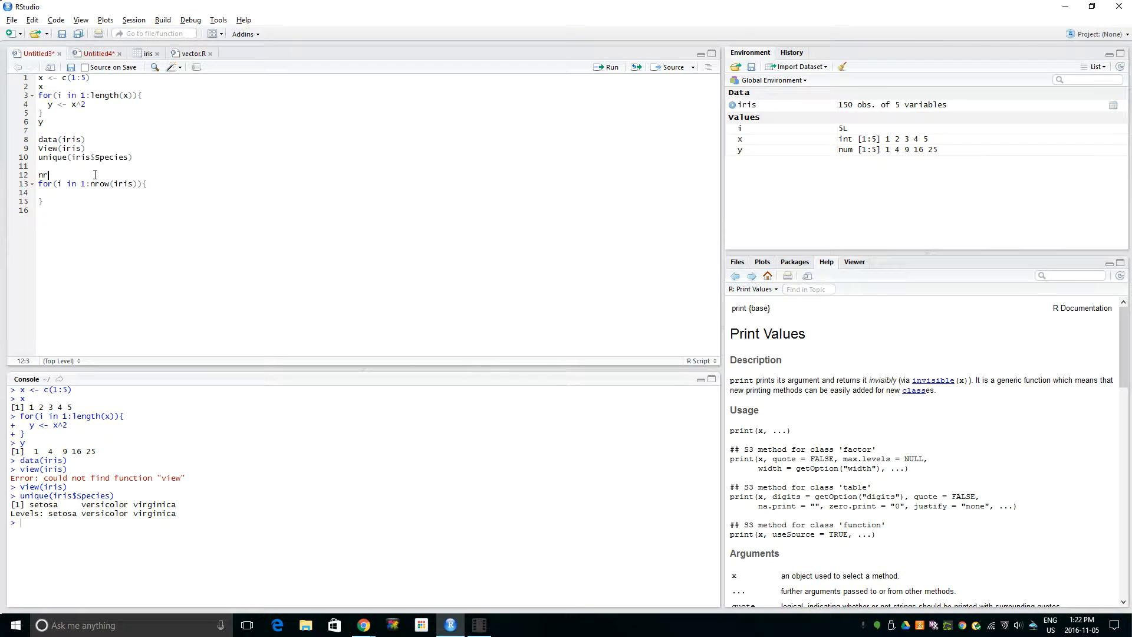
Confirm nrow(iris) is 150, then begin an if() inside the loop body.
type("ow(i")
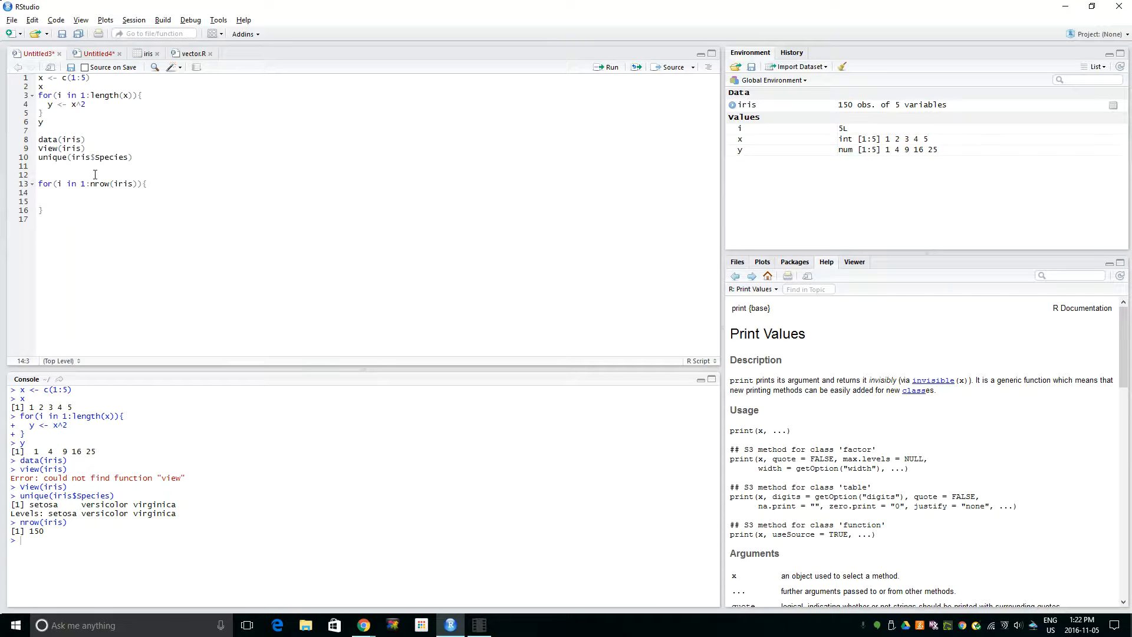
type("if(")
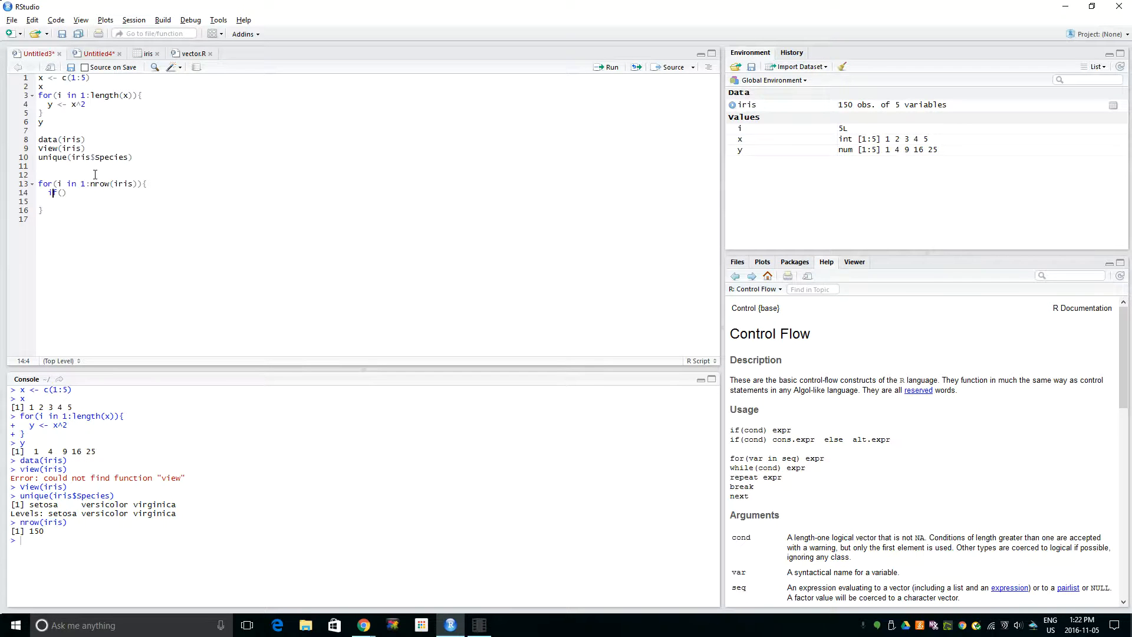
mouse_move(782, 414)
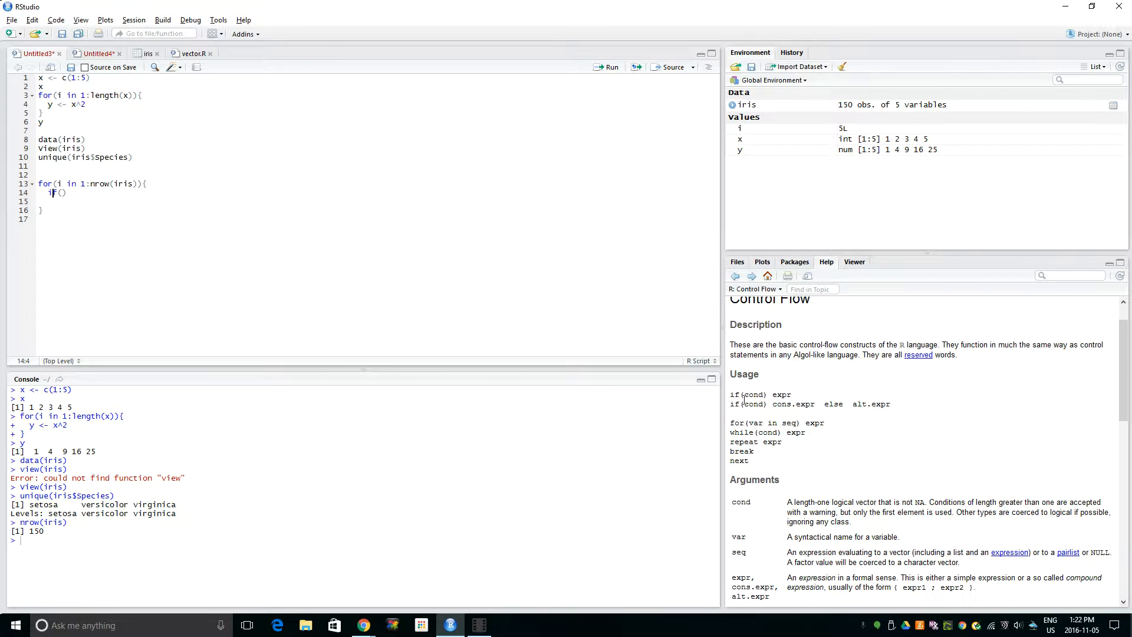
mouse_move(814, 399)
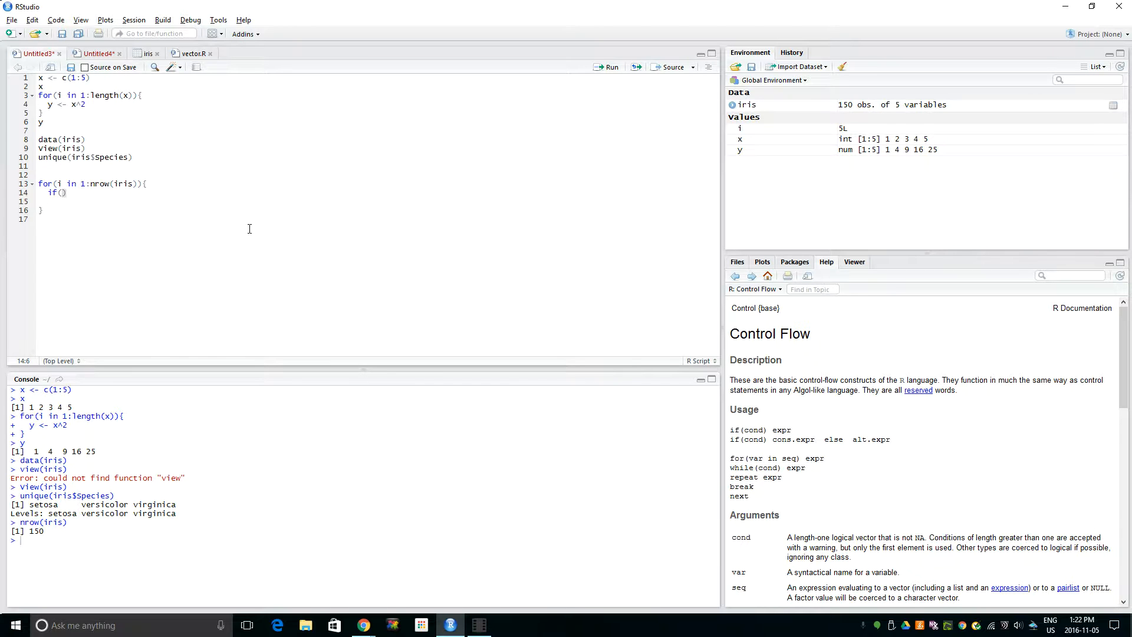
Add the condition if(iris$Species[i] == "setosa"){ inside the loop.
type("iris")
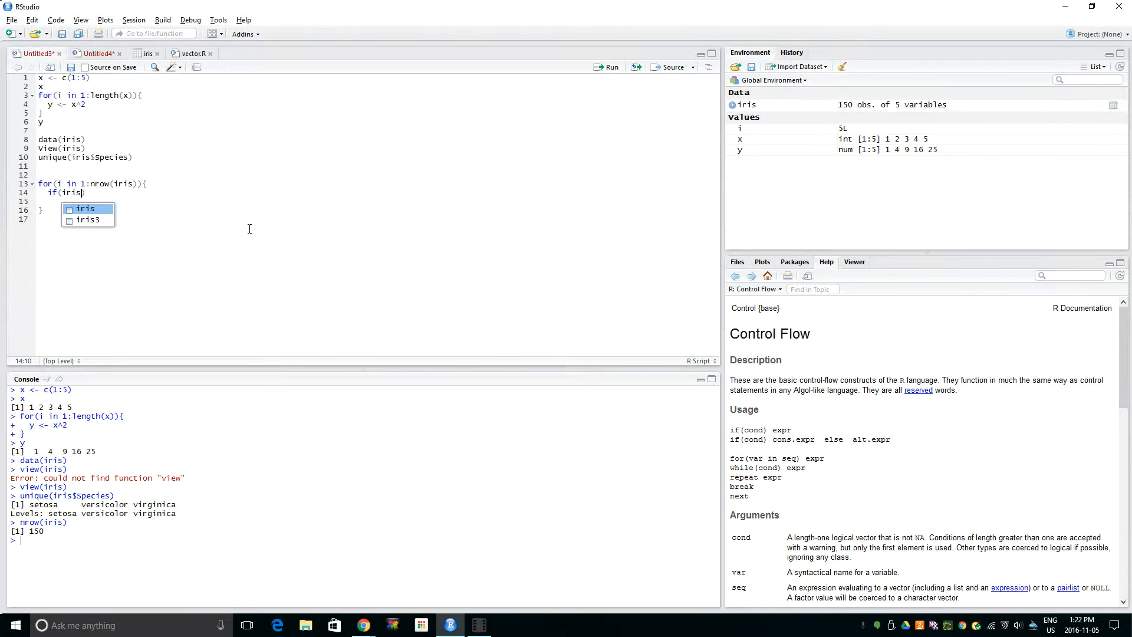
type("$")
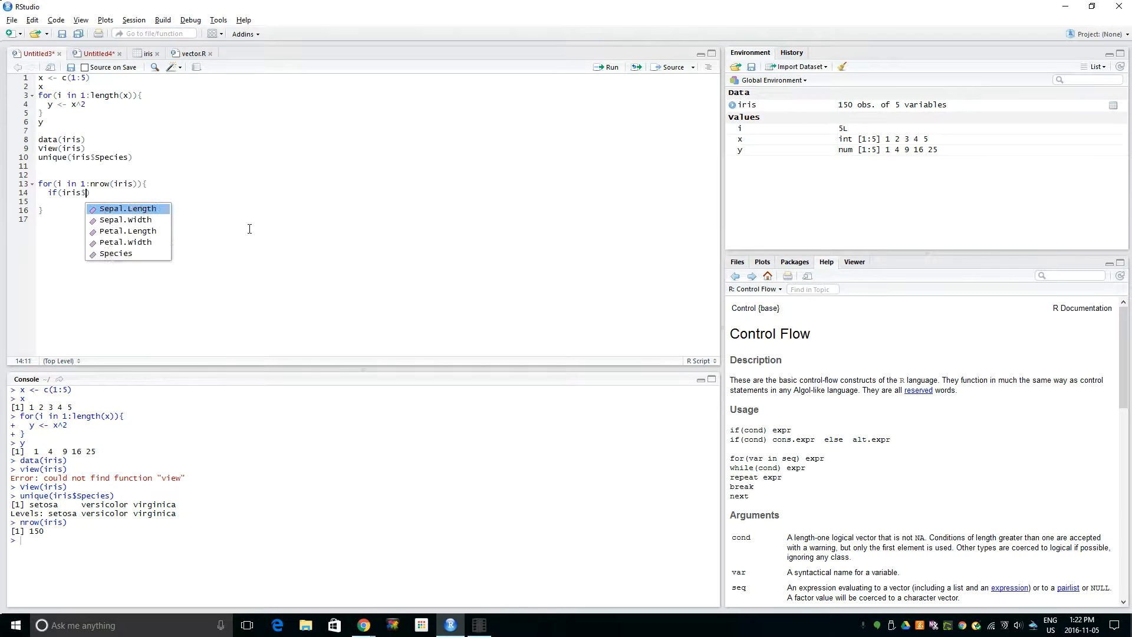
type("Species")
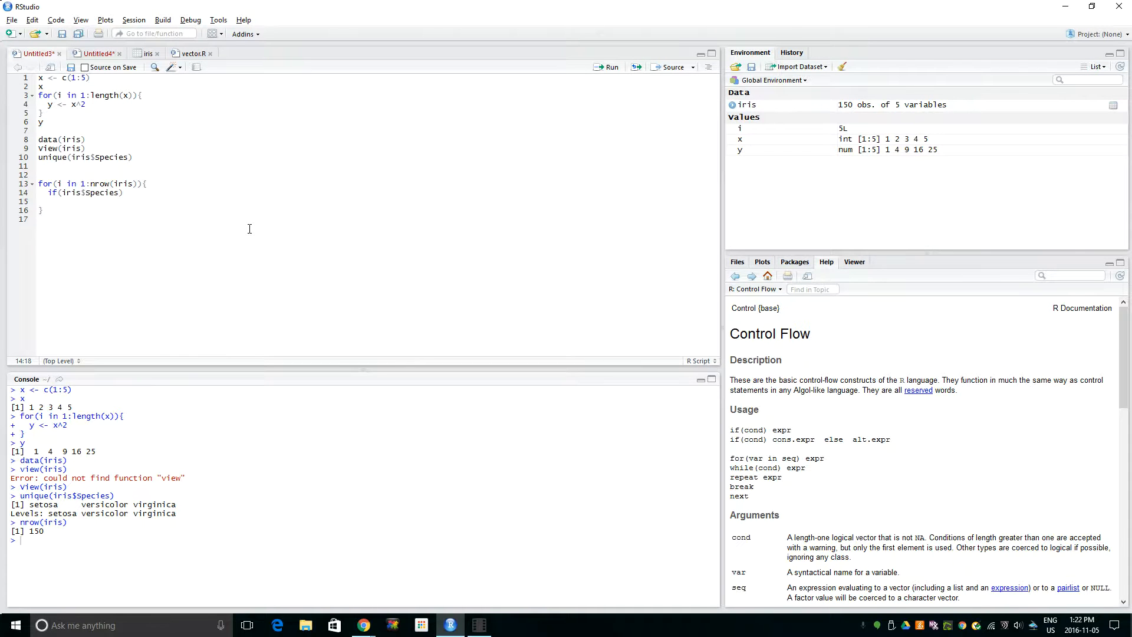
type("[")
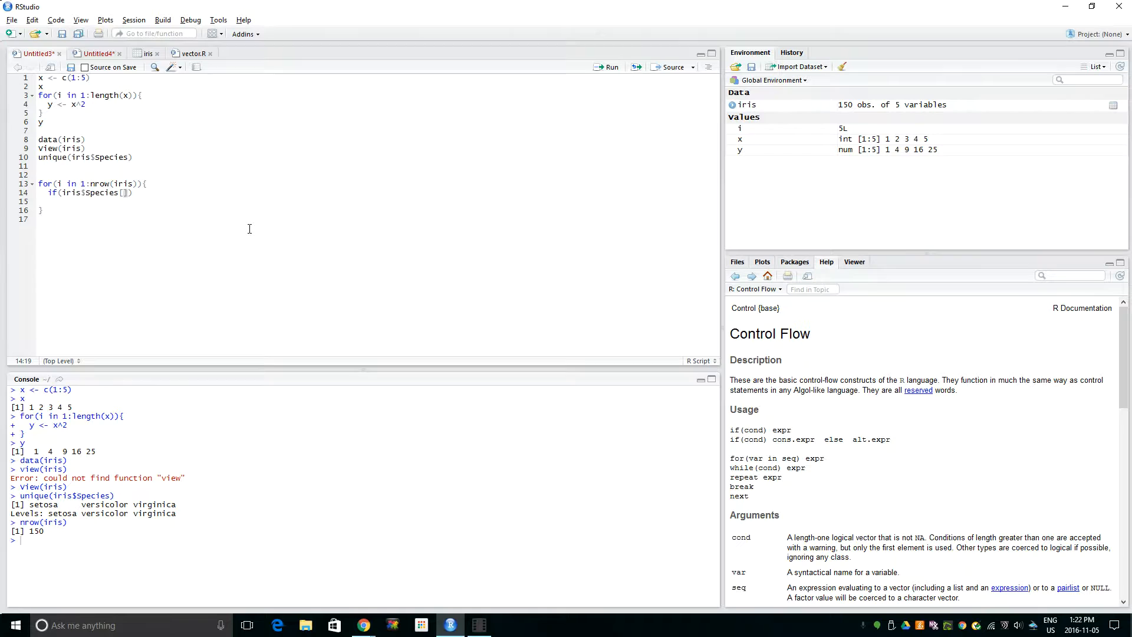
type("i")
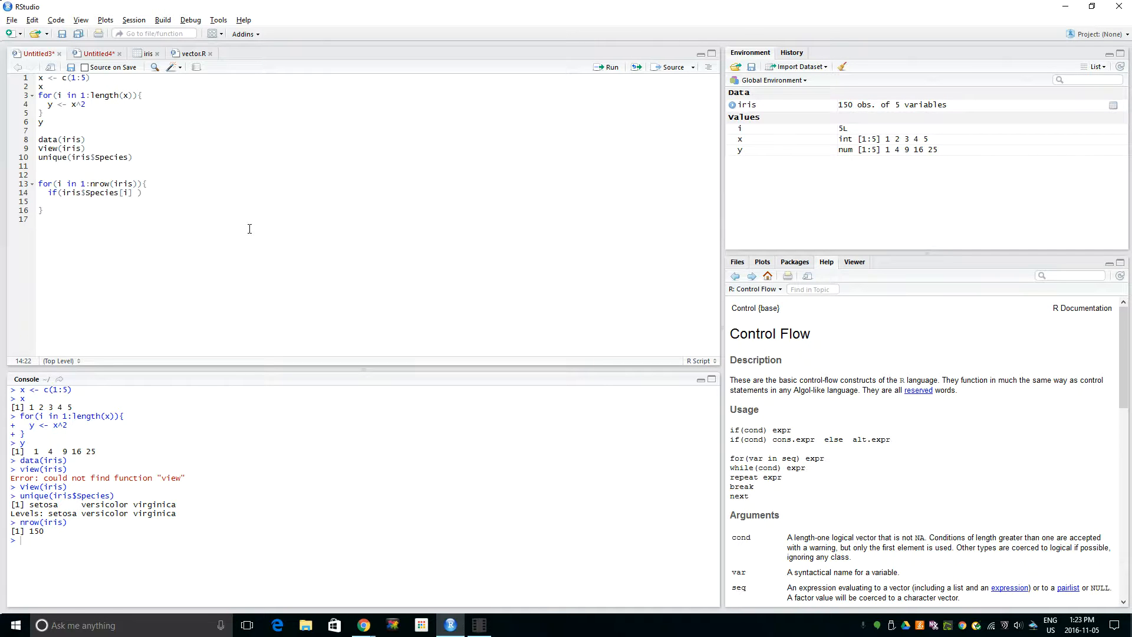
left_click(88, 193)
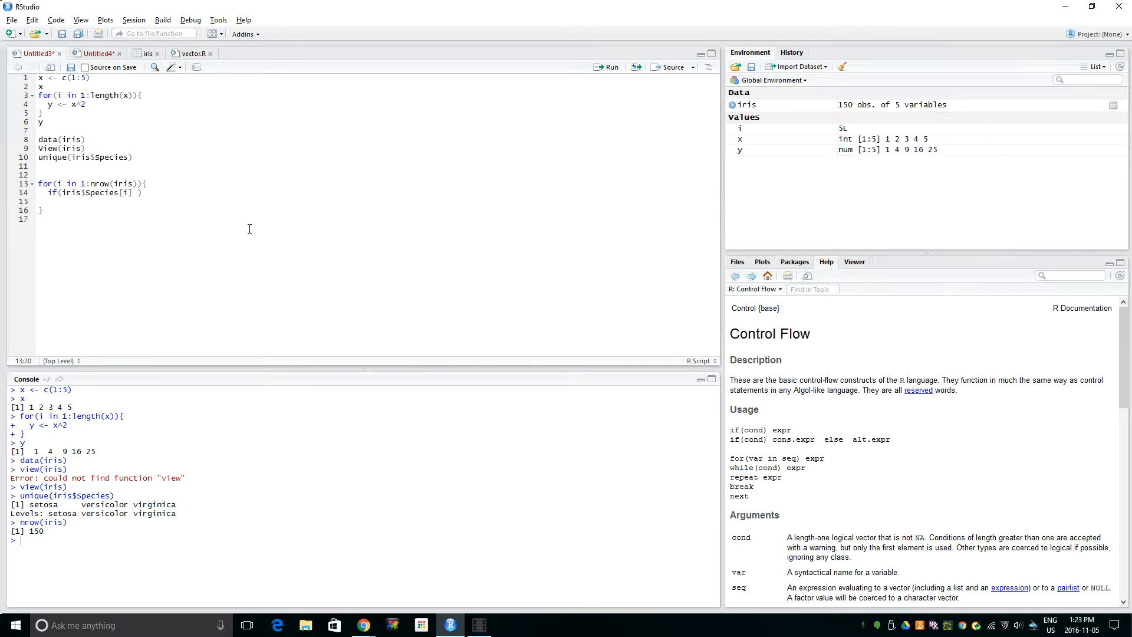
type("== \"setosa")
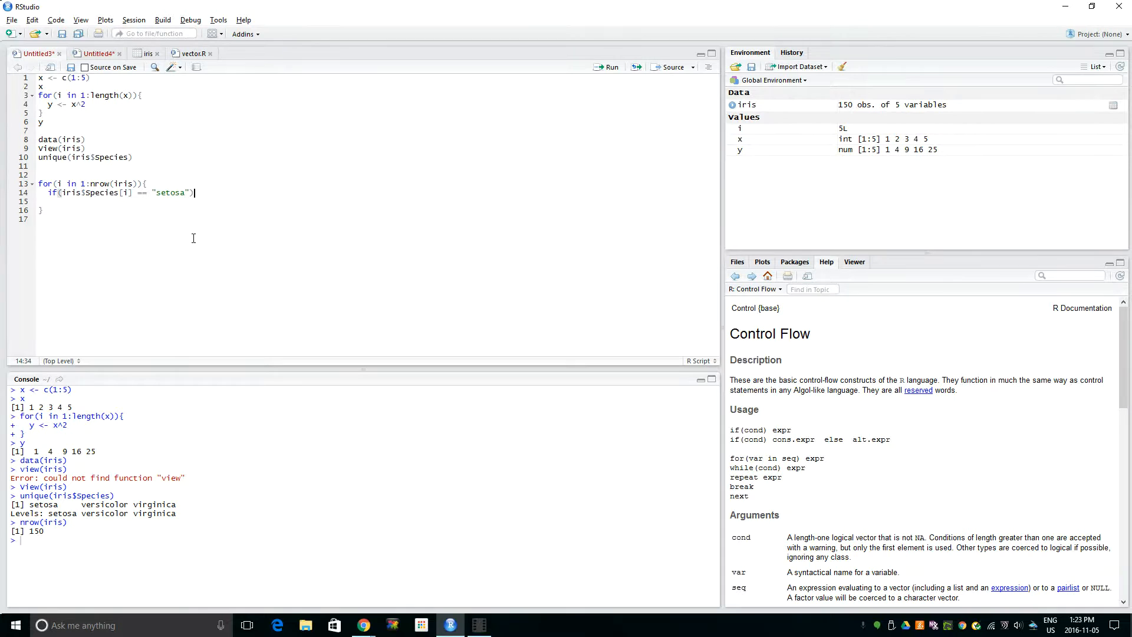
type("{")
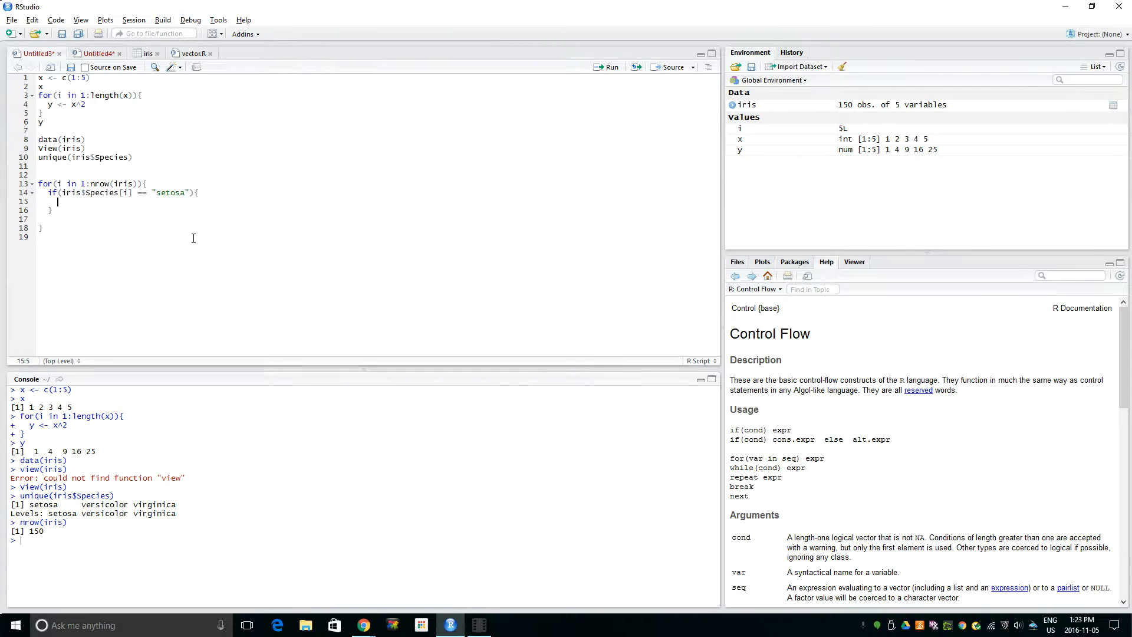
Inside the setosa block, assign iris$SpeciesStatus1[i] <- 0.
type("iris")
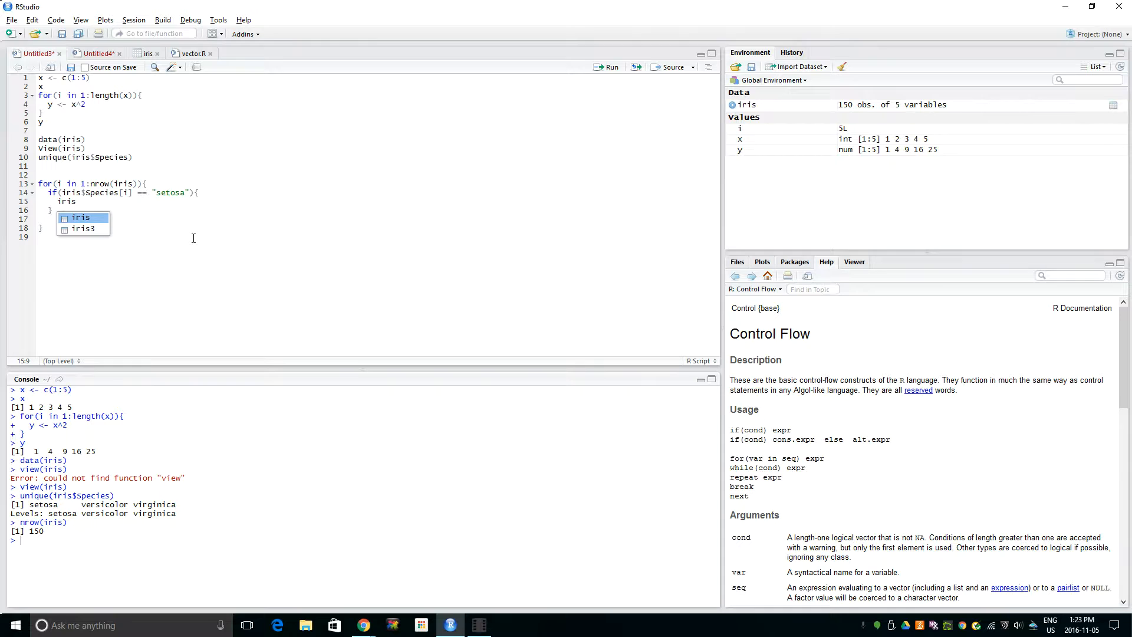
type("$Spec")
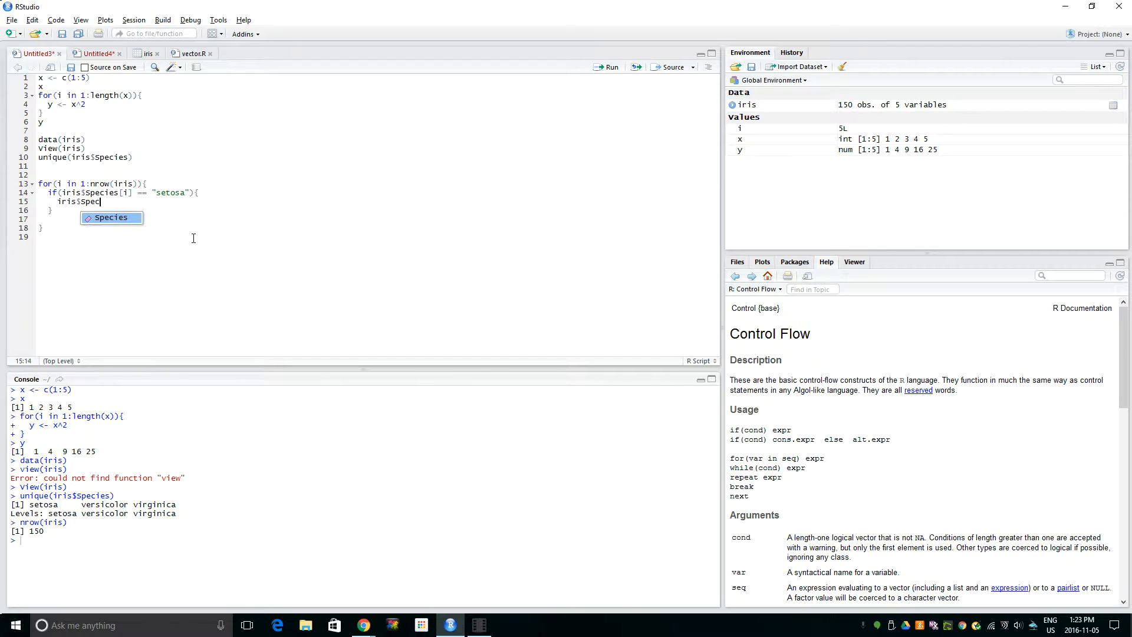
key("Tab")
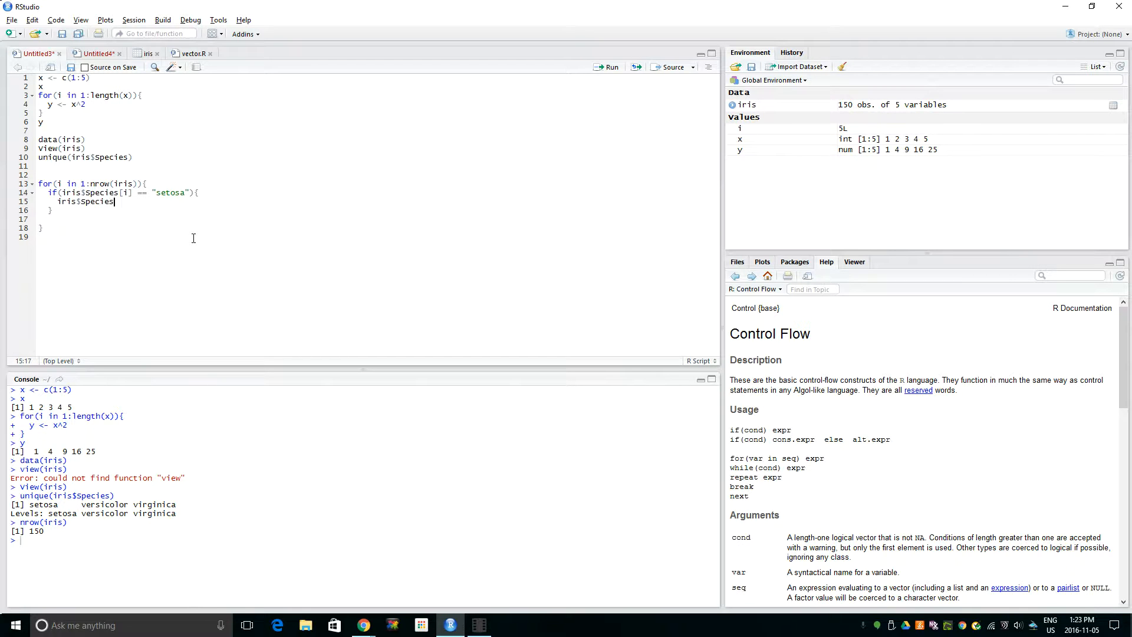
type("Status")
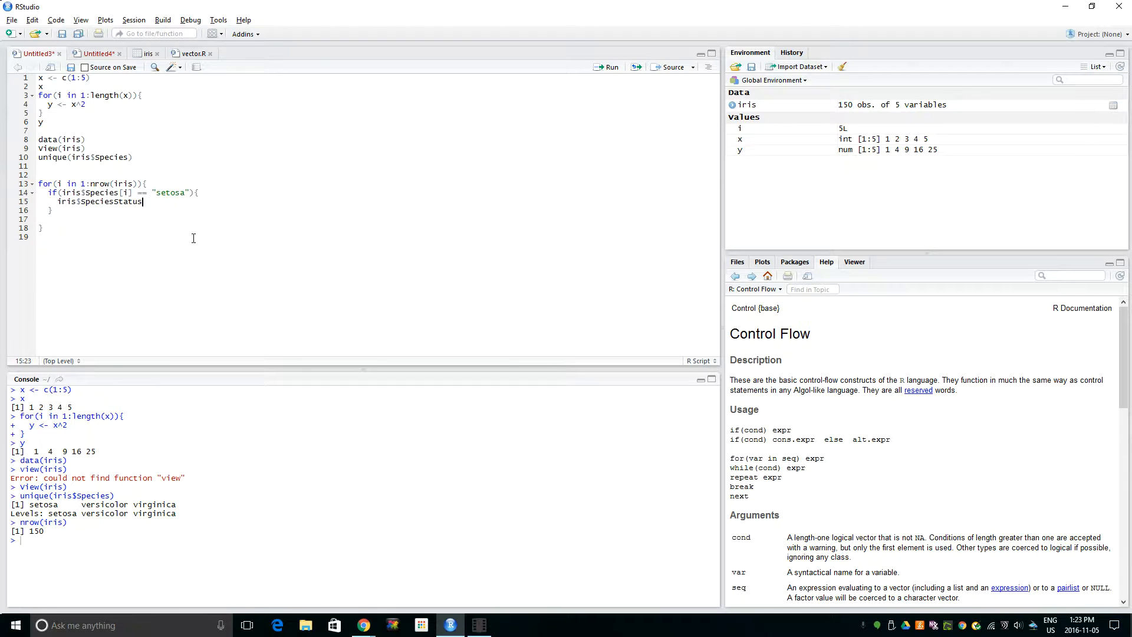
type("1")
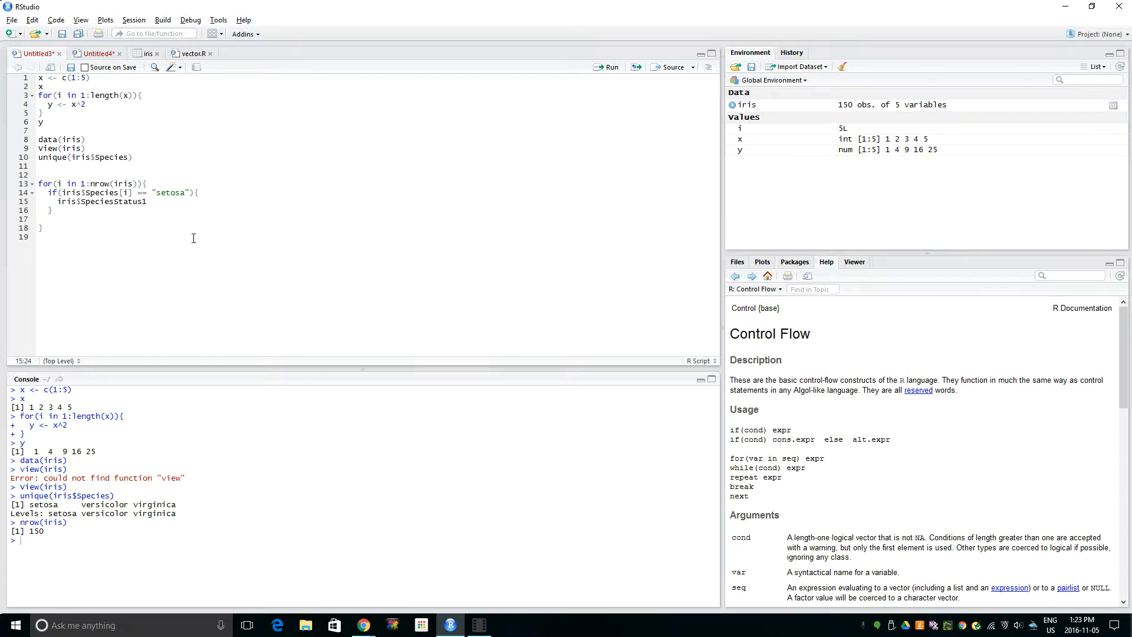
type("[i]")
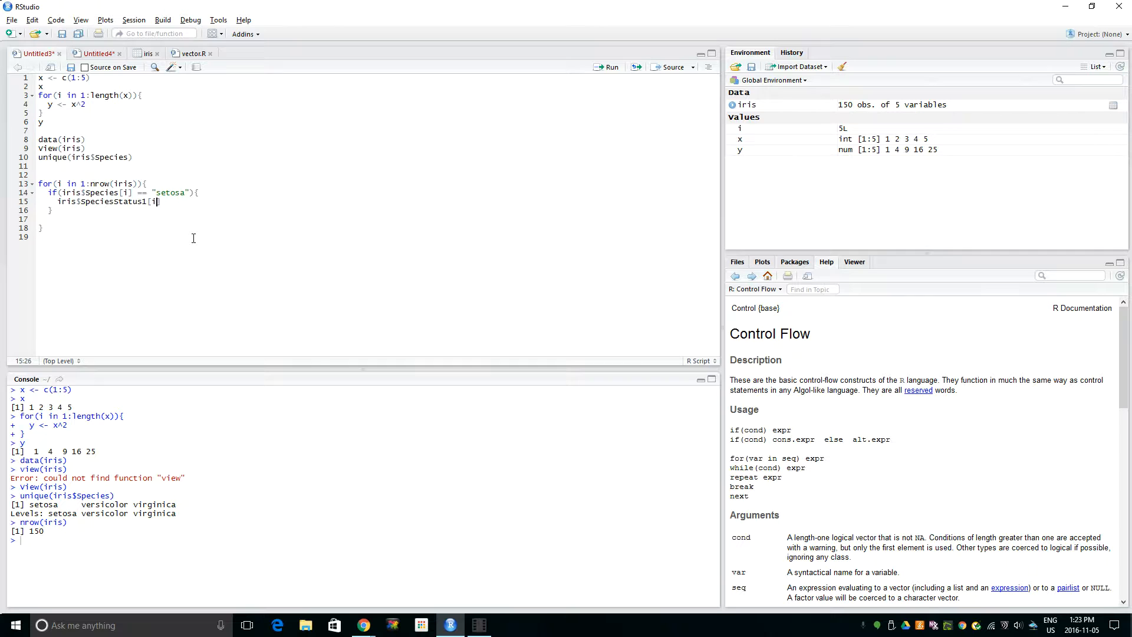
type("\" \"")
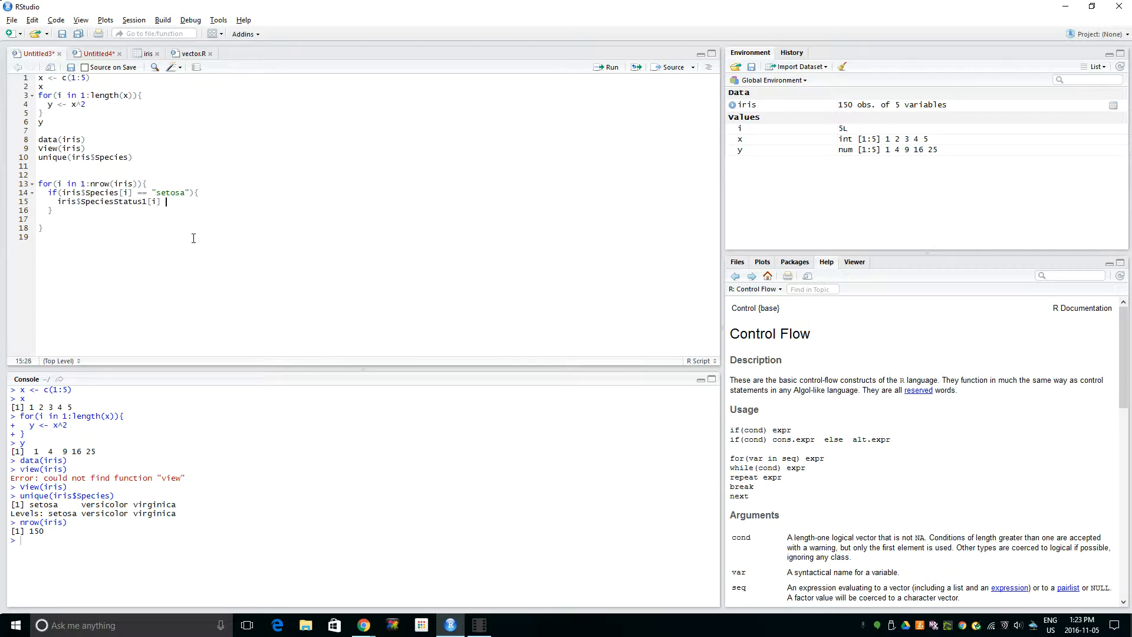
mouse_move(148, 215)
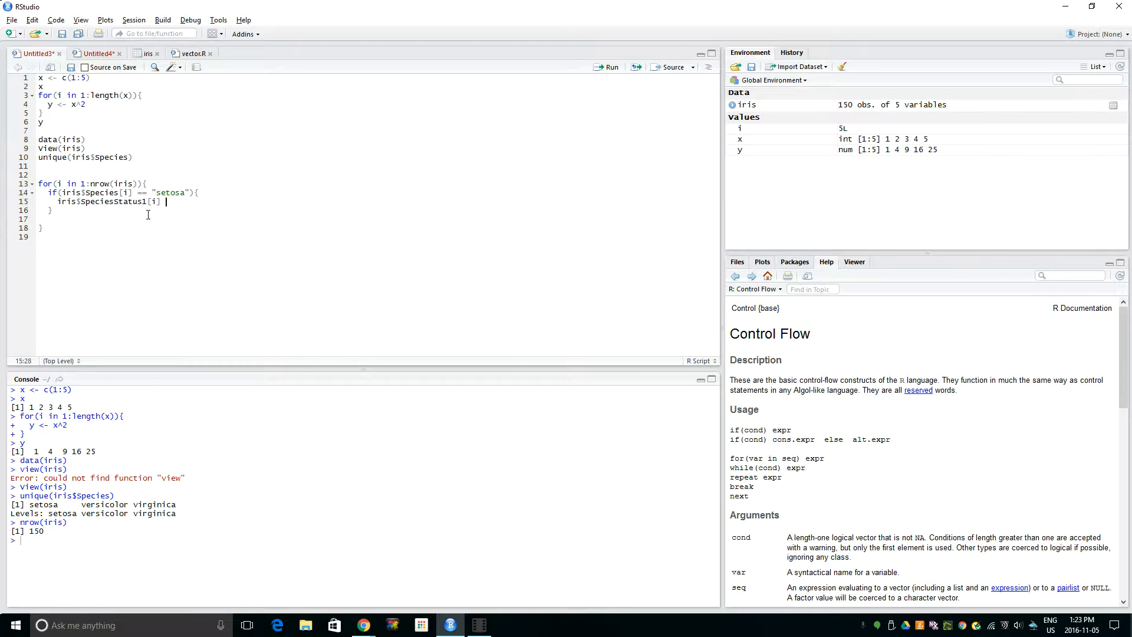
type("=")
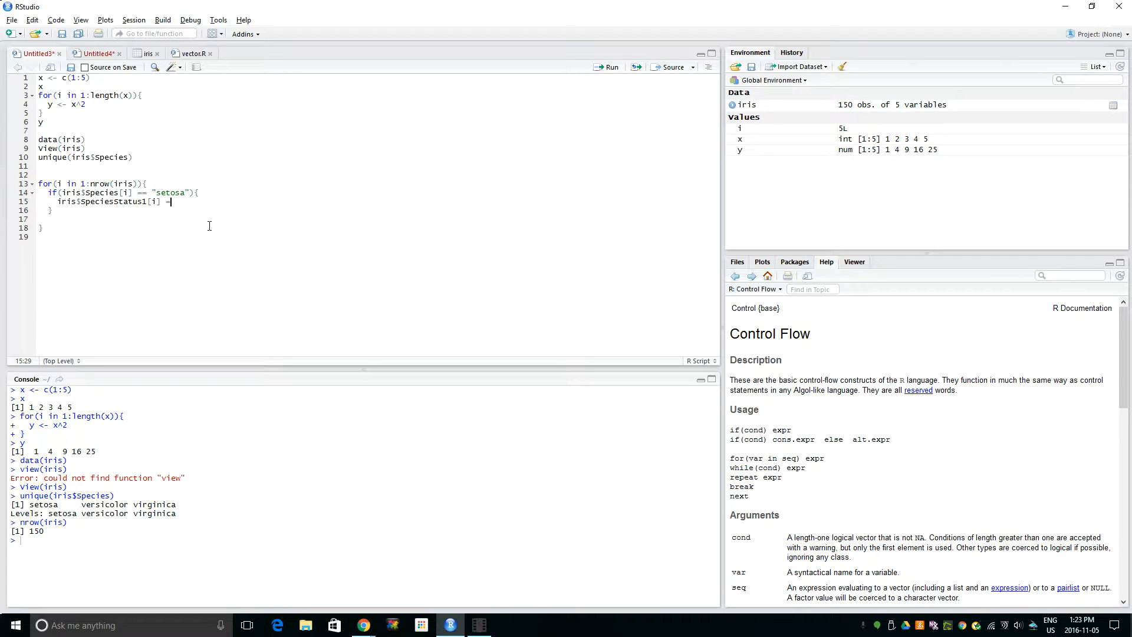
type("<-")
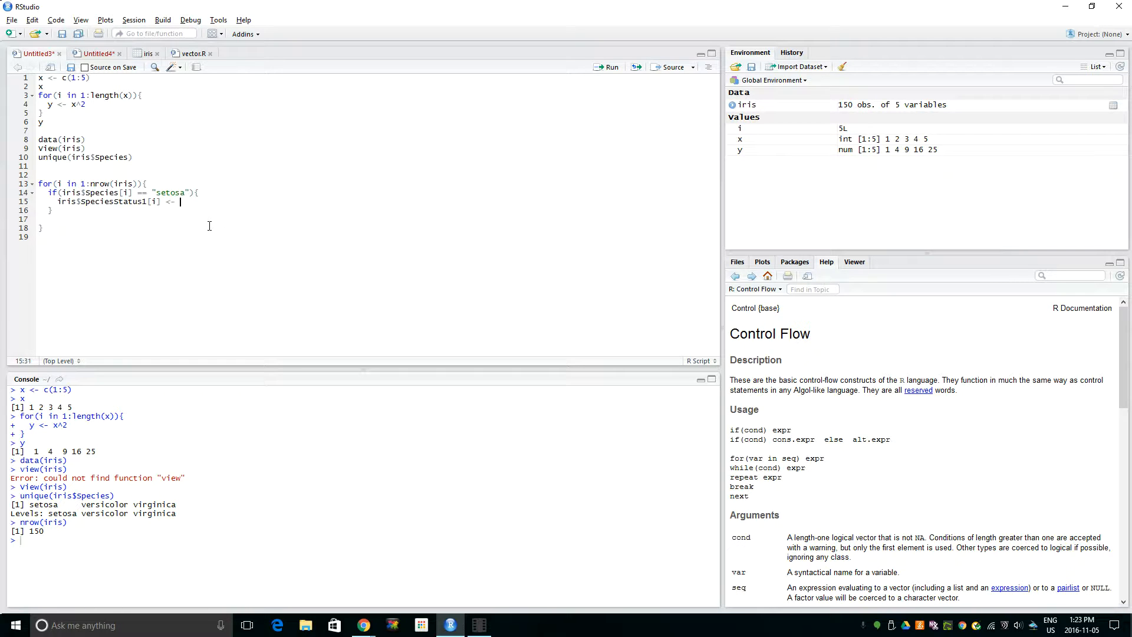
type("0")
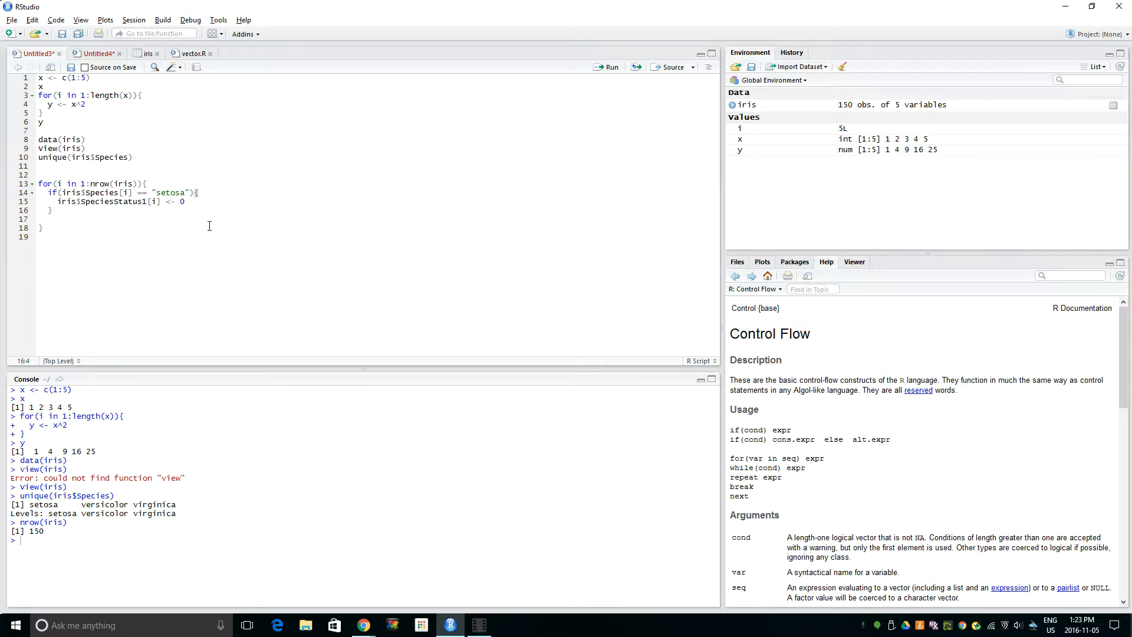
Add else if(iris$Species[i] == "virginica"){ after the setosa block.
type("else if")
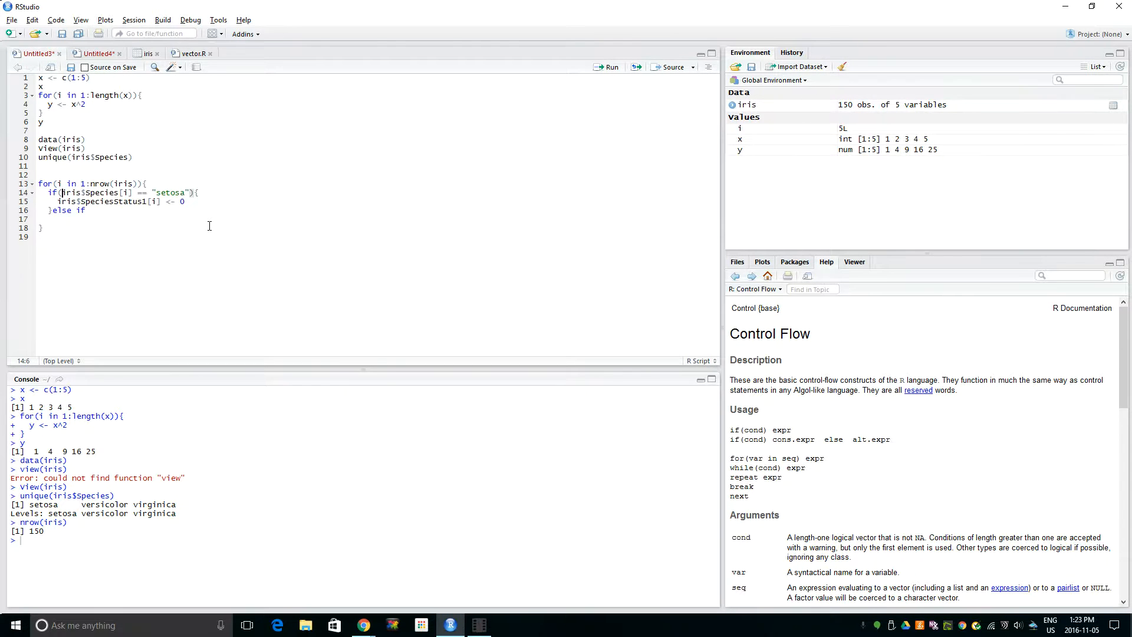
left_click_drag(62, 192, 52, 210)
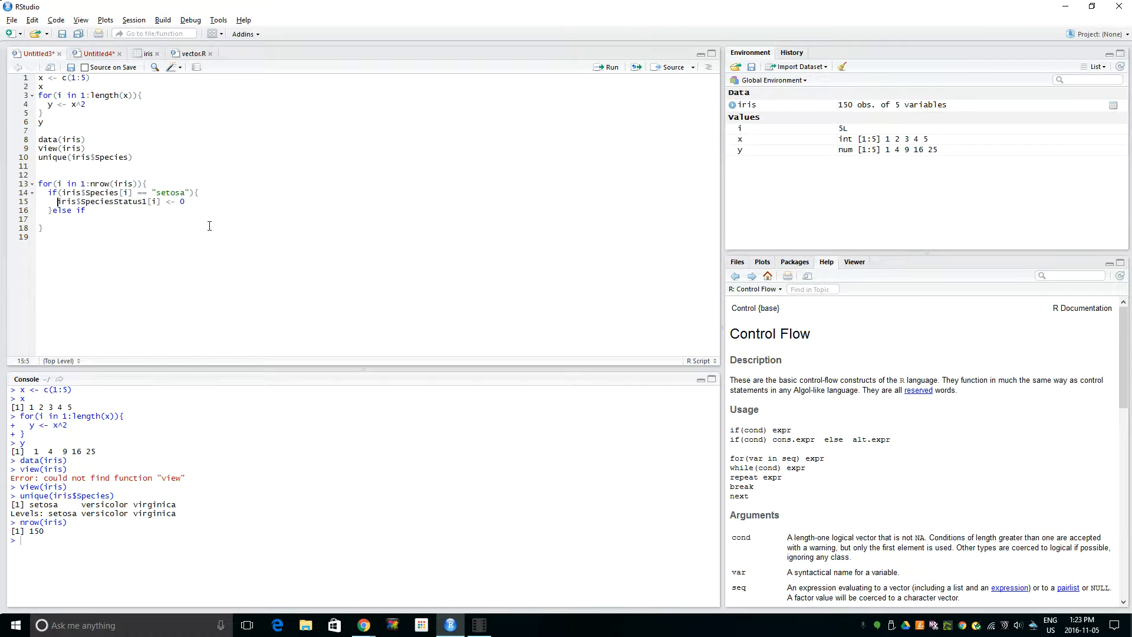
type("()")
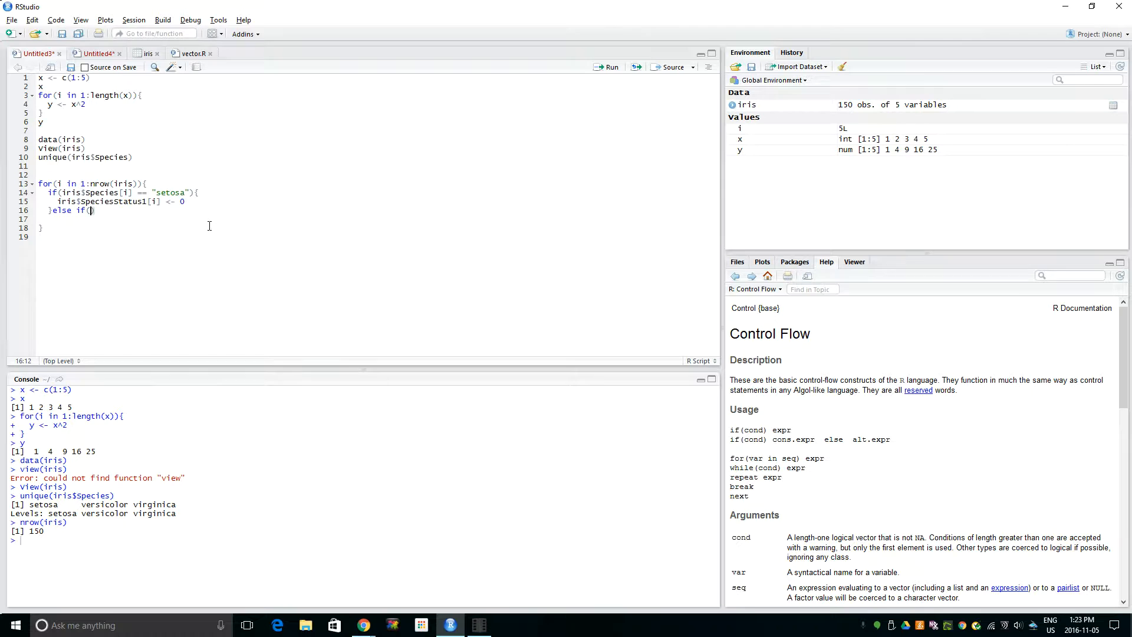
type("iris")
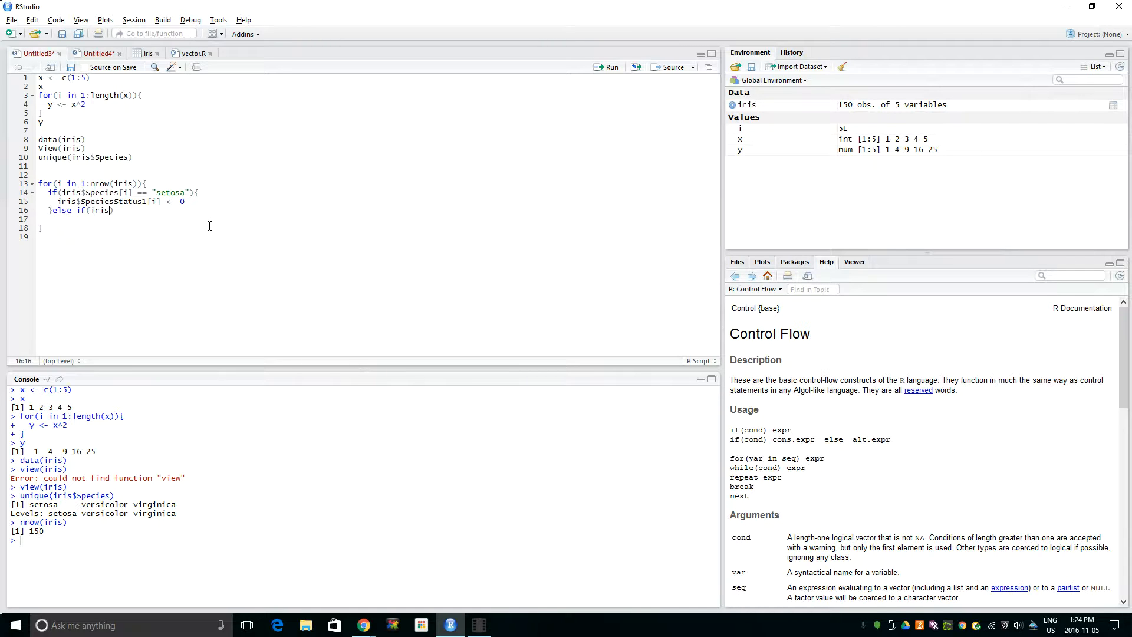
type("$Species[i] == \"")
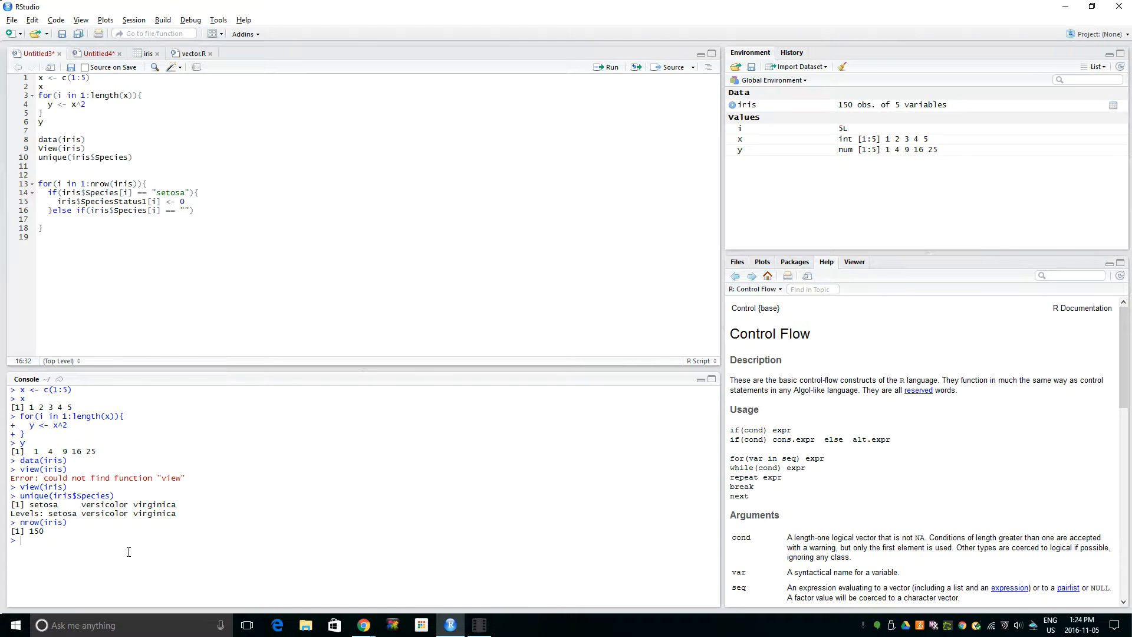
double_click(154, 513)
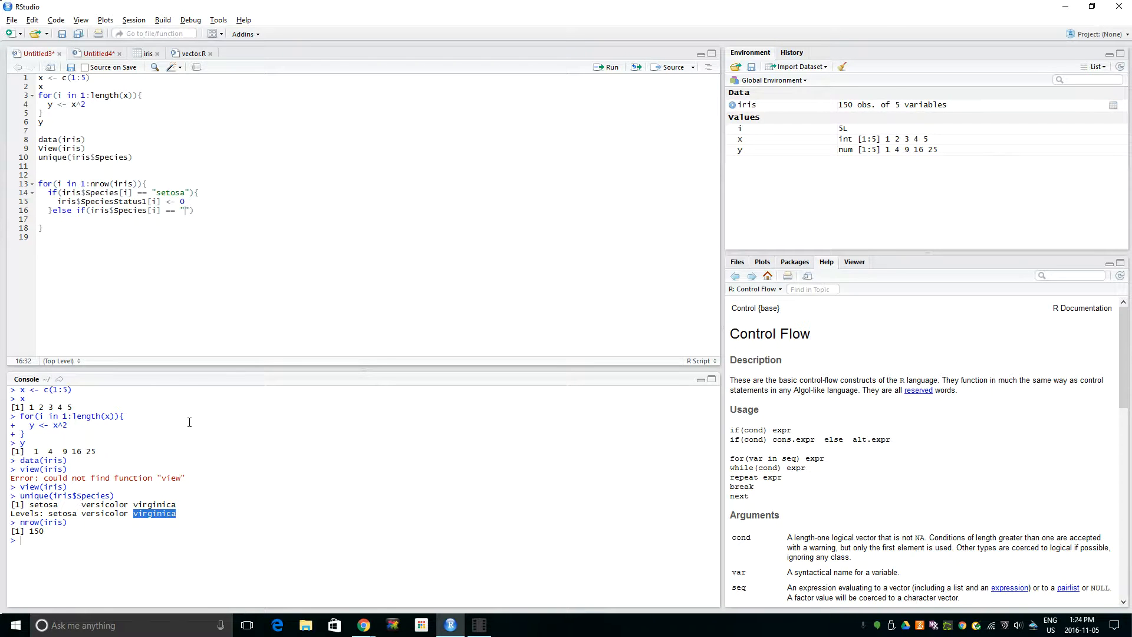
type("virginica")
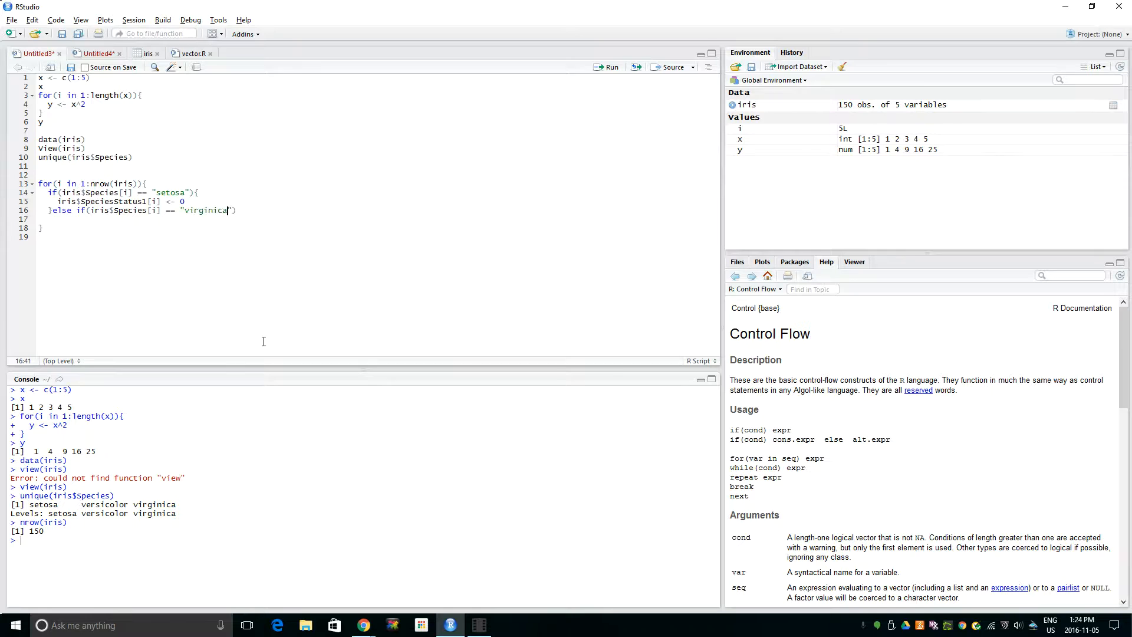
type("{")
left_click(195, 218)
type("iris")
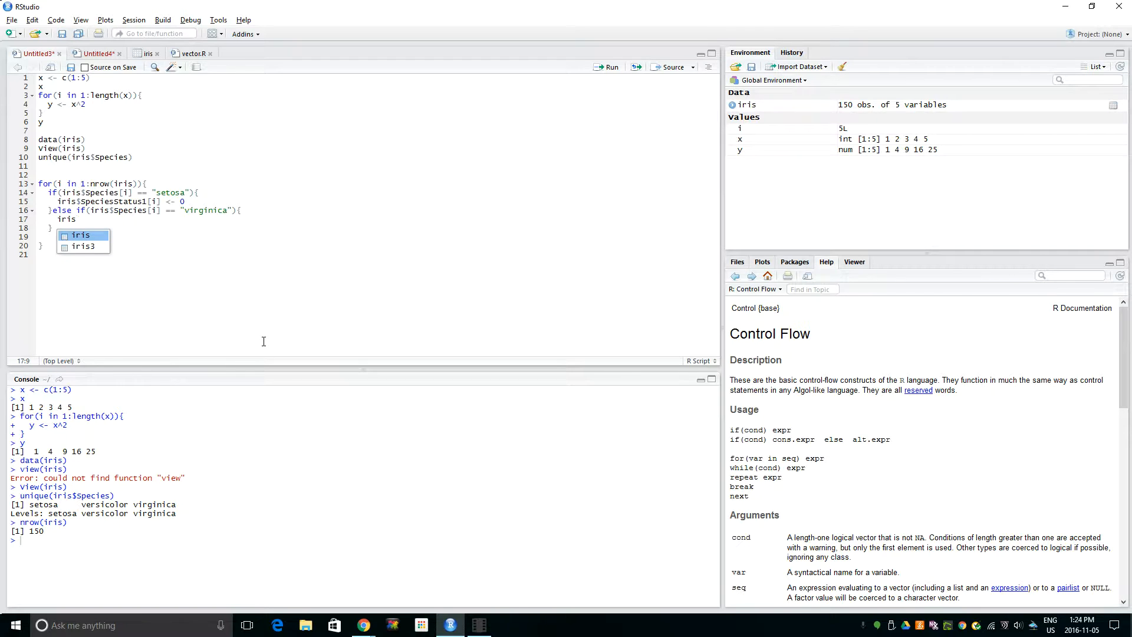
In the virginica branch, assign iris$SpeciesStatus1[i] <- 2.
type("$s")
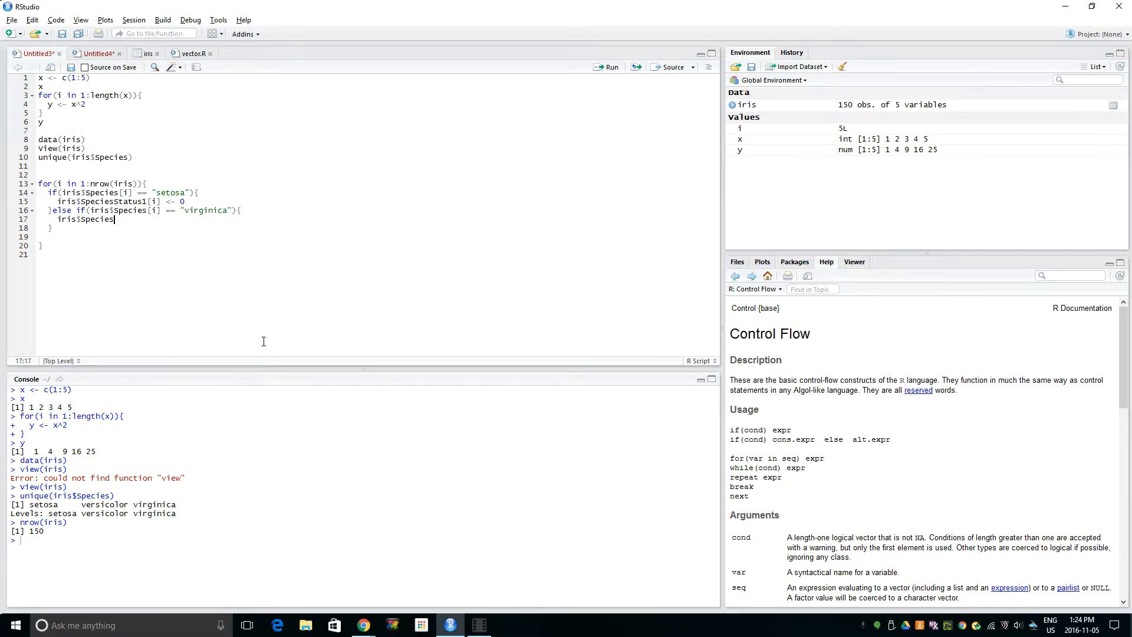
type("Status")
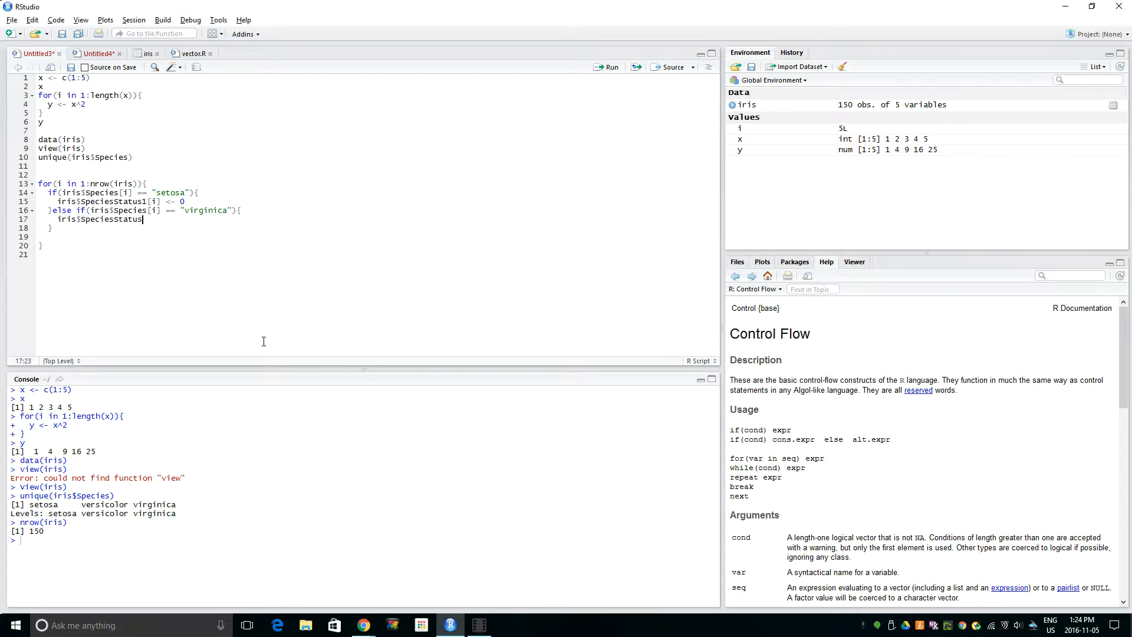
type("1[")
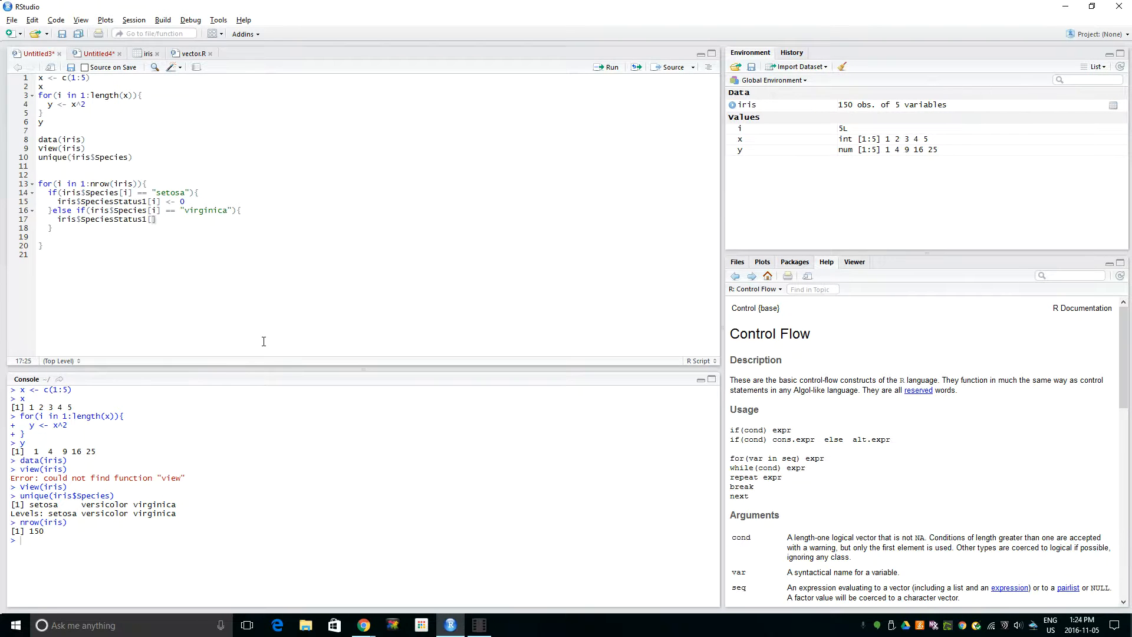
type("i")
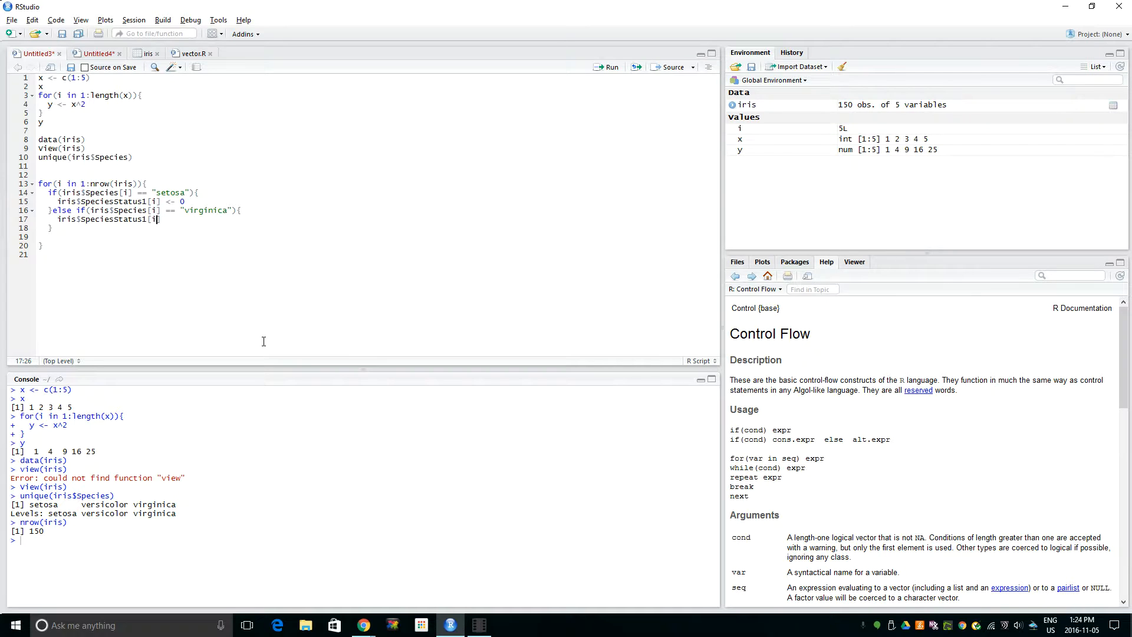
type("<-")
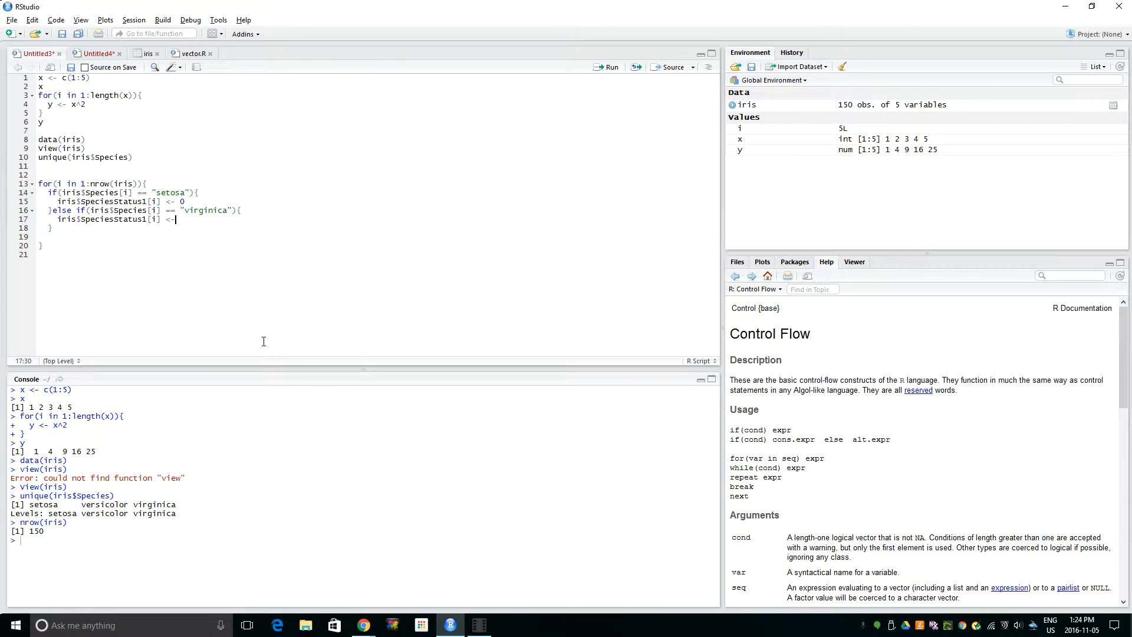
type("2")
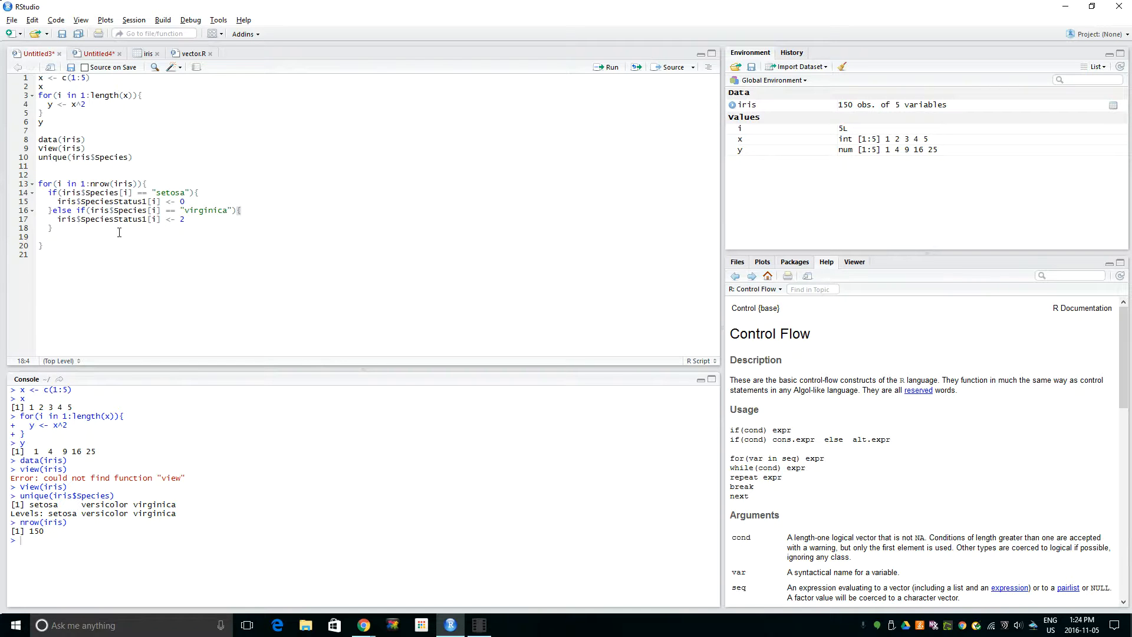
Add an else branch on its own line assigning SpeciesStatus1 1, and run the loop.
type("}else")
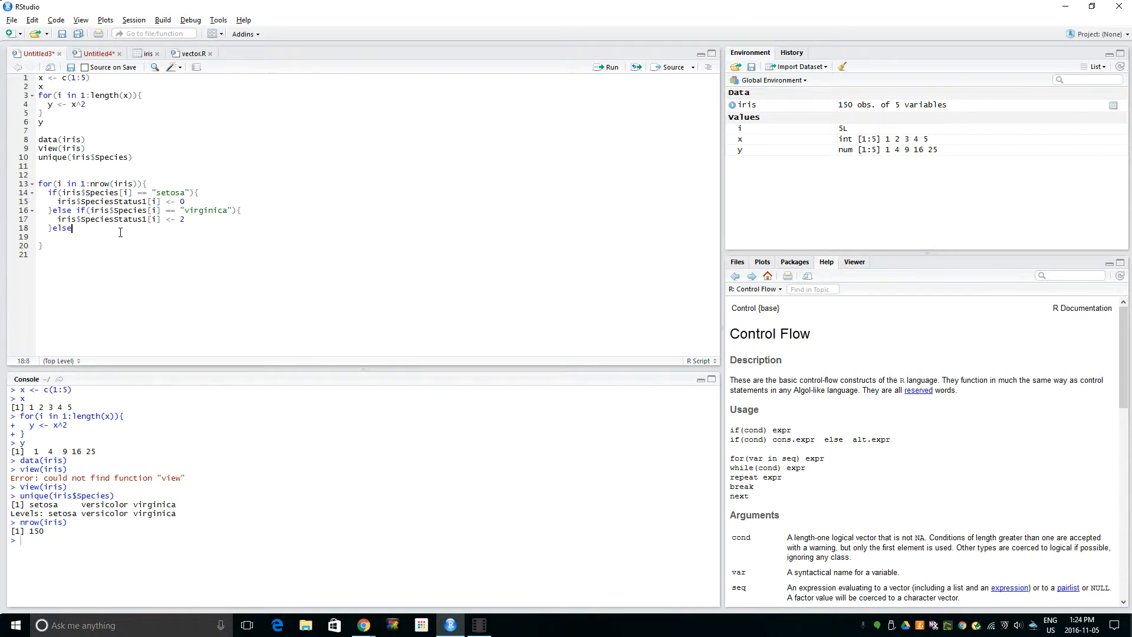
type("{iris$SpeciesStatus1[i] <- 2")
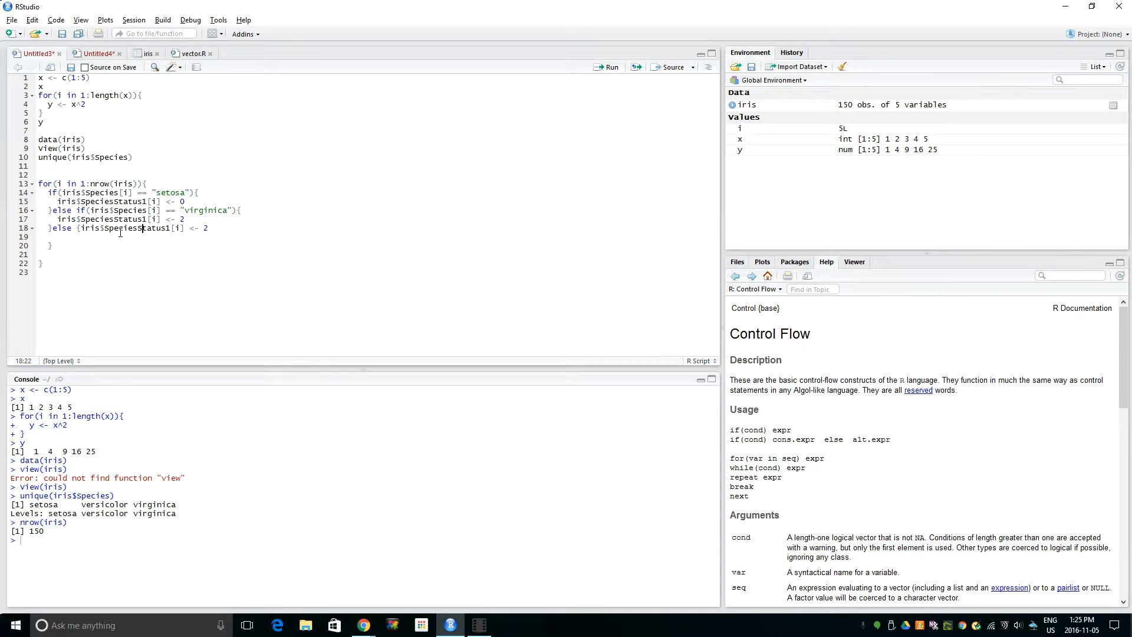
key("Return")
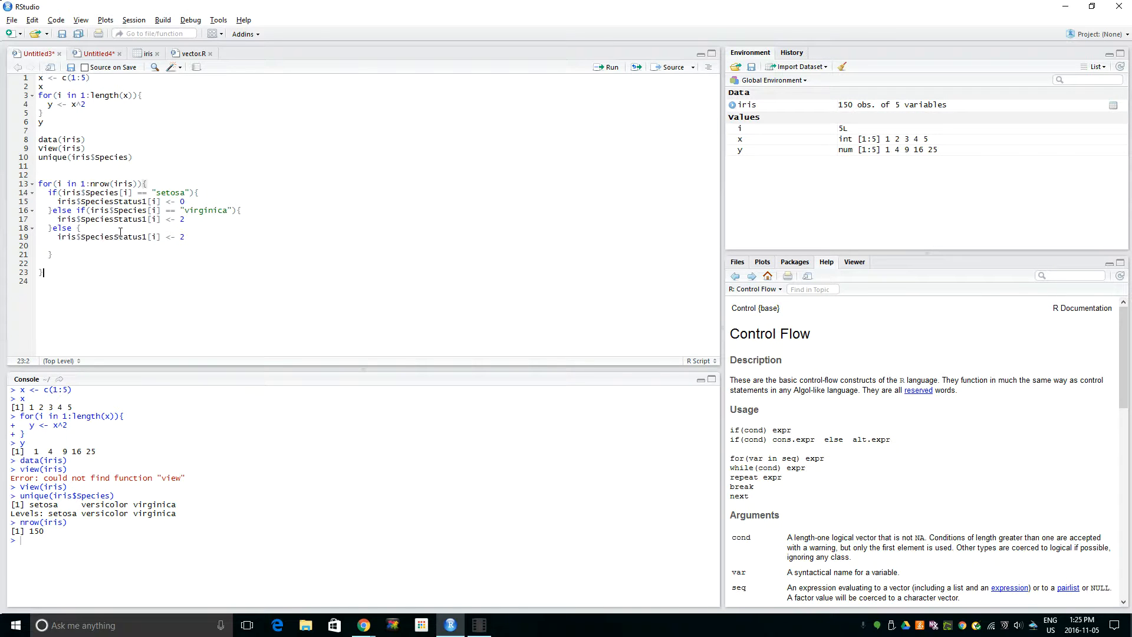
key("BackSpace")
type("1")
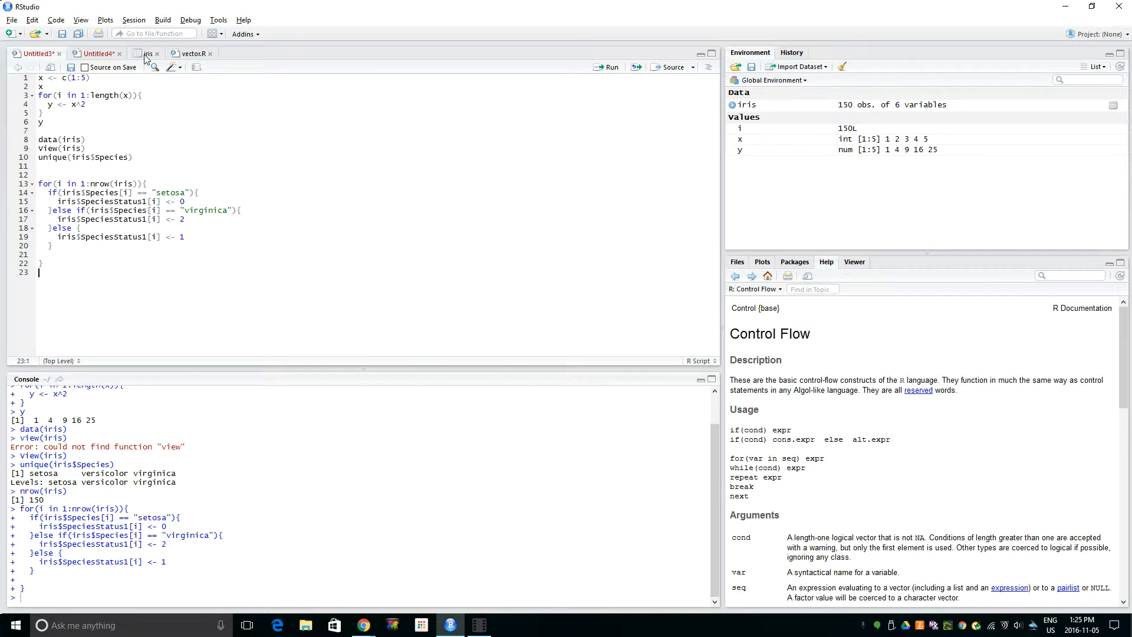
View the iris table and scroll to versicolor rows showing SpeciesStatus1 as 1.
left_click(147, 54)
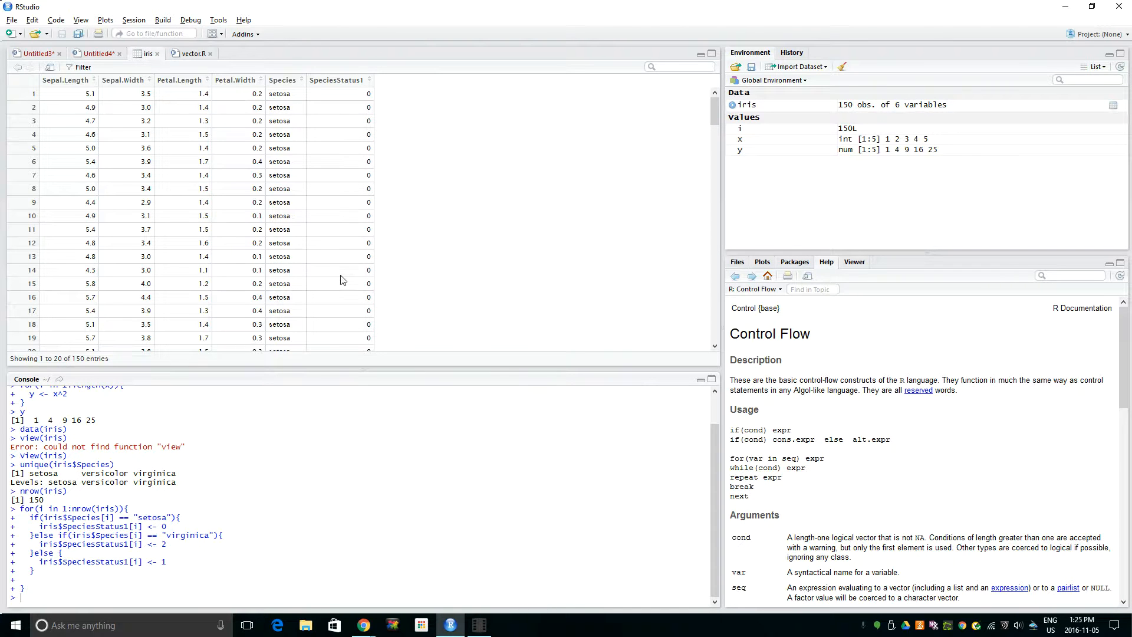
scroll("down", 3)
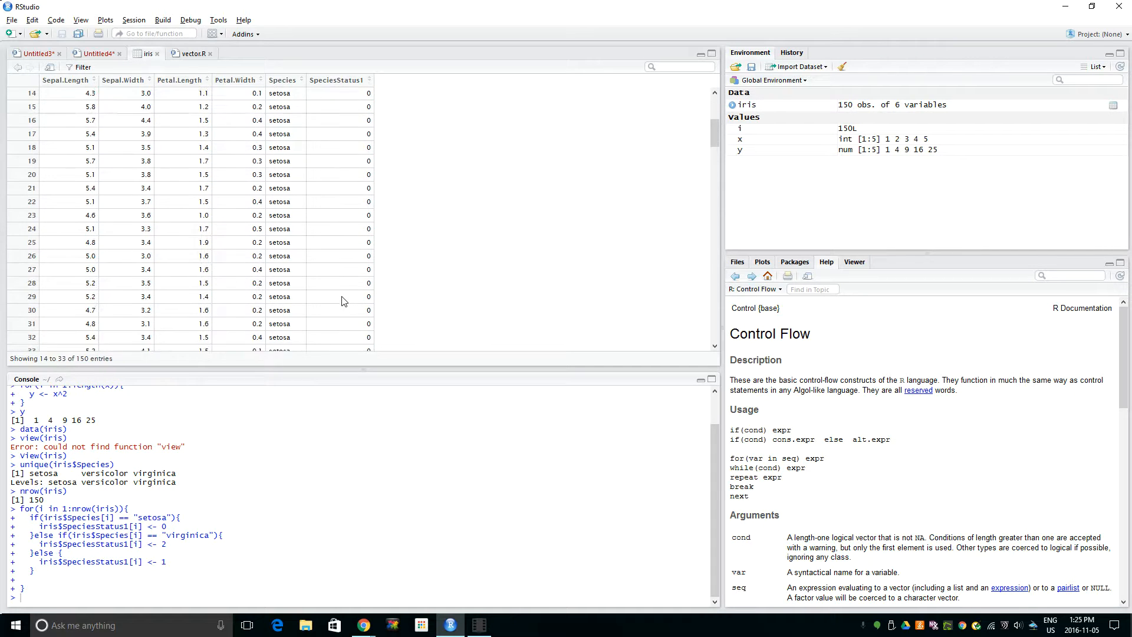
scroll("down", 3)
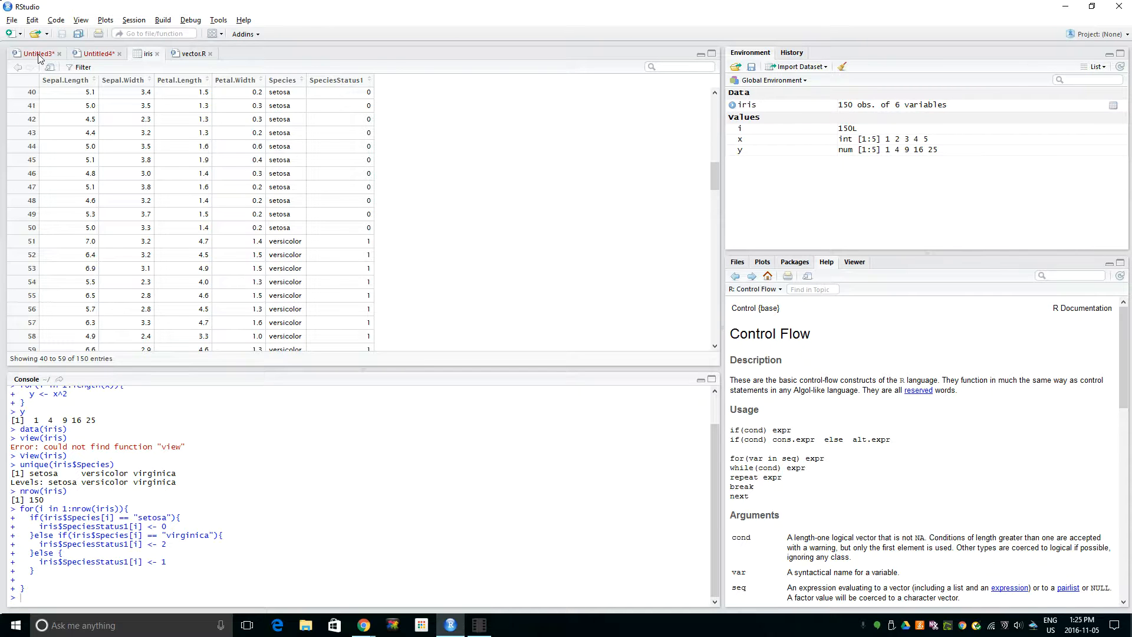
Add tail(iris) on script line 24 and run it to show the last six virginica rows.
left_click(35, 53)
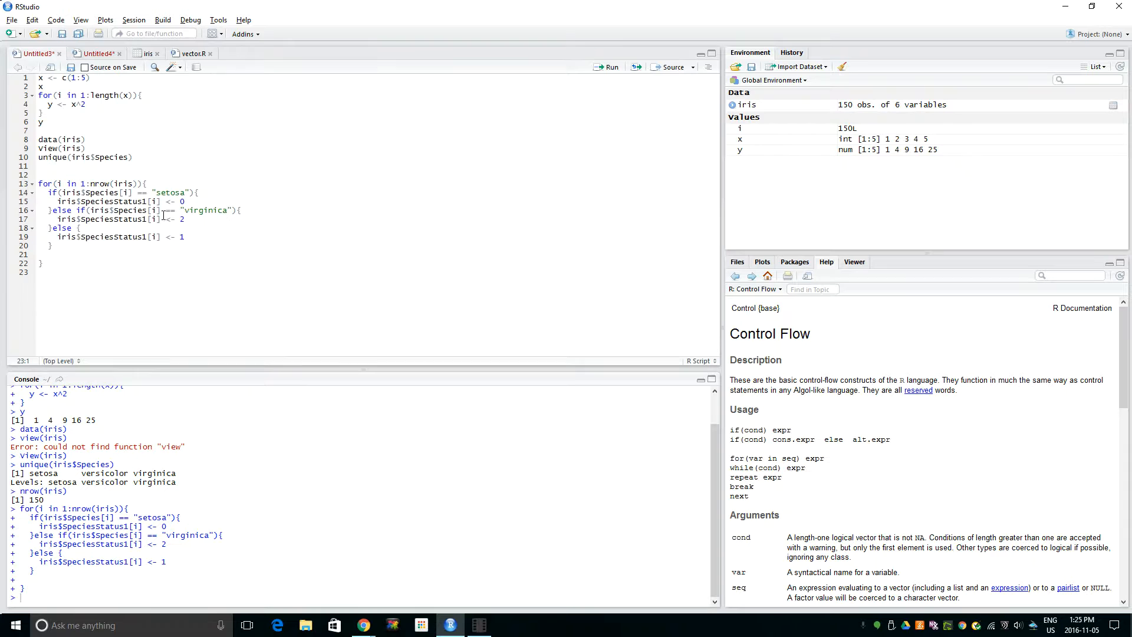
left_click(204, 210)
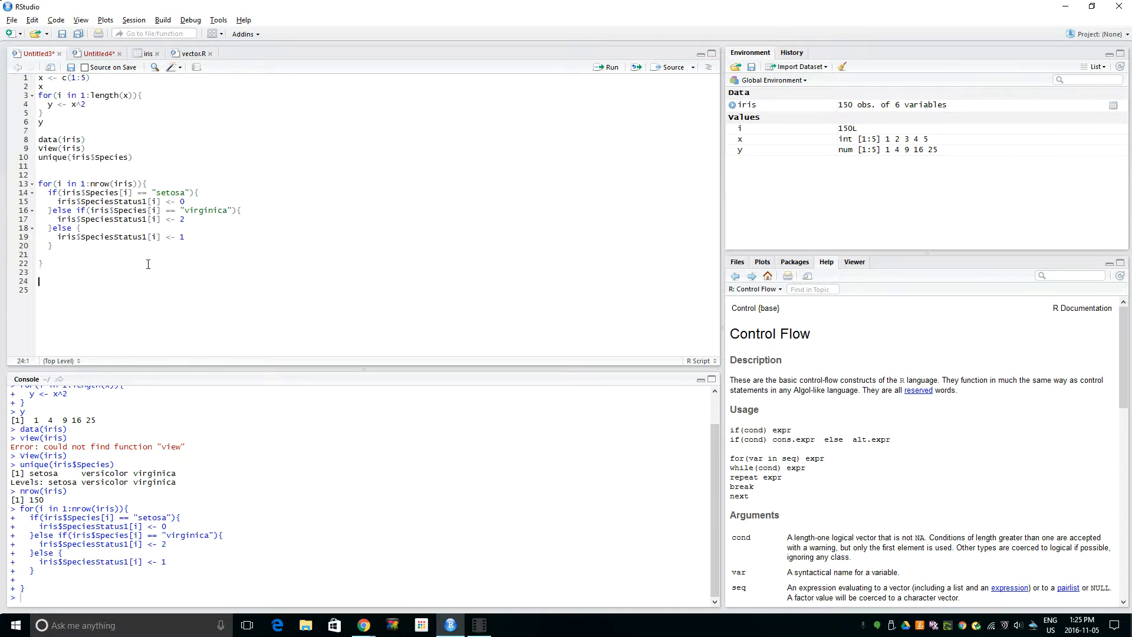
type("tail")
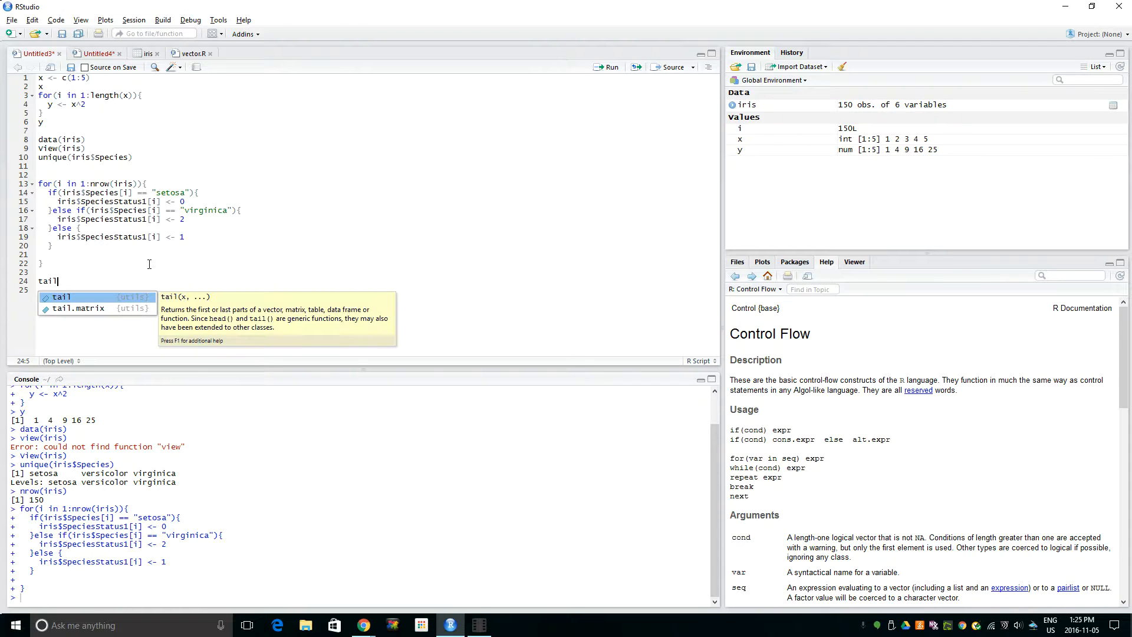
type("(iris")
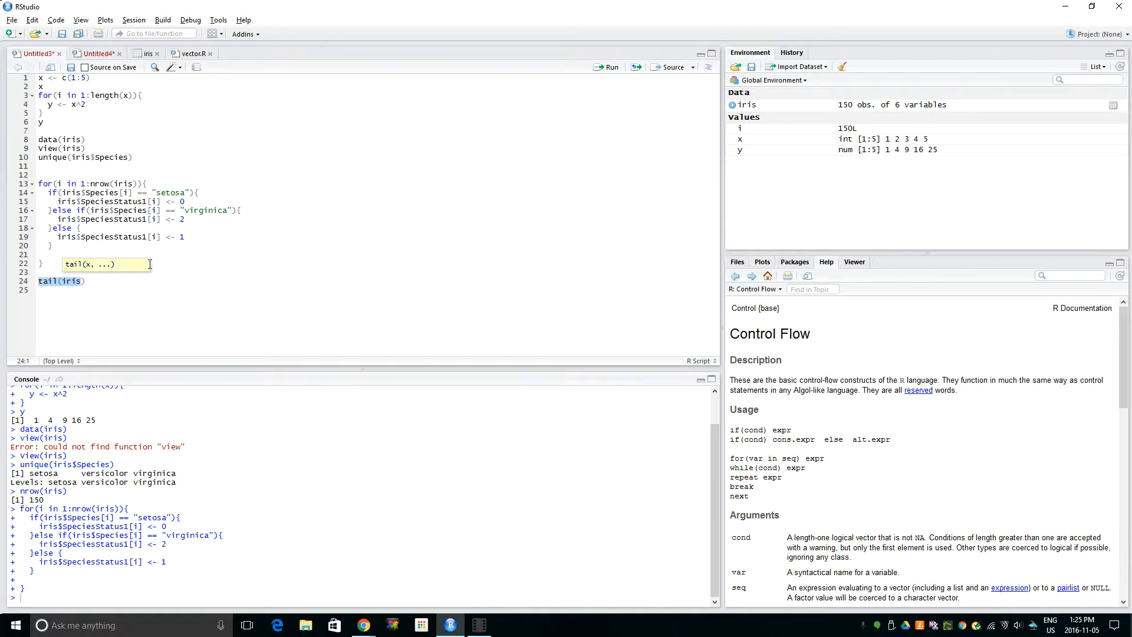
key("Return")
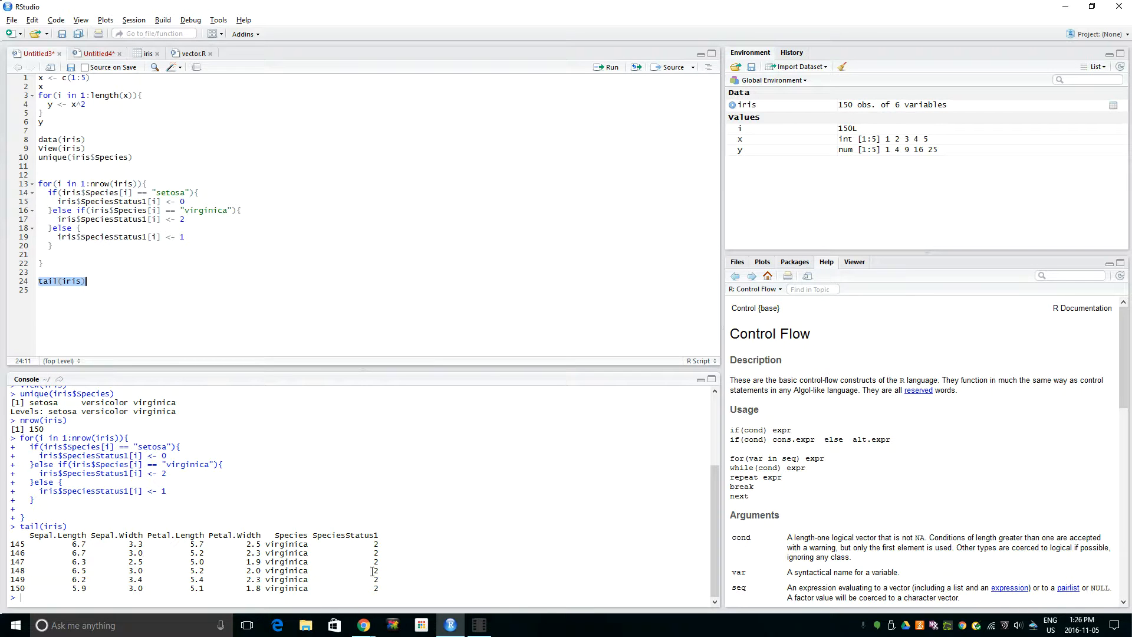
left_click(147, 289)
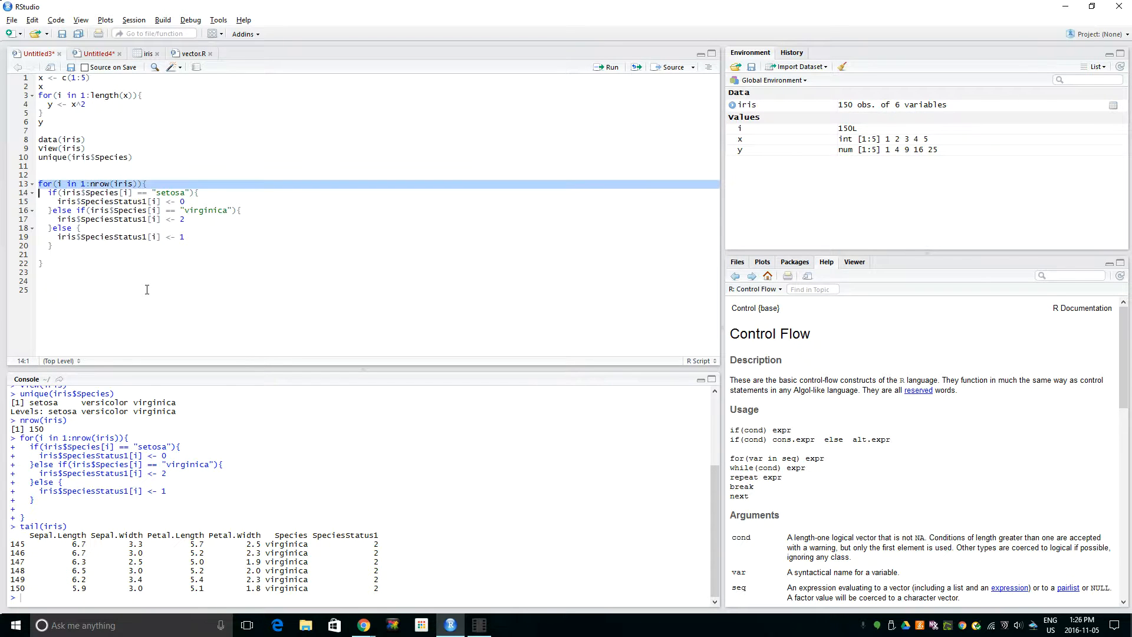
left_click(40, 175)
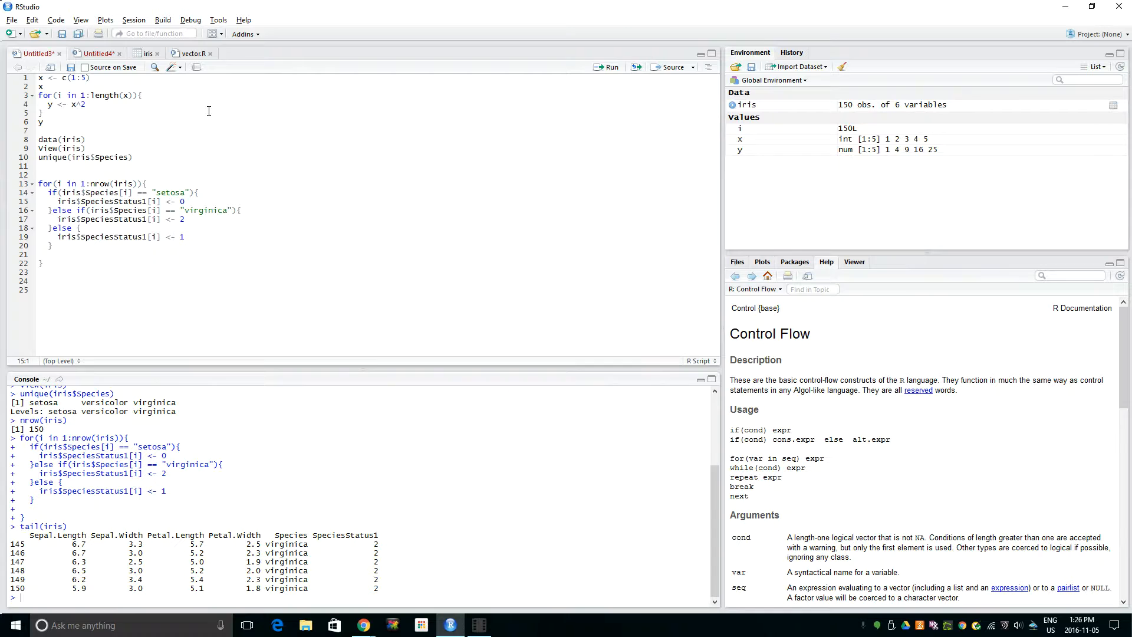
left_click(147, 54)
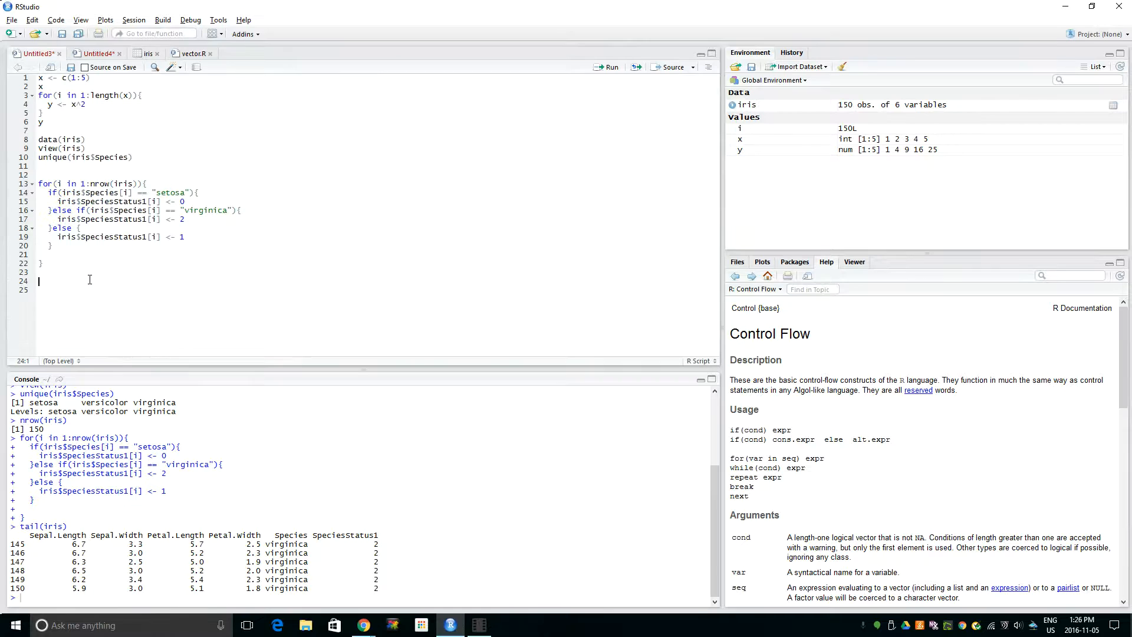
Add an 'Another way' comment and start line 25 as iris$SpeciesStatus2 <- ifelse.
type("#")
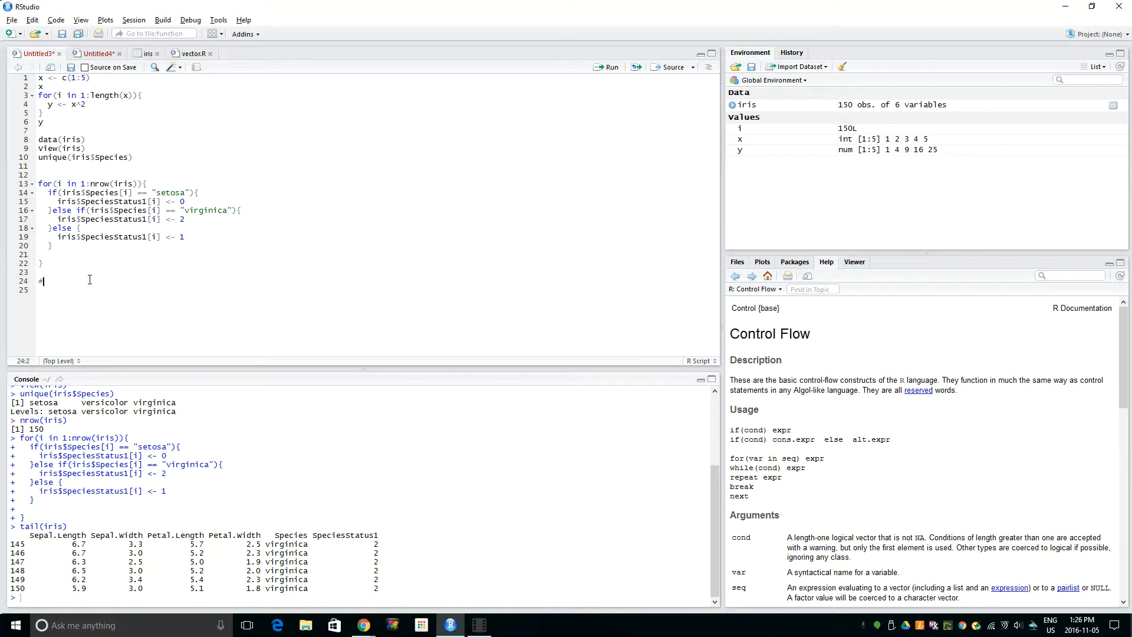
type("Another way of ass")
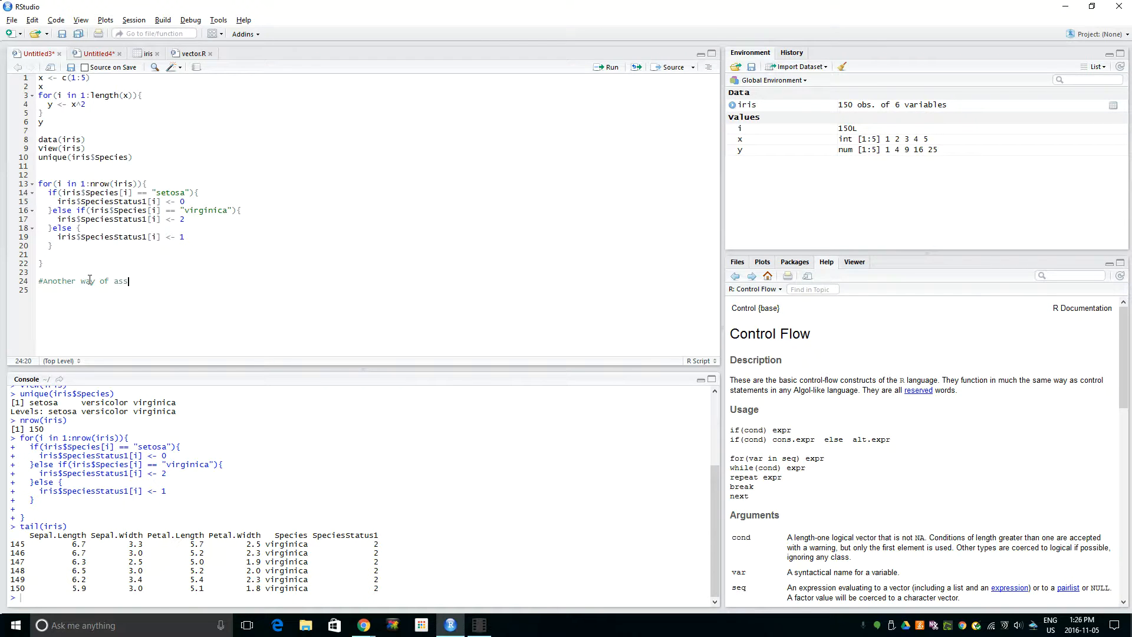
type("iging value to col")
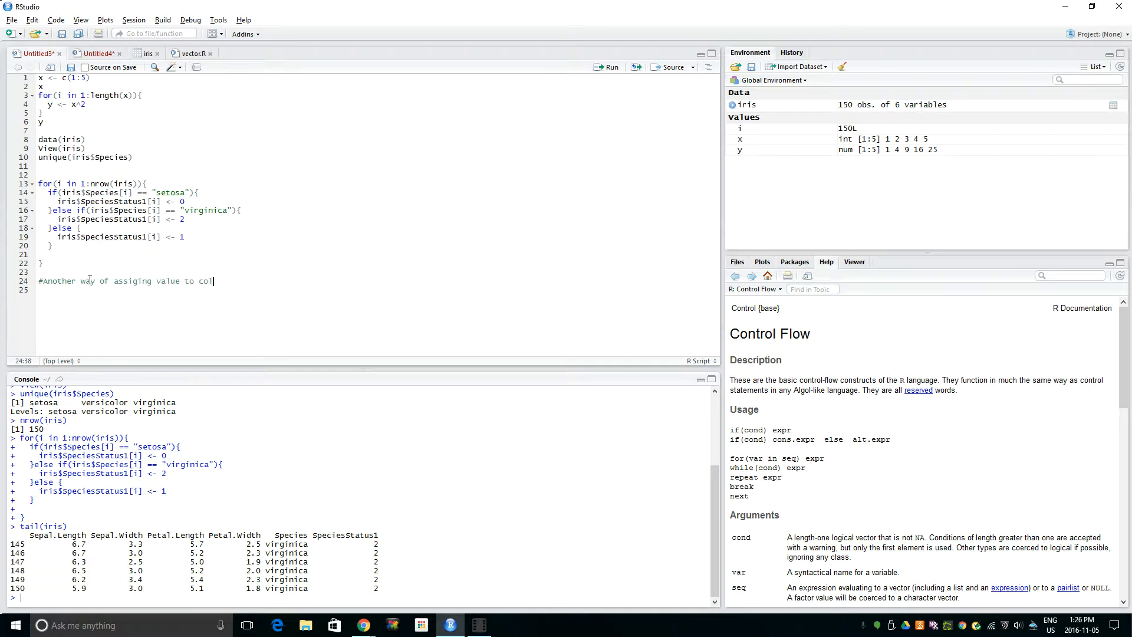
type("umn")
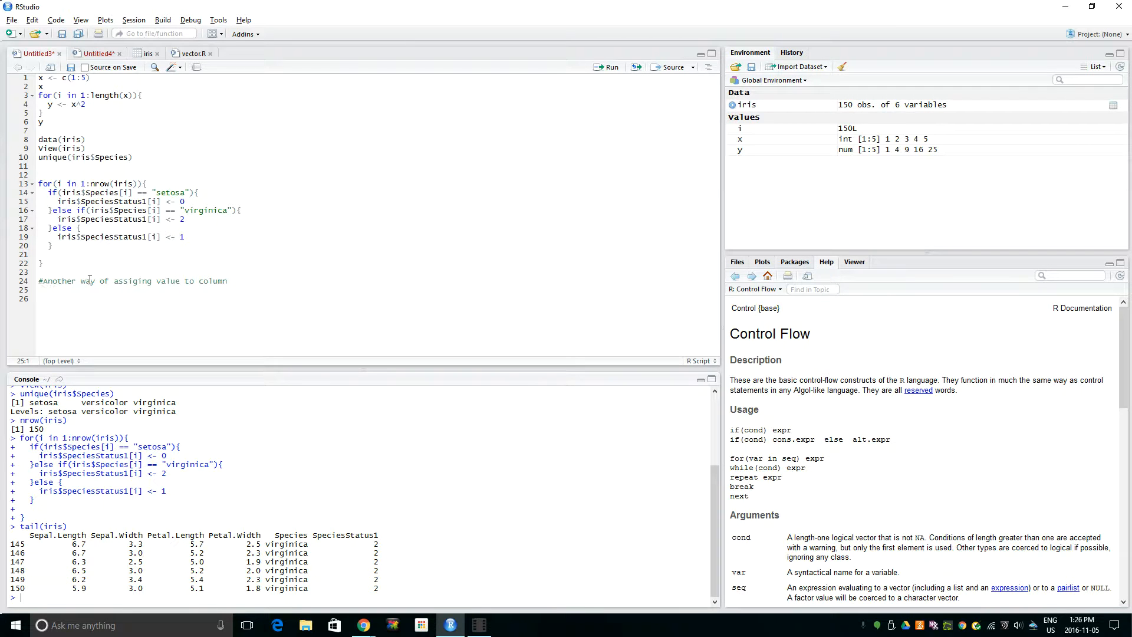
type("iris")
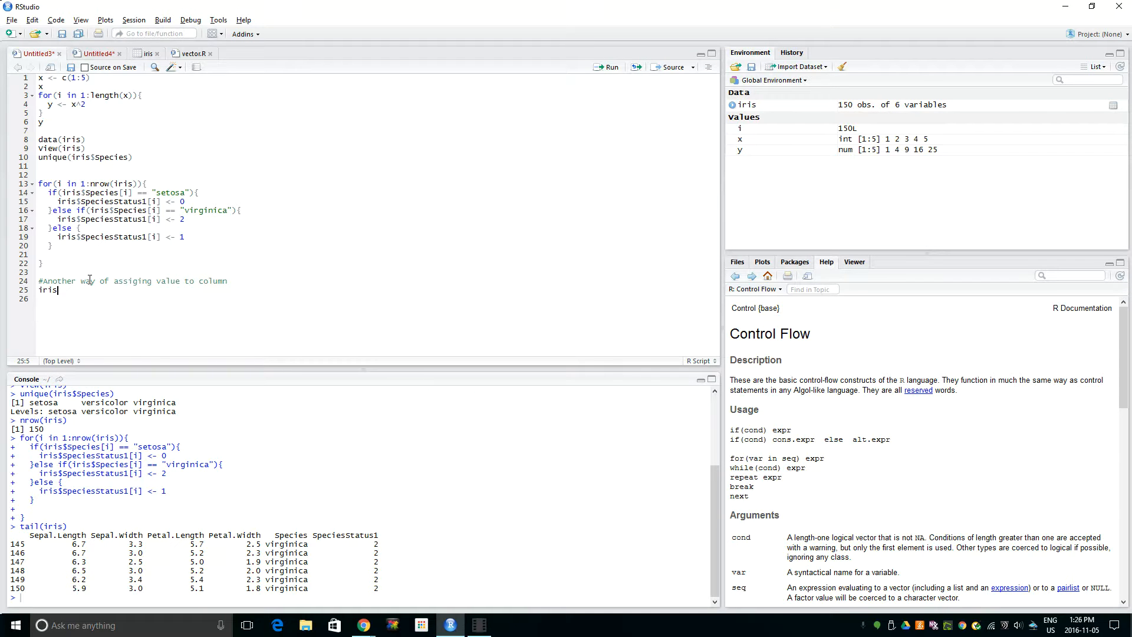
type("$Sep")
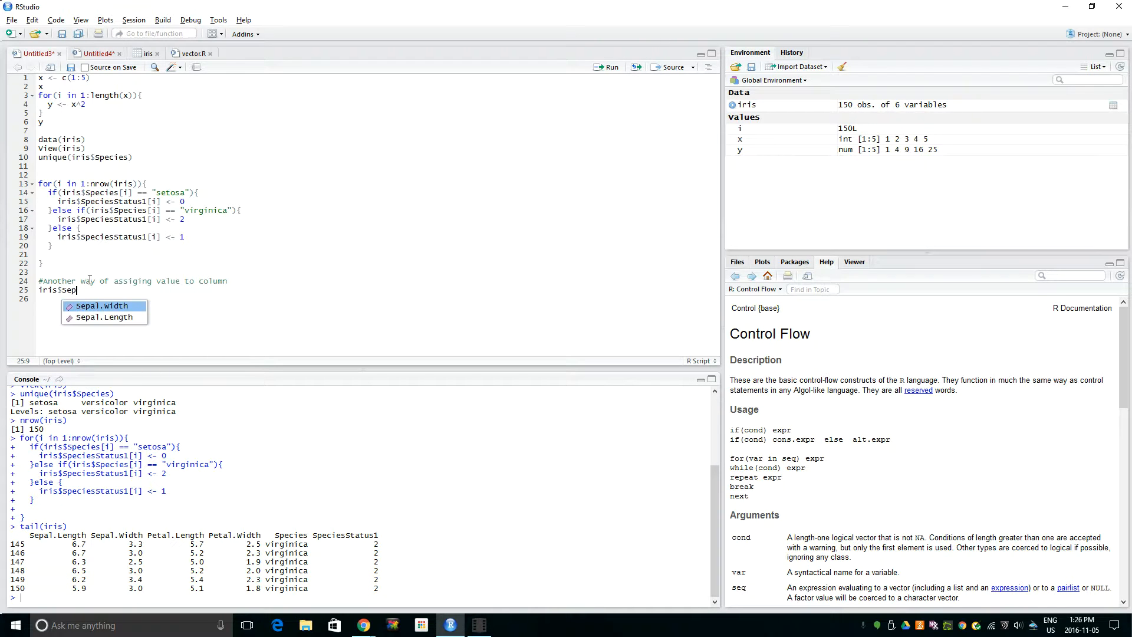
key("BackSpace")
type("peciesStatus")
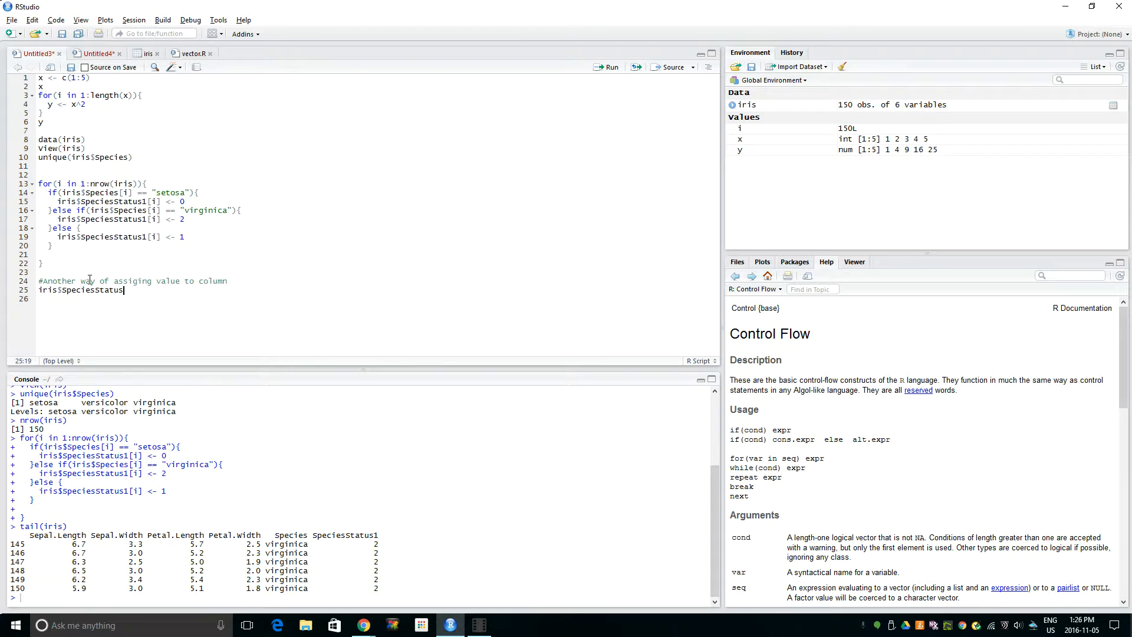
type("2")
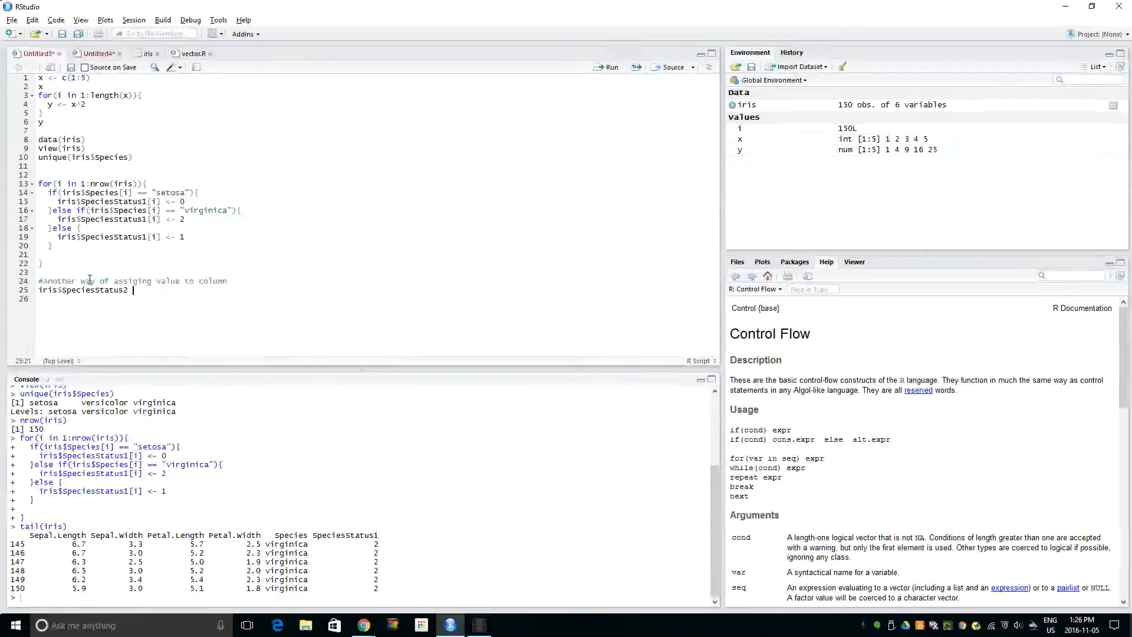
type("<-")
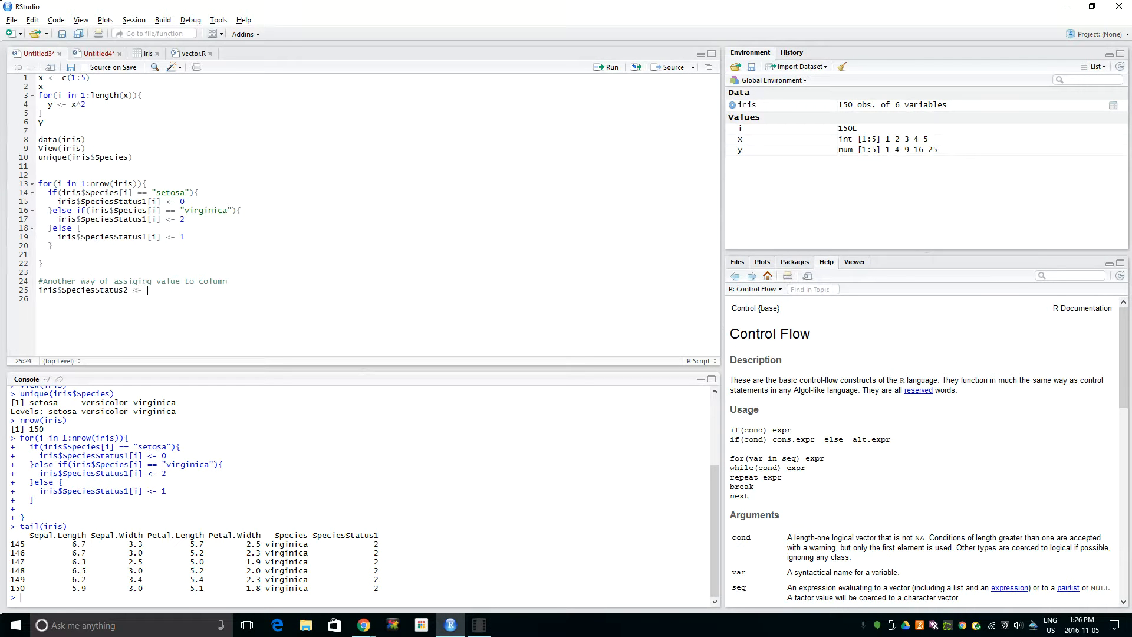
type("if")
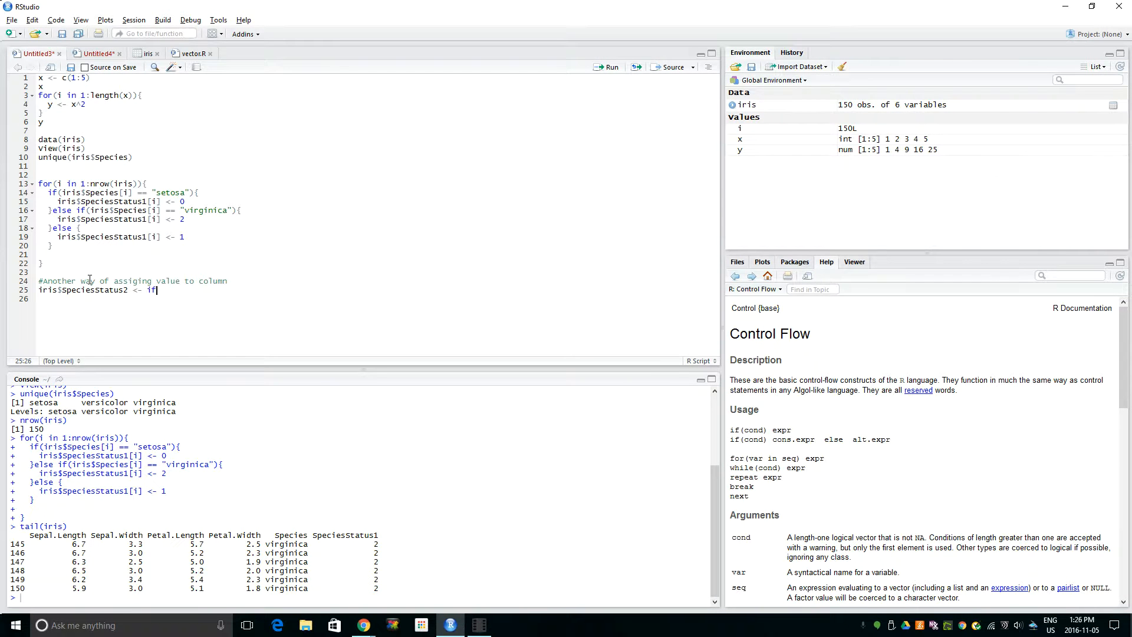
type("else")
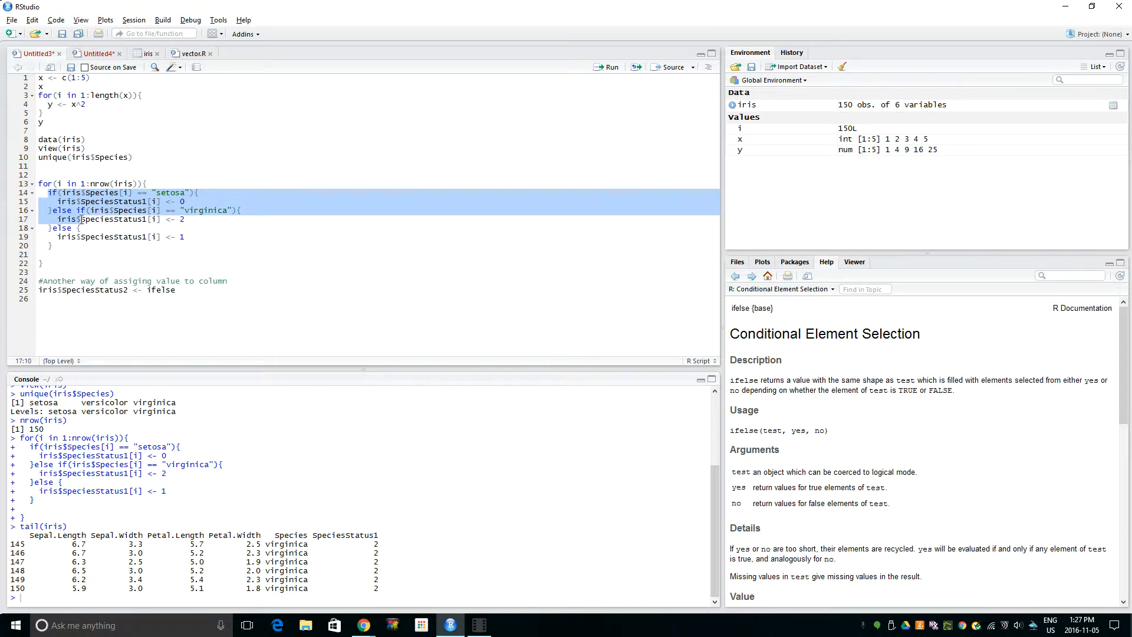
Complete the arguments as ifelse(iris$Species == "setosa",0,1).
left_click(52, 228)
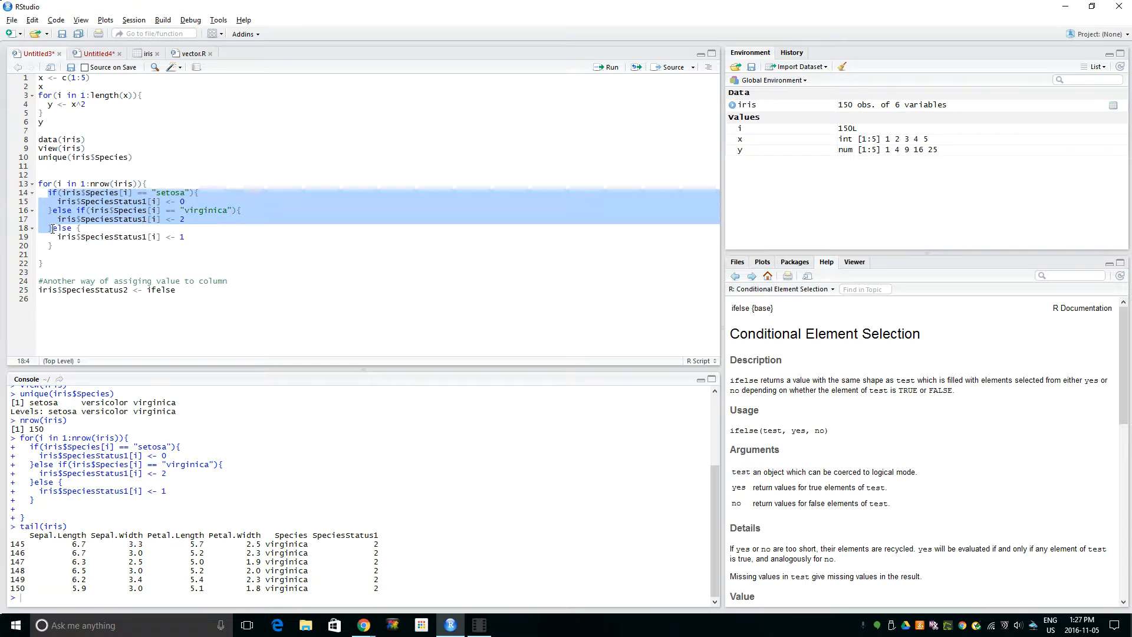
left_click(242, 312)
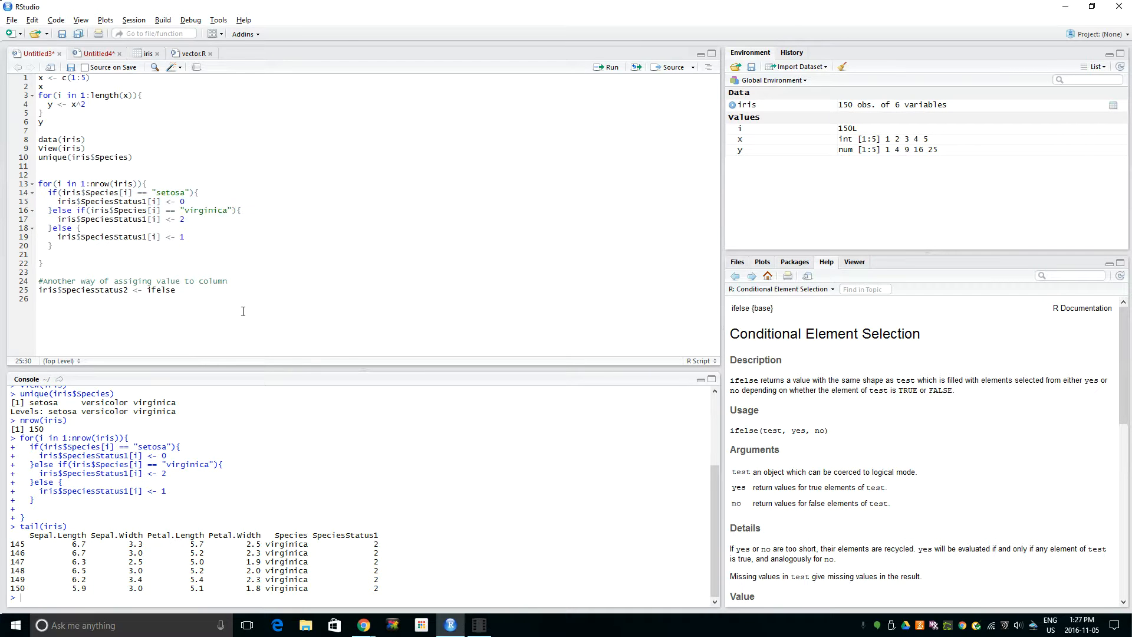
type("(i")
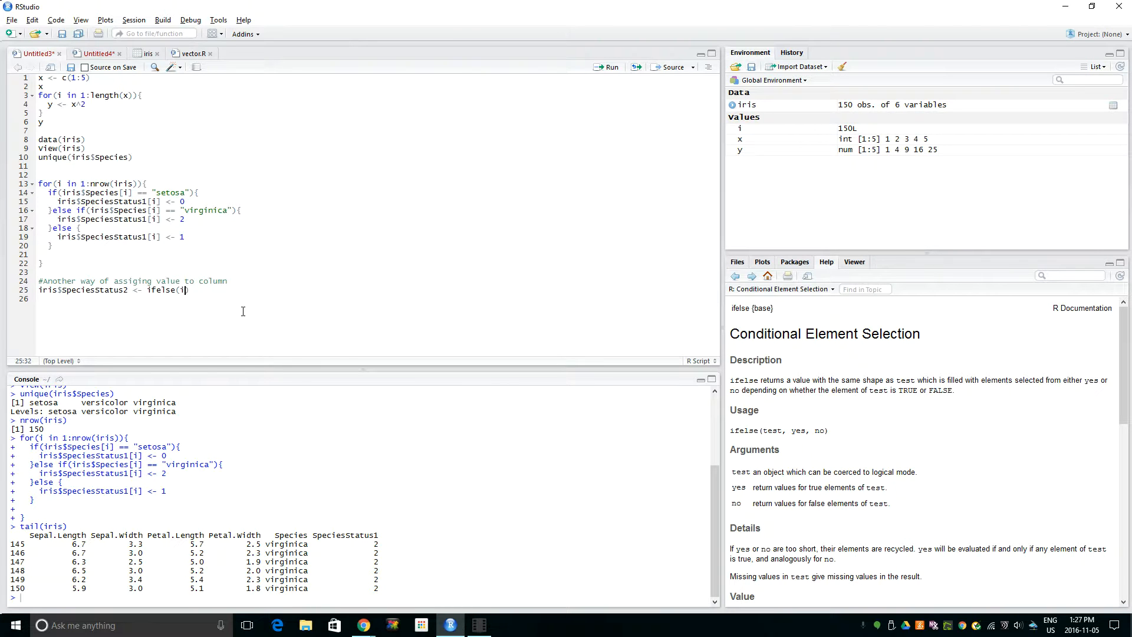
type("ris")
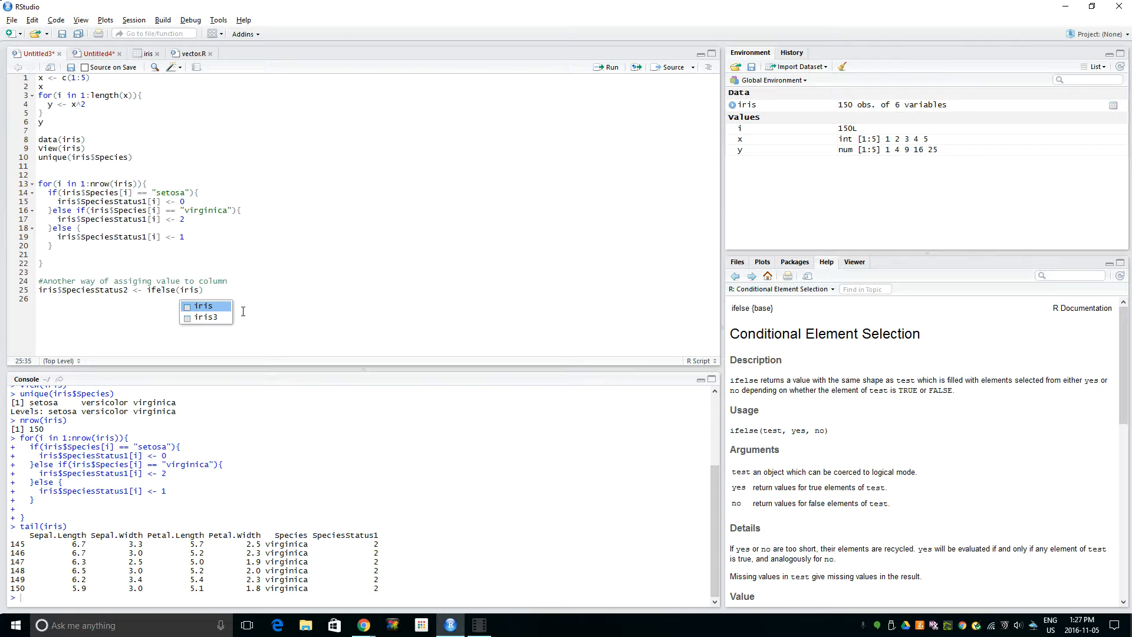
key("Escape")
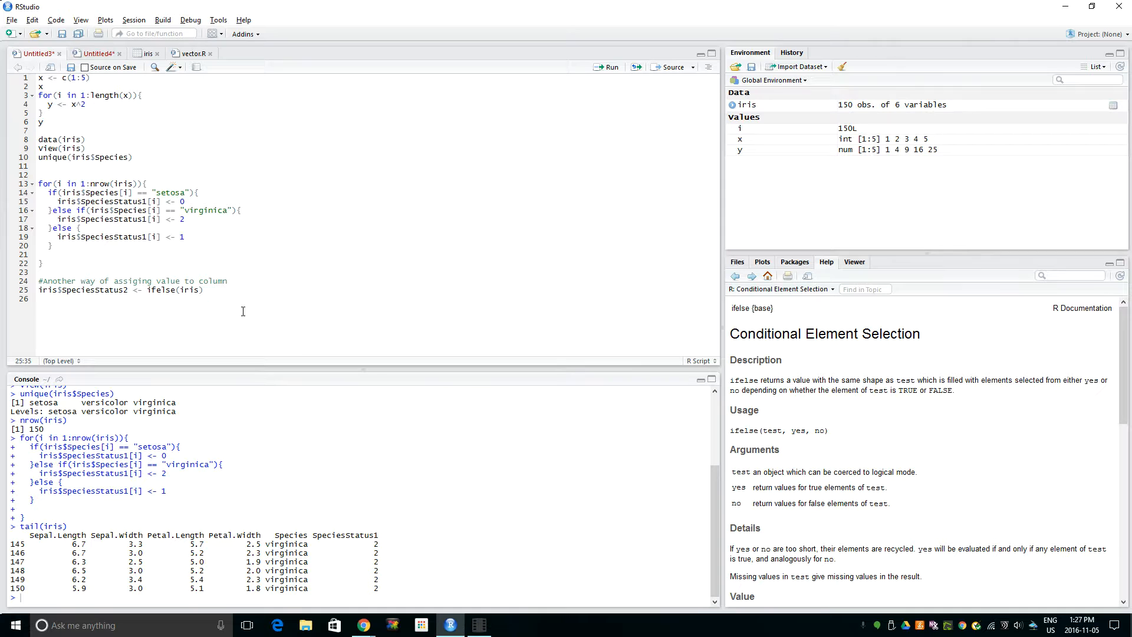
type("$Species")
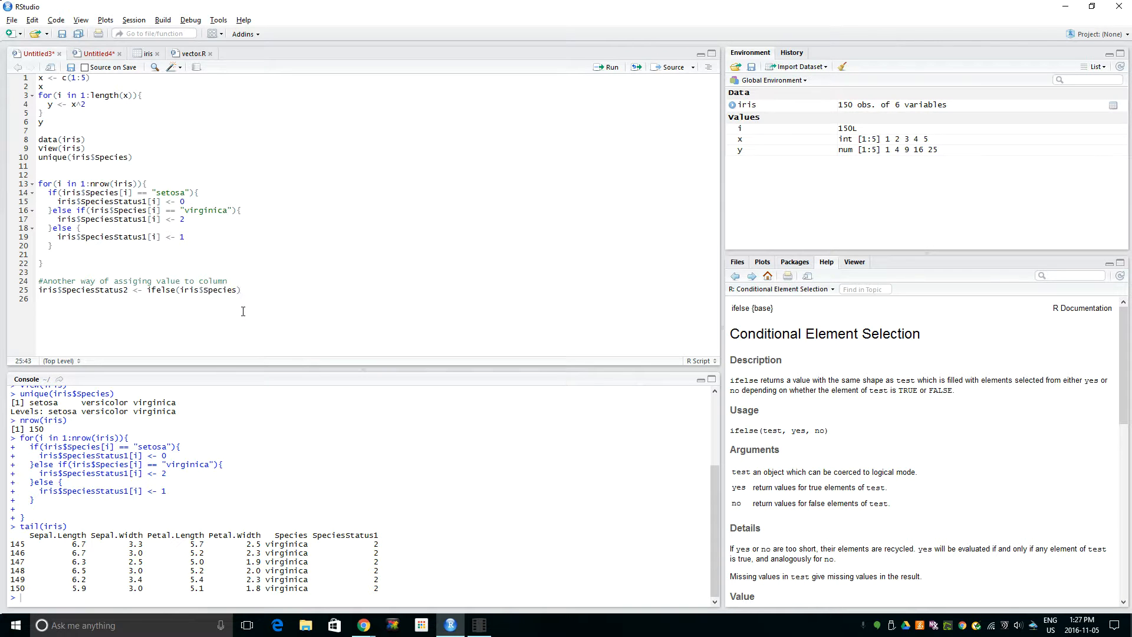
type("== \"s")
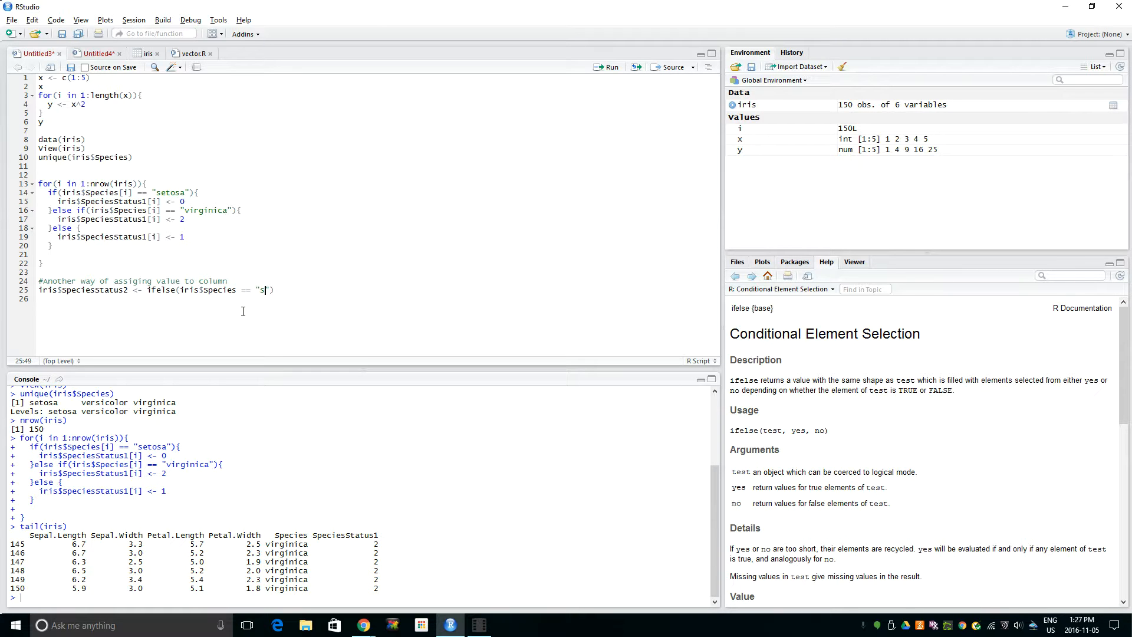
type("etosa")
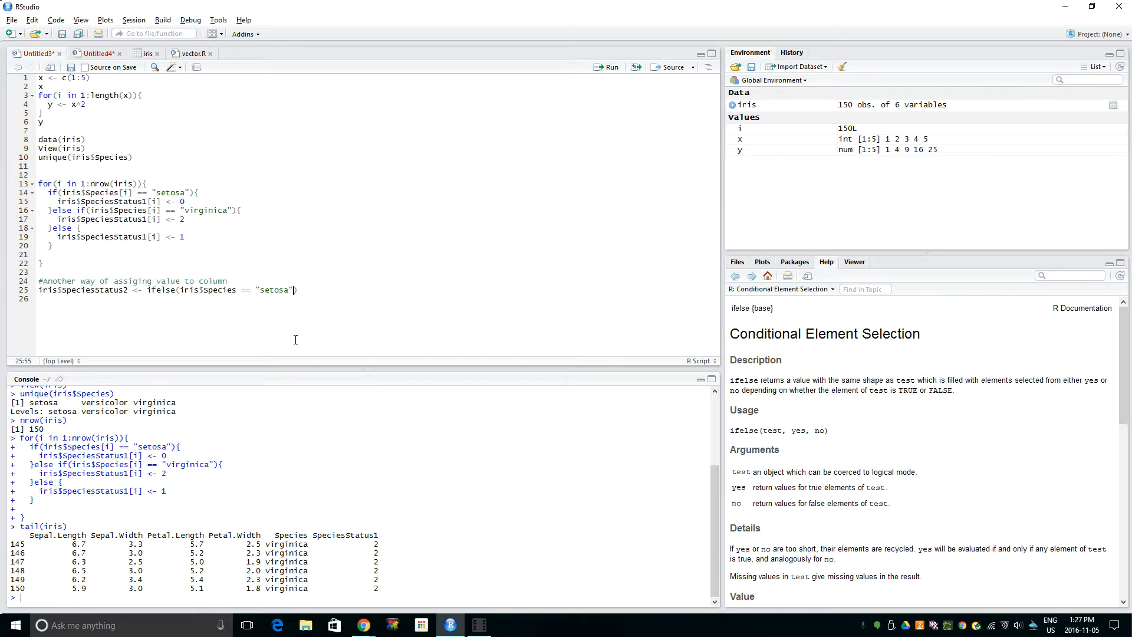
type(",")
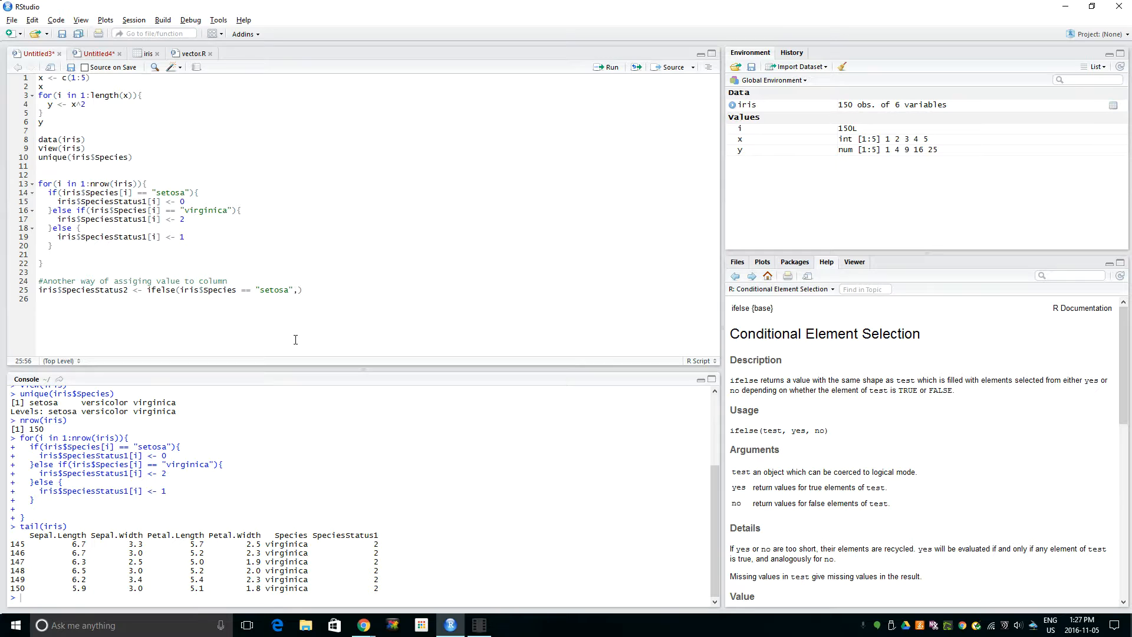
type("0")
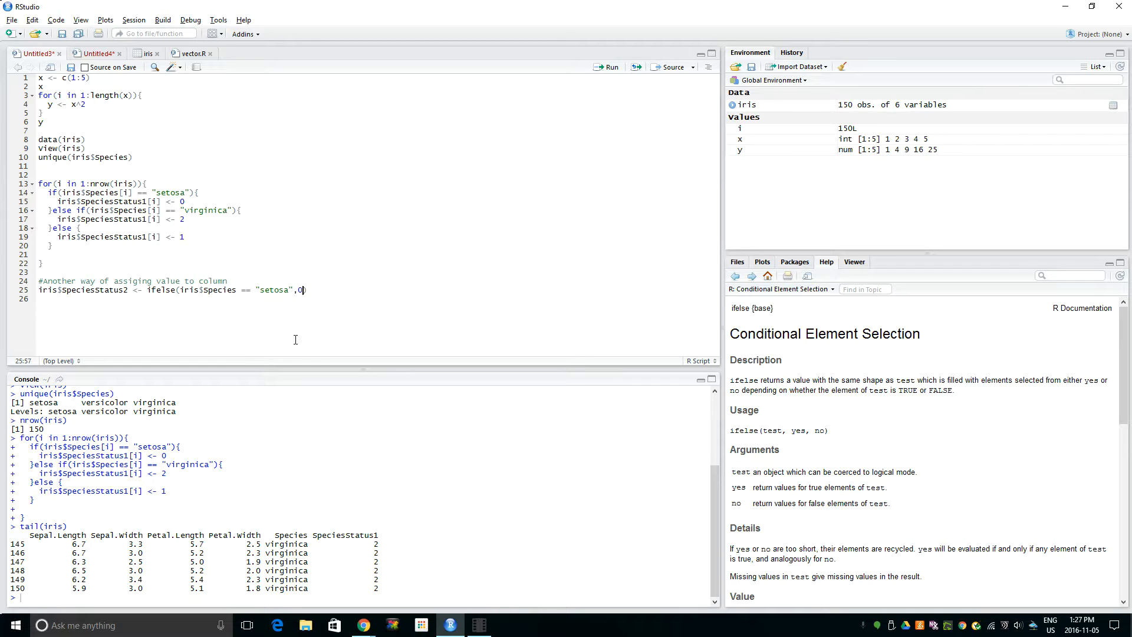
type(",")
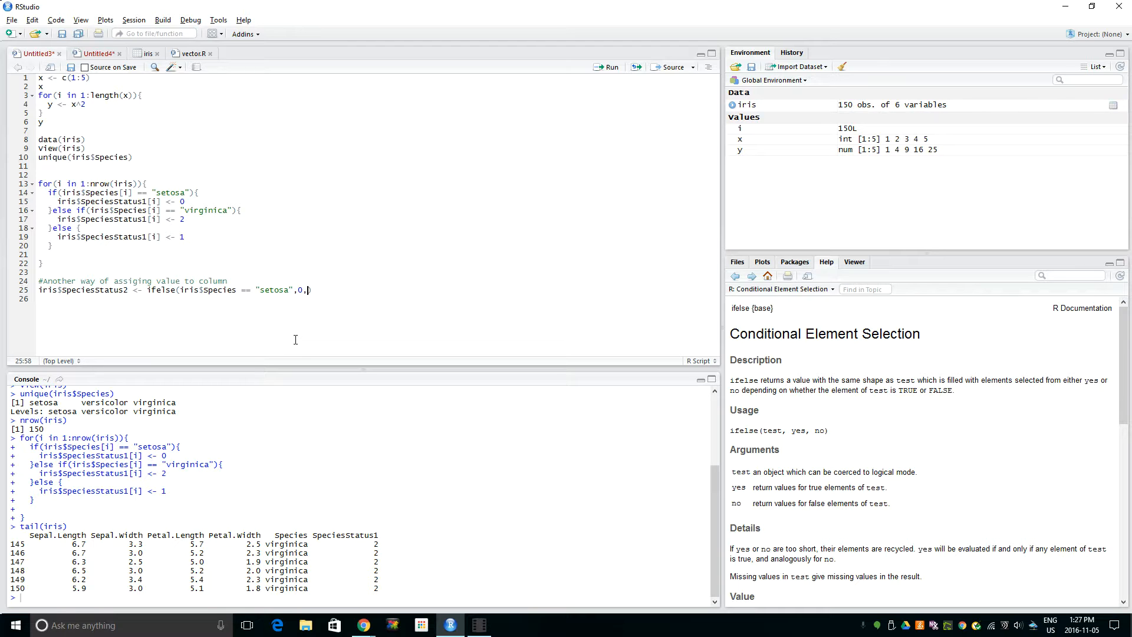
type("1")
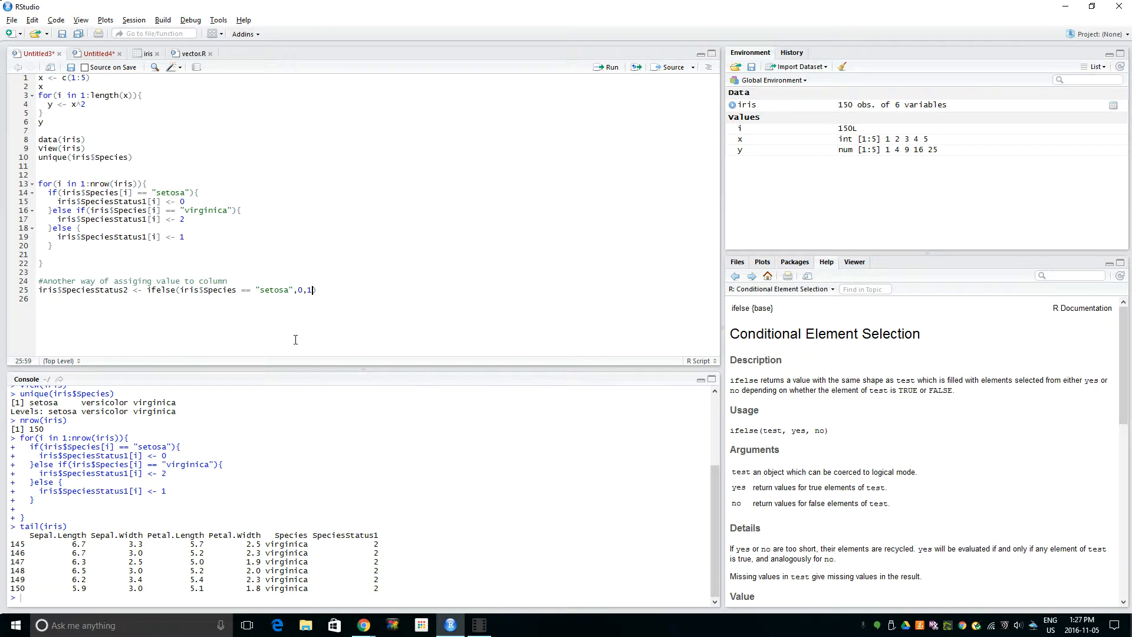
mouse_move(289, 329)
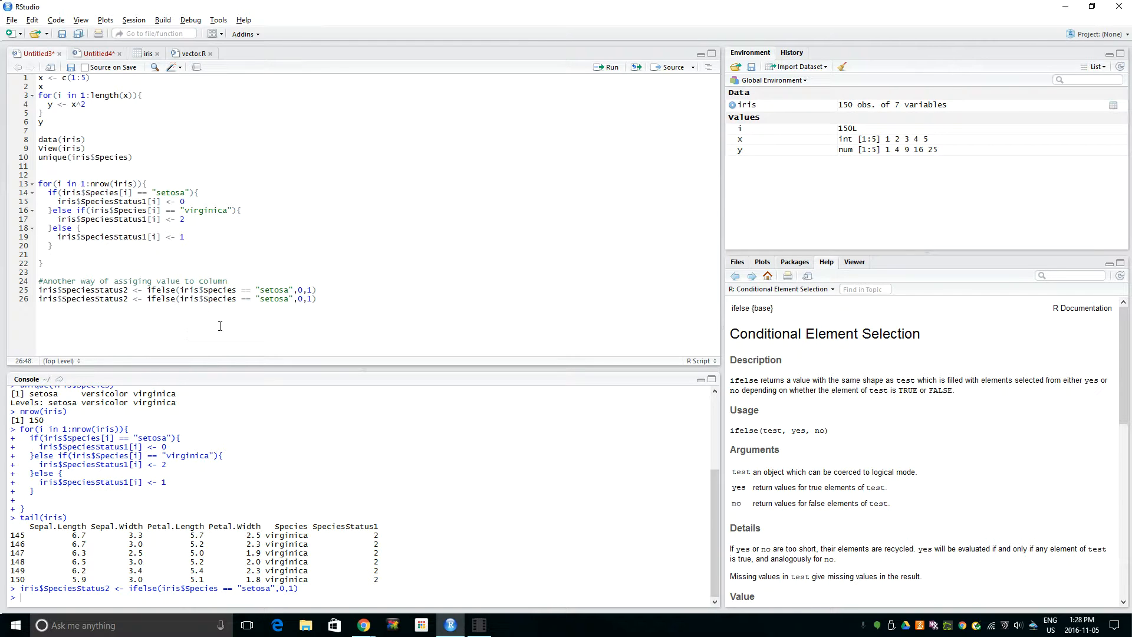
Edit line 26 to ifelse(iris$Species == "virginica",2,iris$SpeciesStatus2).
double_click(205, 210)
type("virginic")
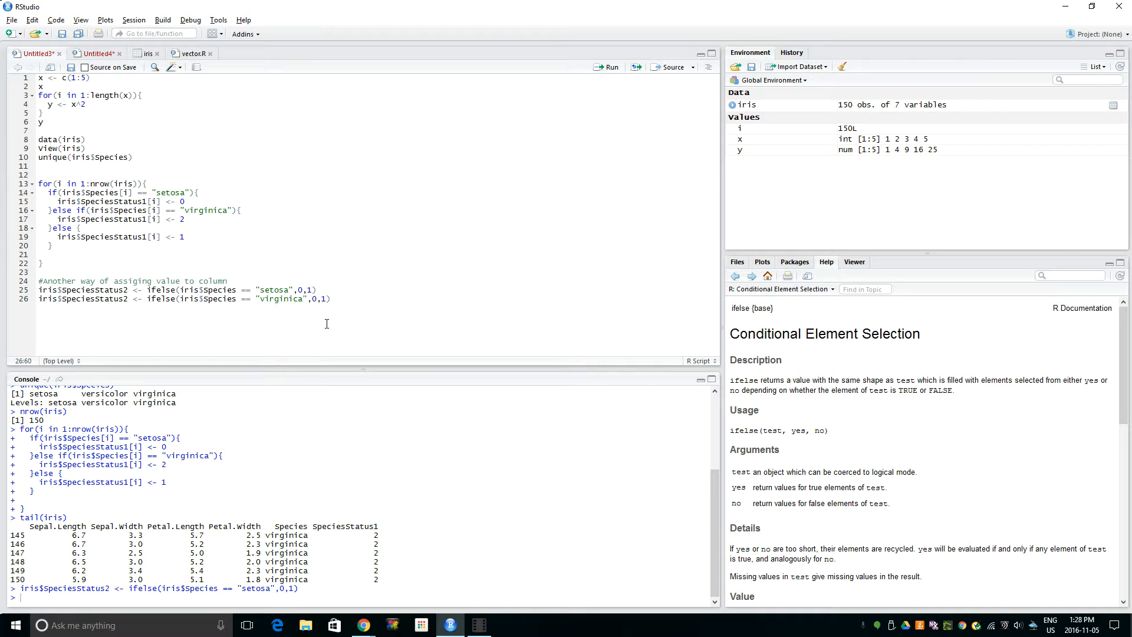
type("2,")
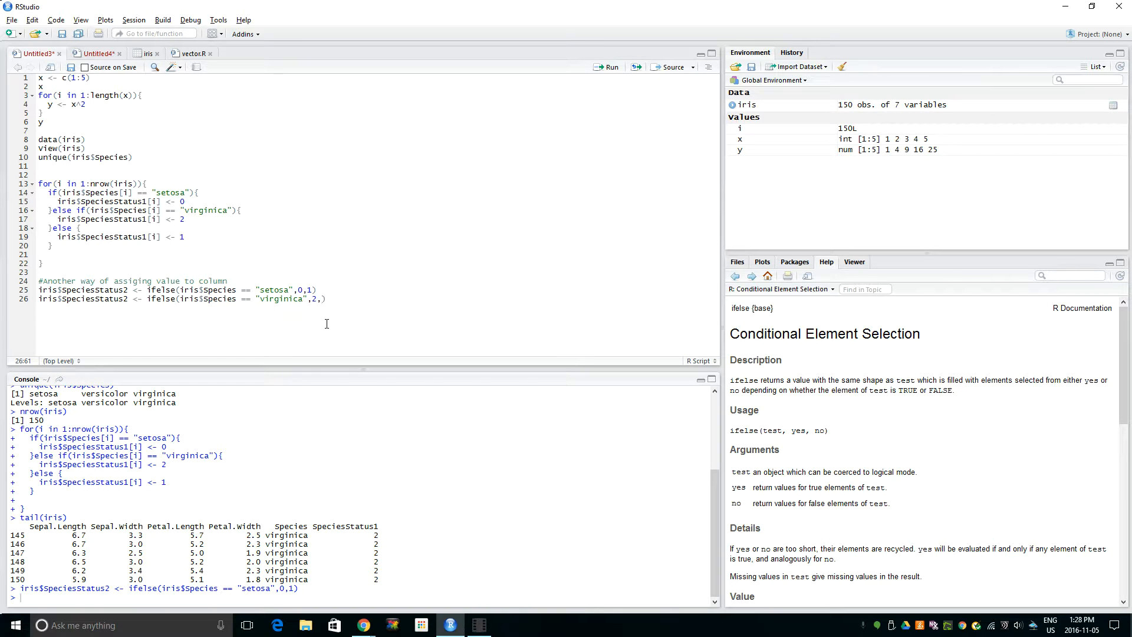
type("iris")
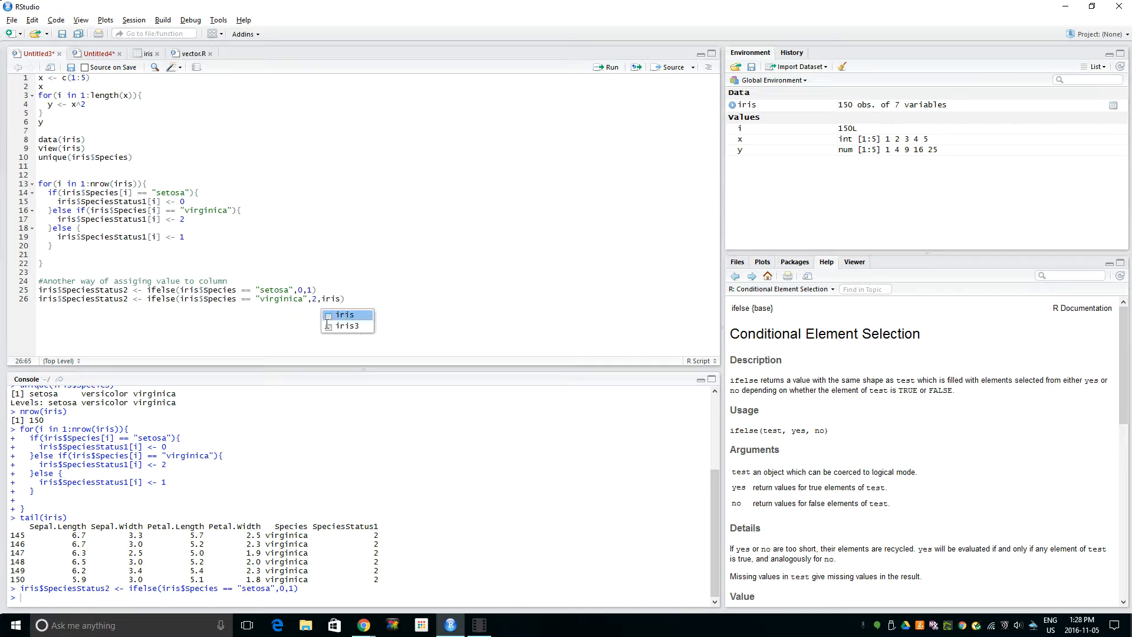
type("$")
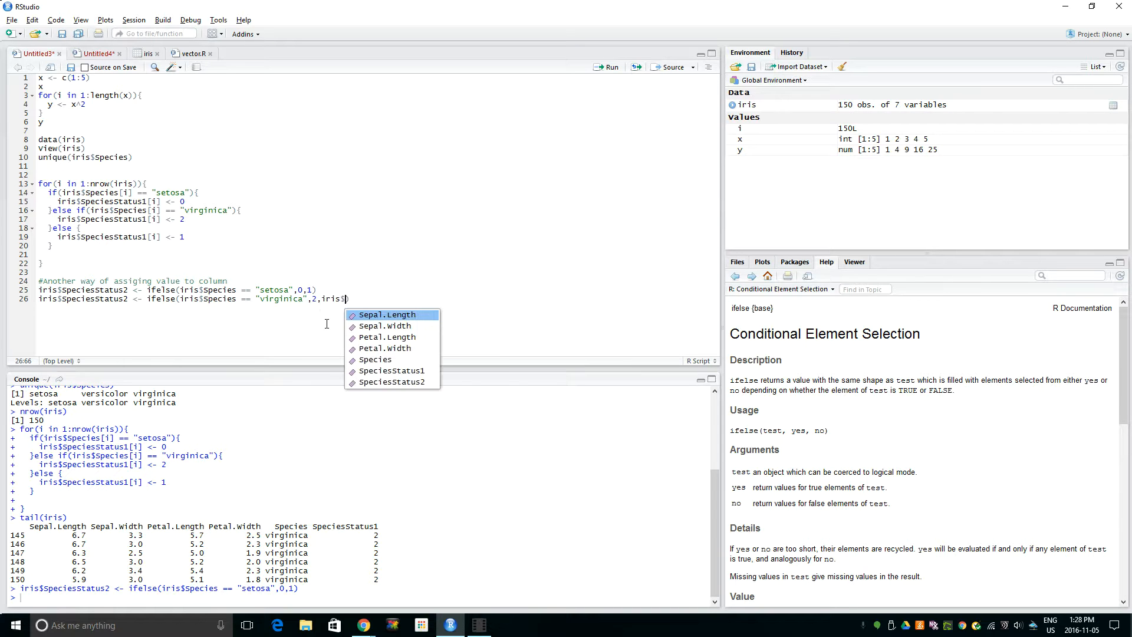
type("peciesStatus2")
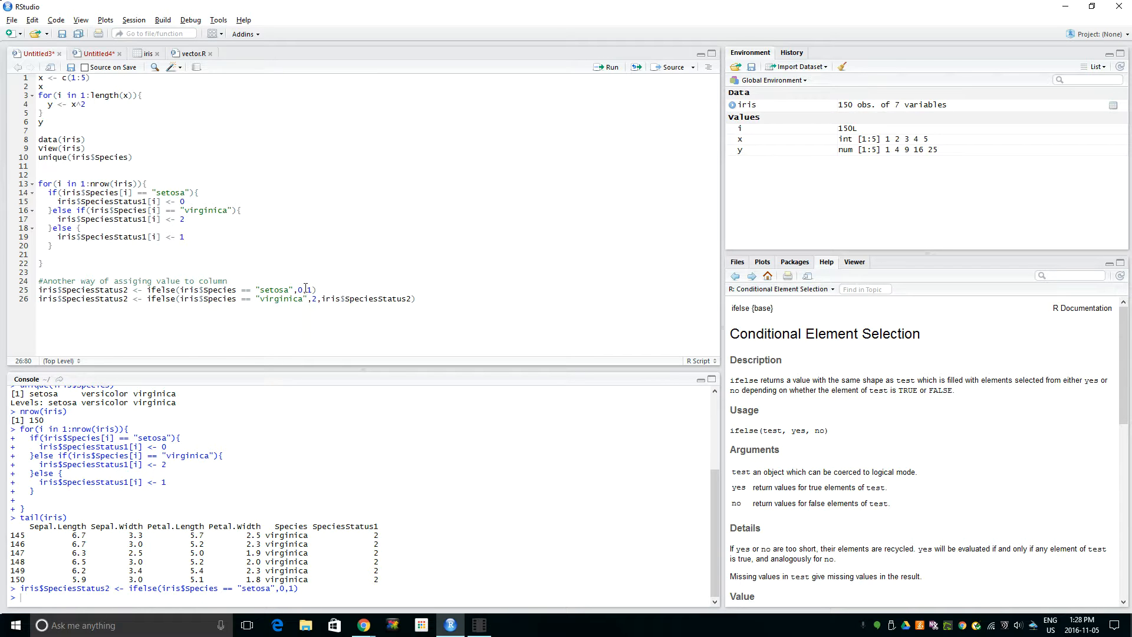
mouse_move(309, 232)
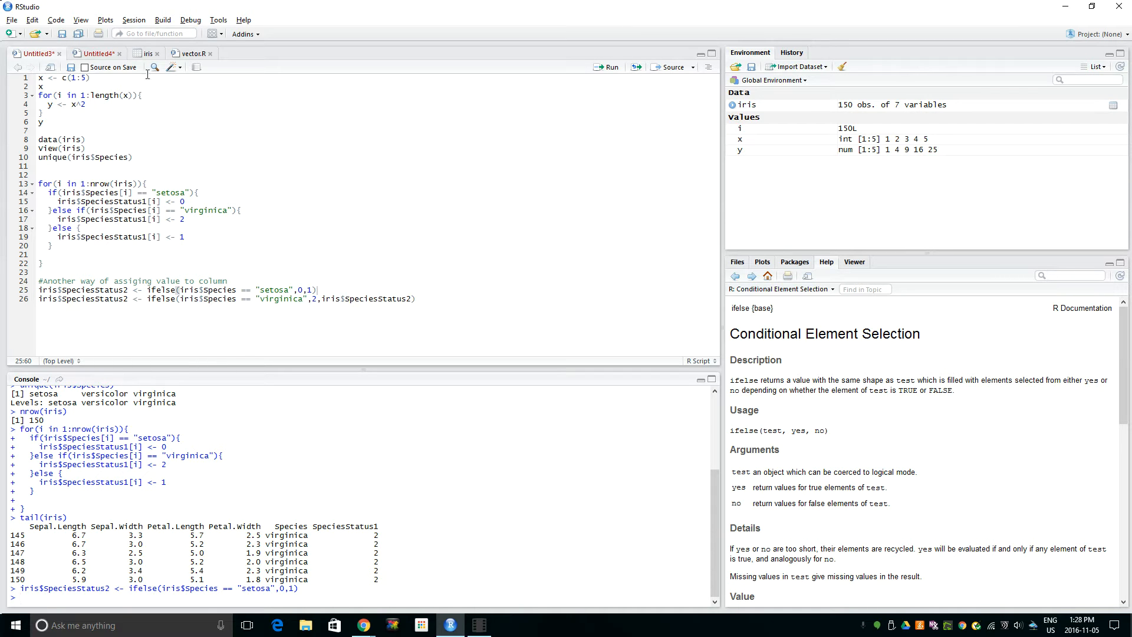
Browse the iris table to inspect the SpeciesStatus1 and SpeciesStatus2 columns, then return to the script.
left_click(144, 54)
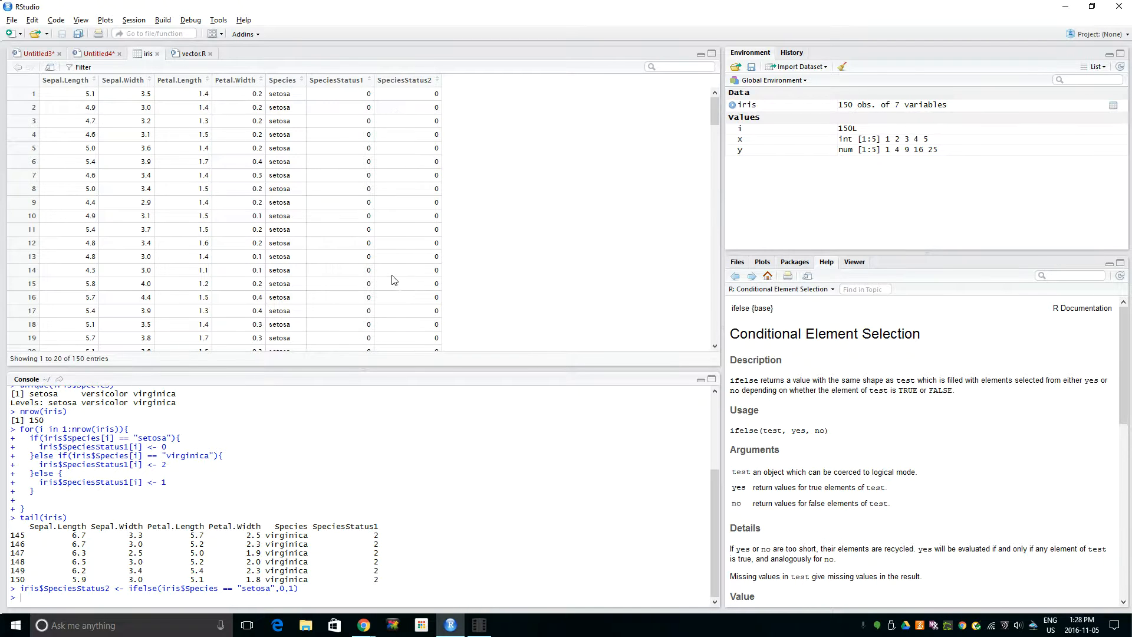
scroll("down", 3)
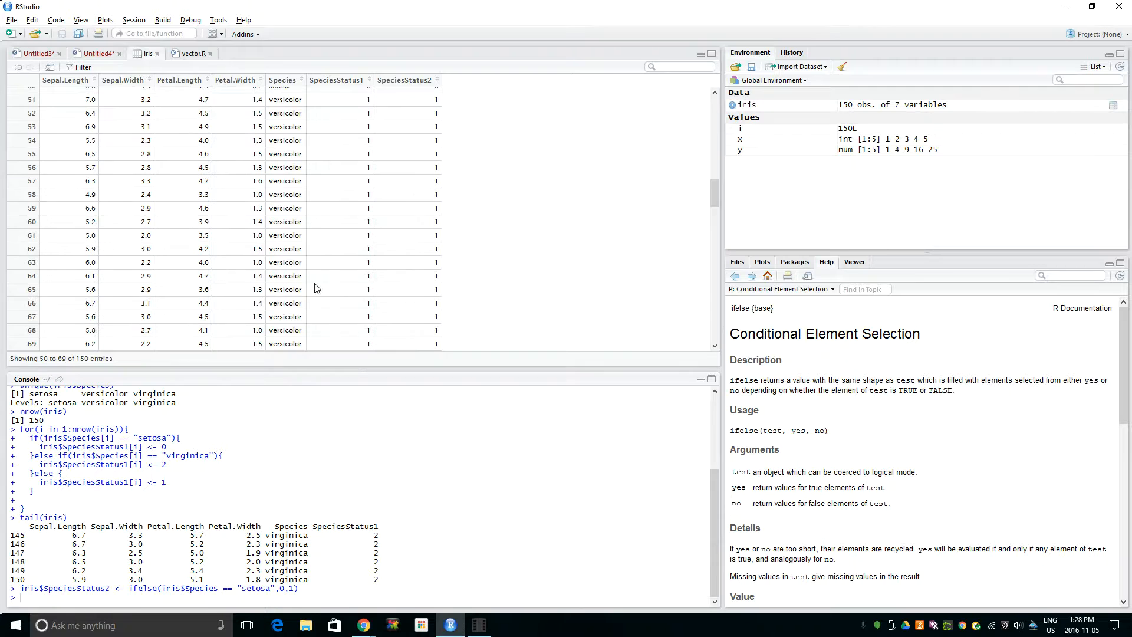
scroll("down", 3)
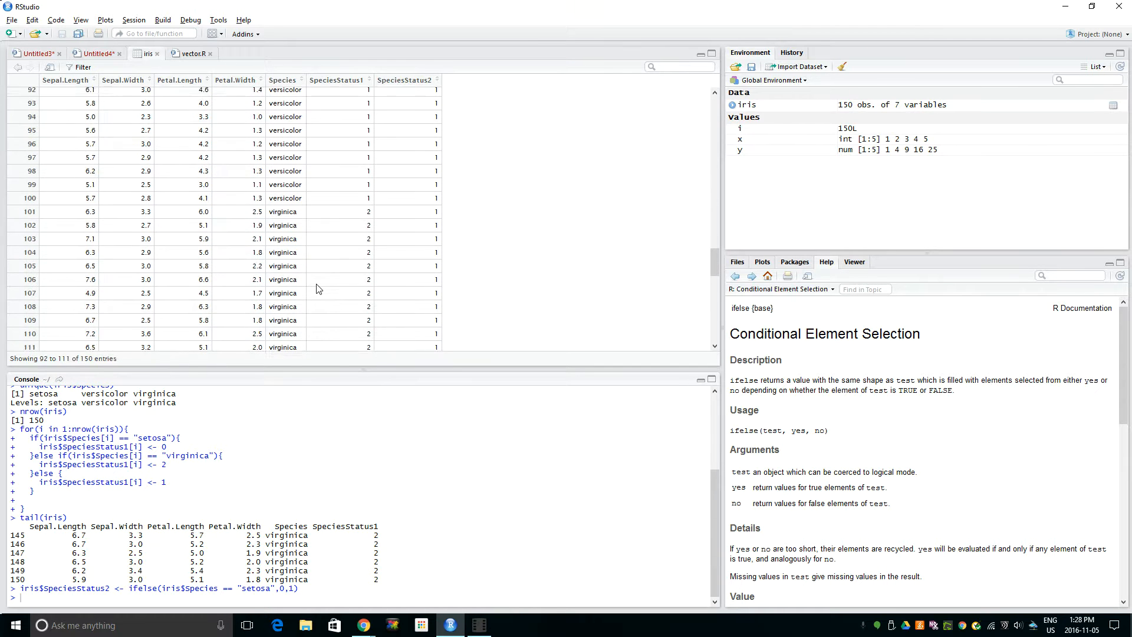
scroll("up", 3)
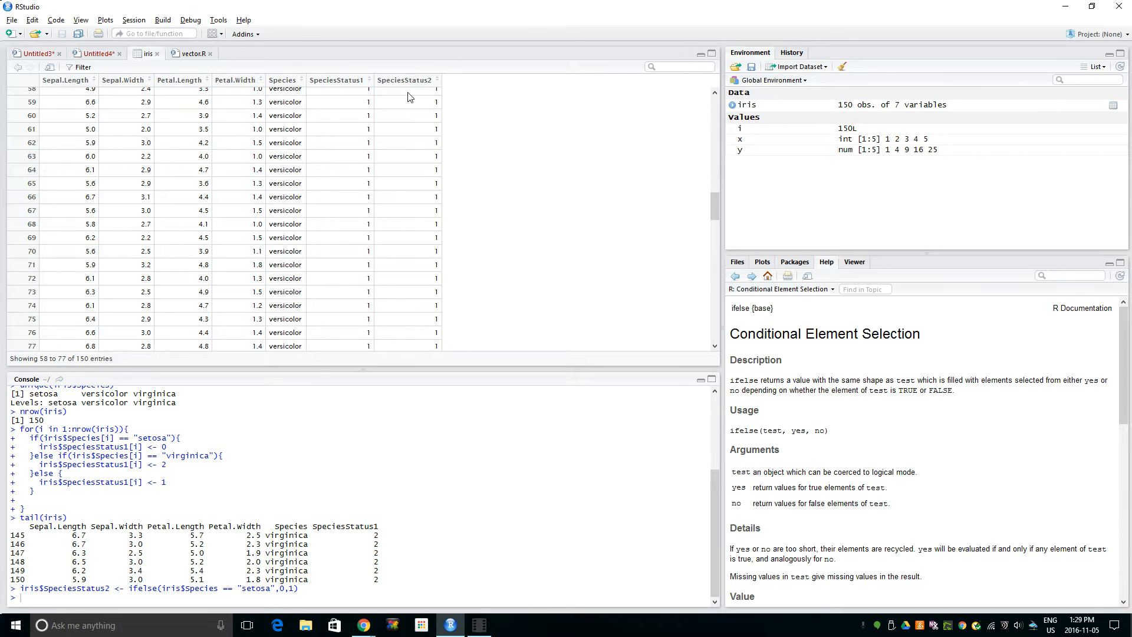
scroll("up", 3)
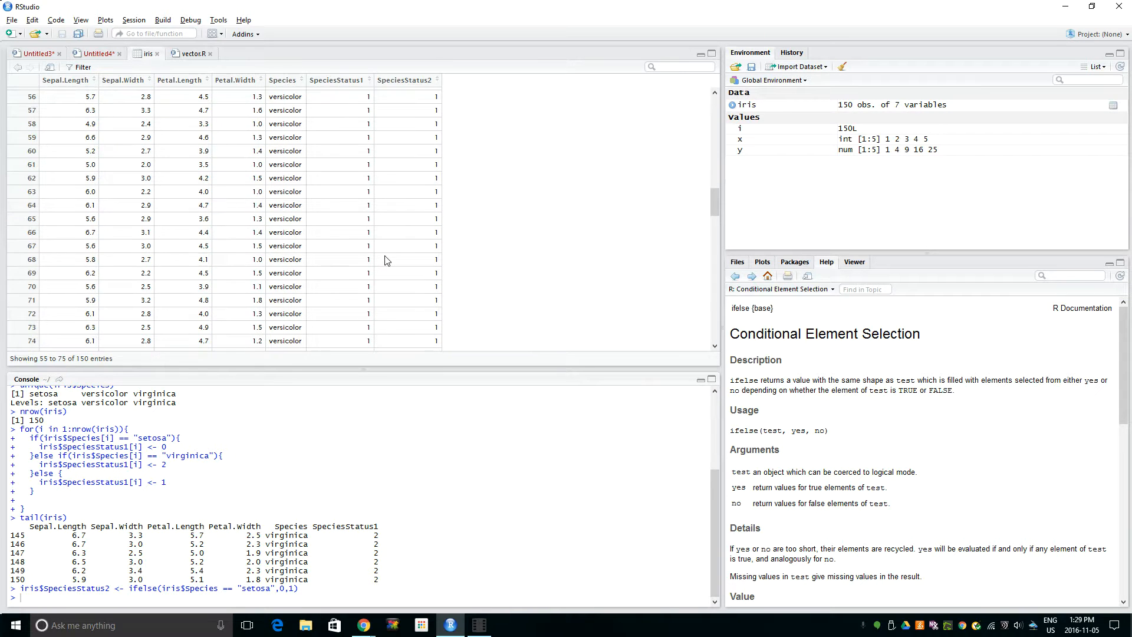
scroll("down", 3)
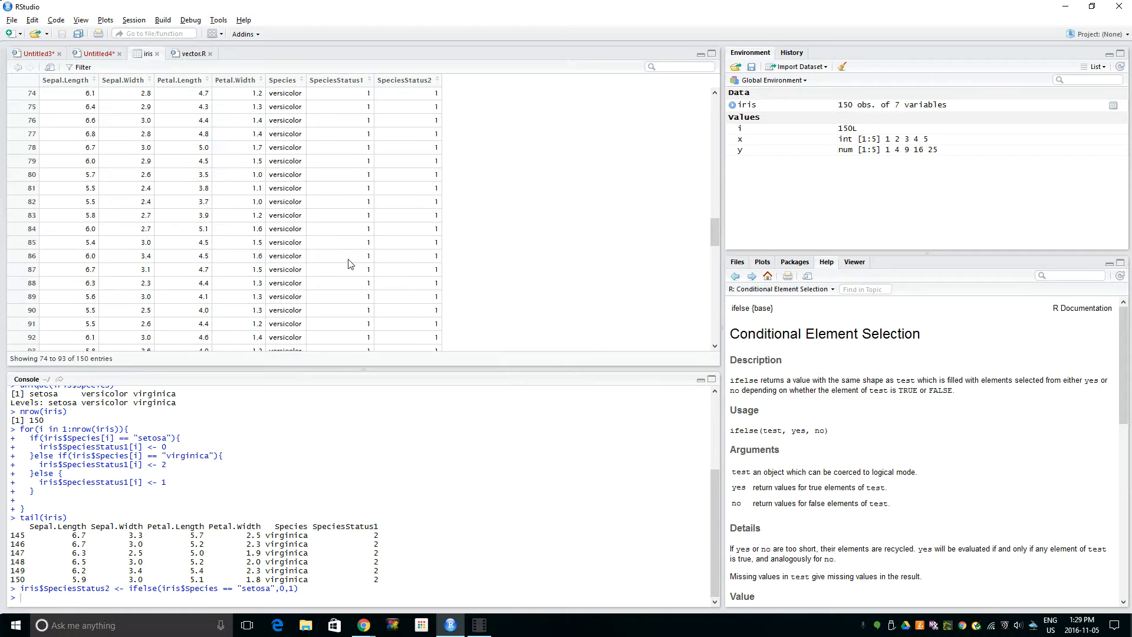
scroll("down", 3)
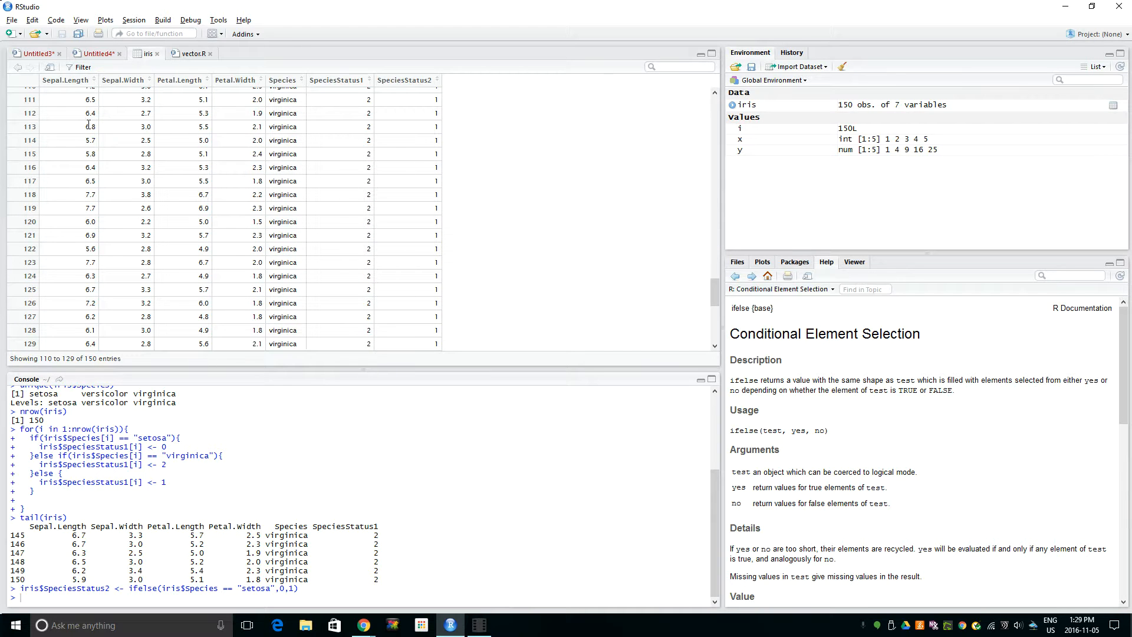
left_click(34, 52)
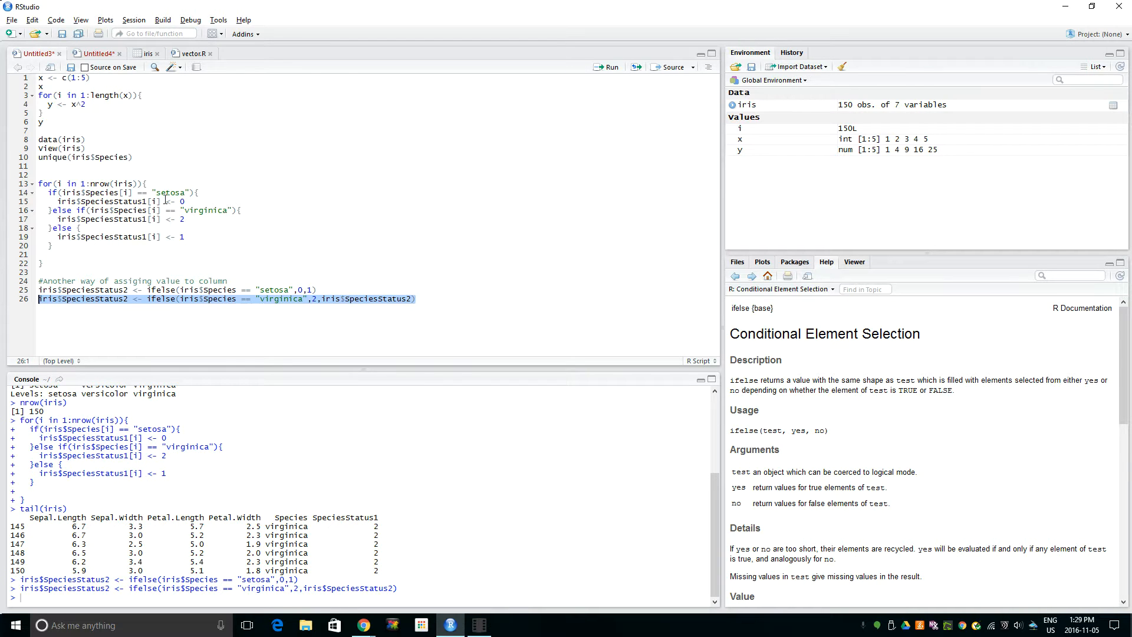
Check the iris table to confirm SpeciesStatus2 values: 0 for setosa, 1 for versicolor.
left_click(145, 53)
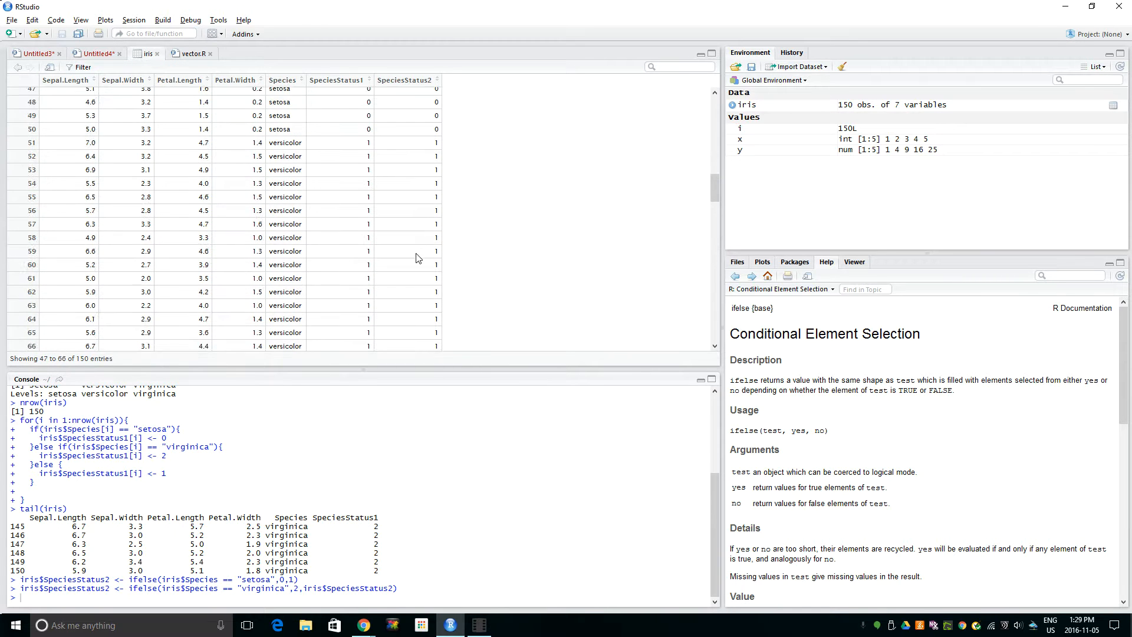
scroll("up", 3)
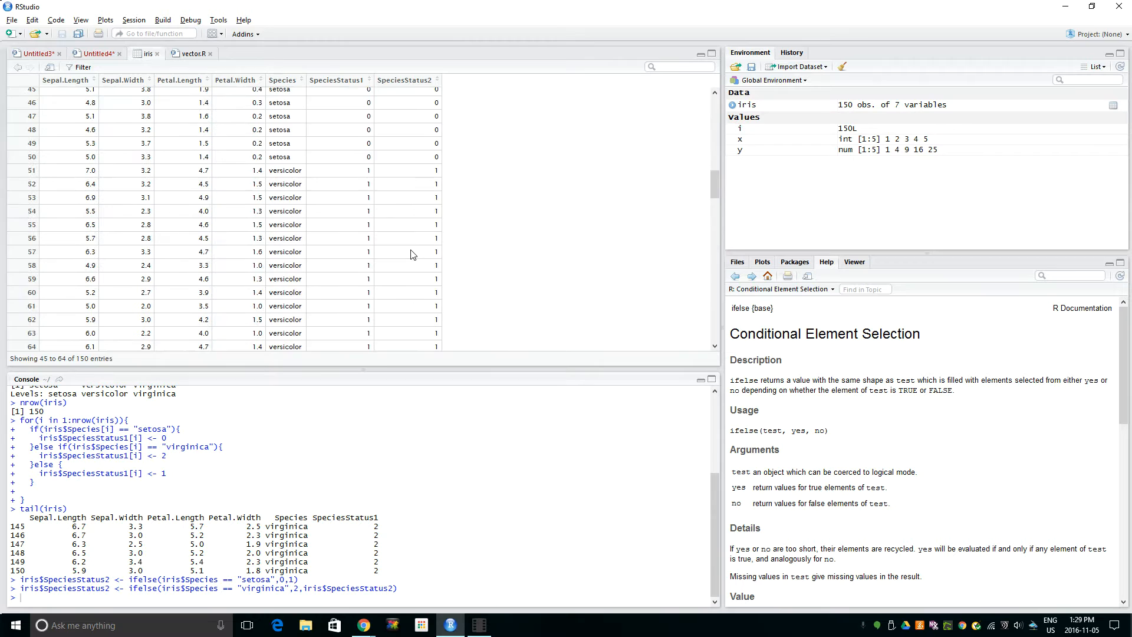
scroll("down", 3)
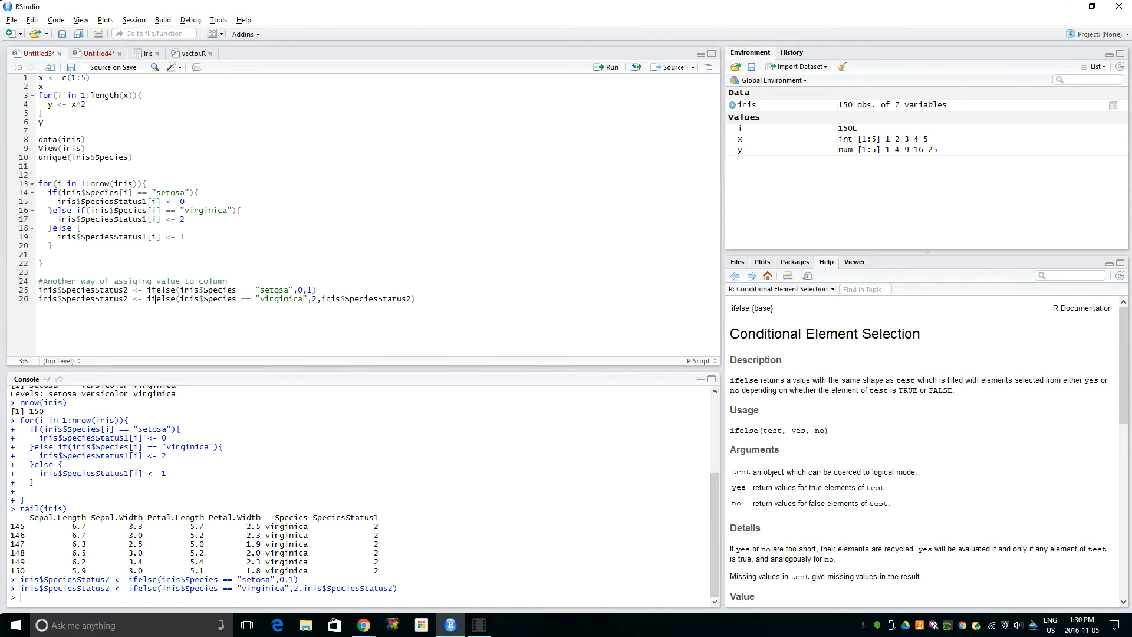
Append head(iris) and tail(iris) on lines 28–29 and run both.
left_click(154, 299)
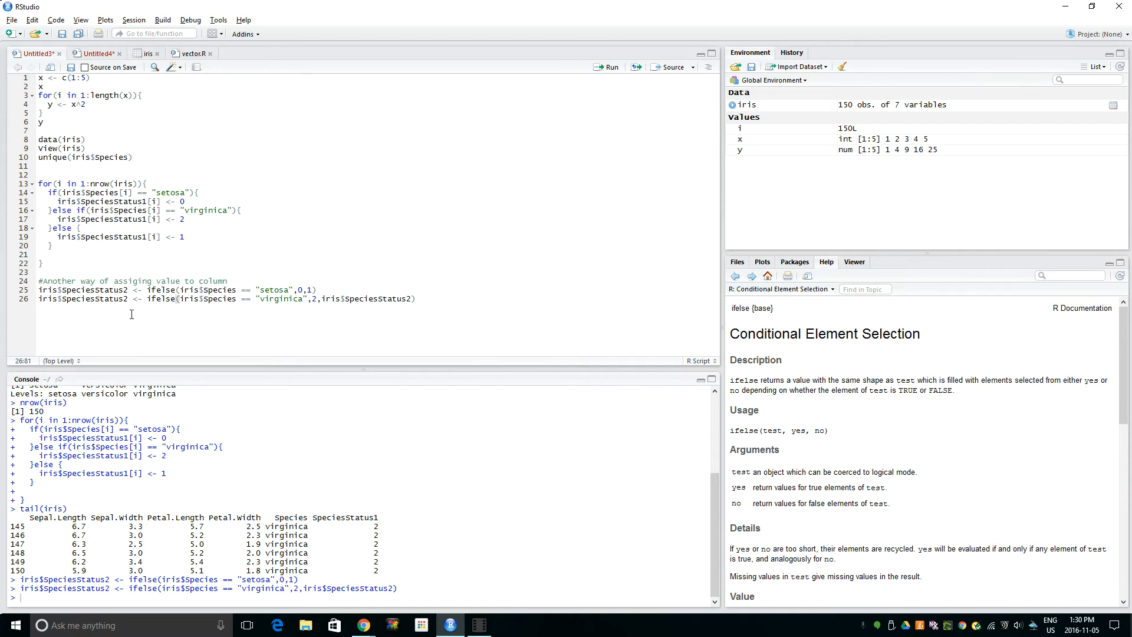
key("Enter")
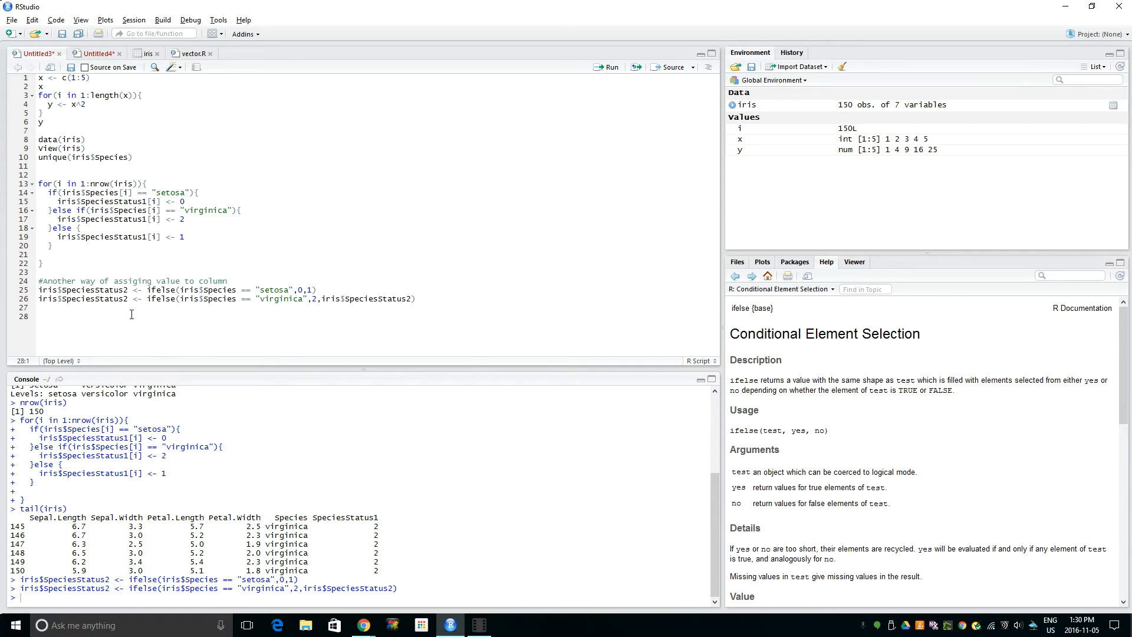
type("head(")
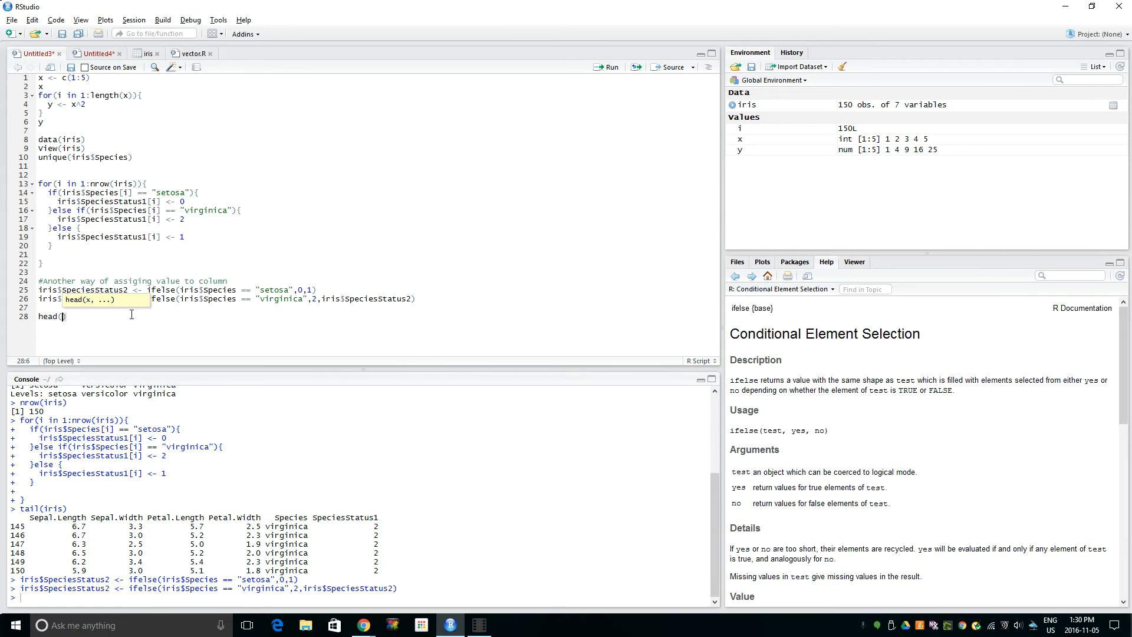
type("iris")
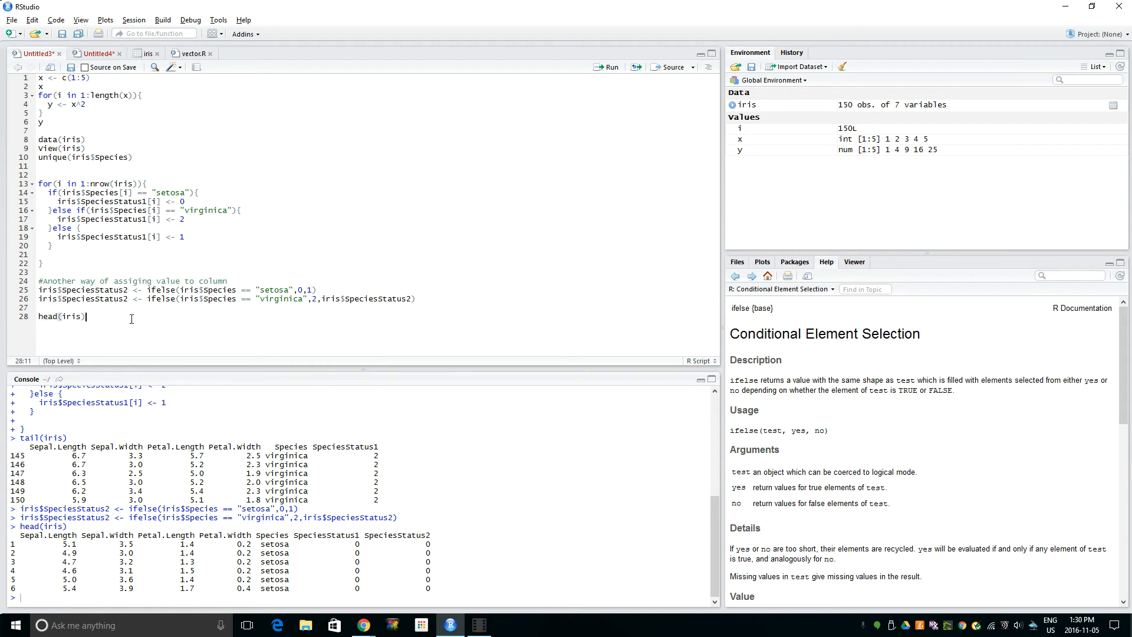
type("head(iris)")
type("tail(iris)")
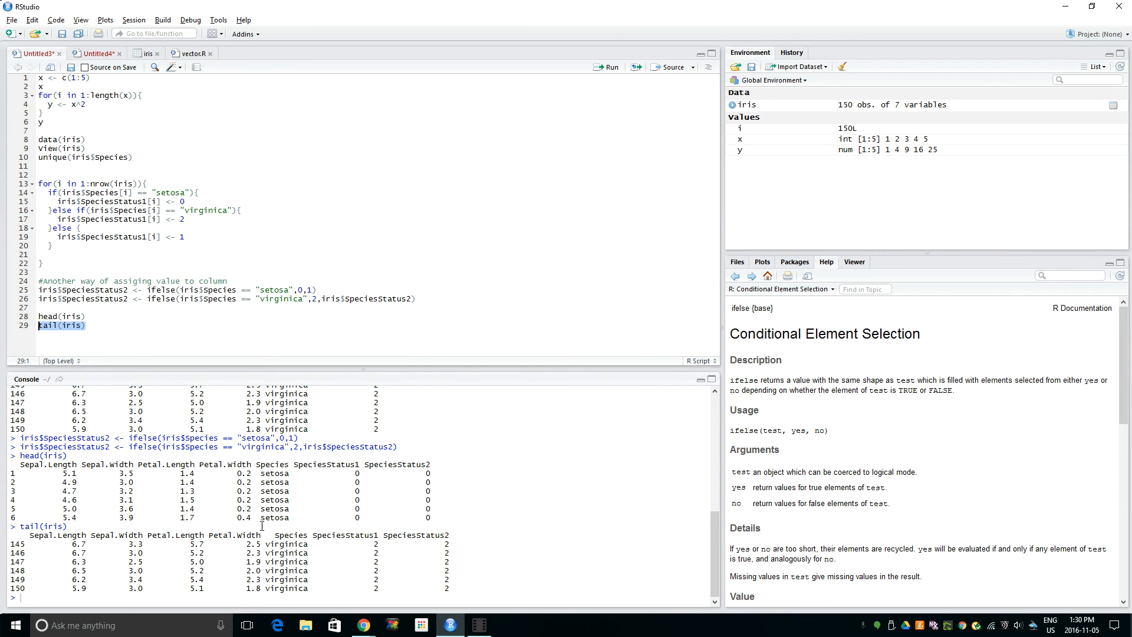
left_click(94, 325)
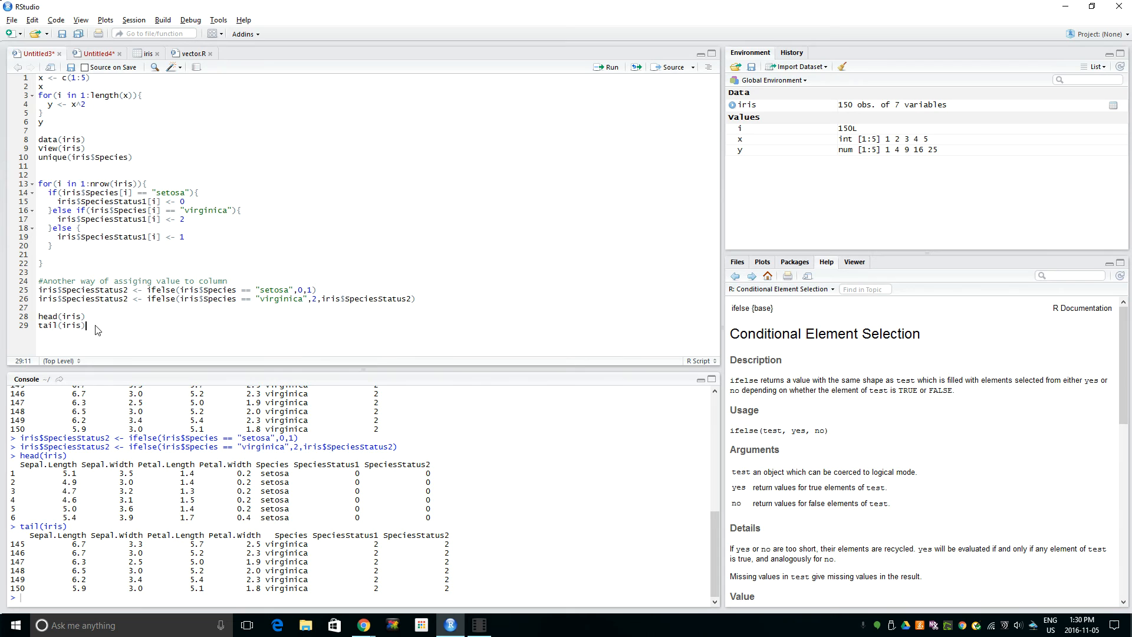